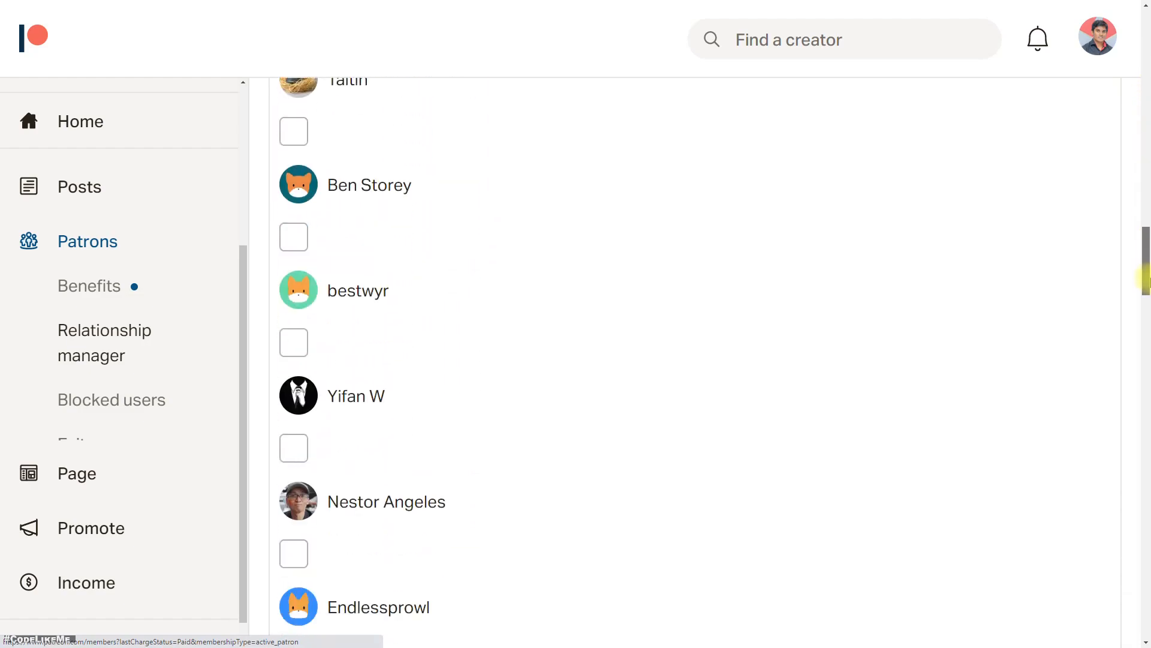
# Step: Play-test the level in a separate window and stop the session
pyautogui.scroll(-3)
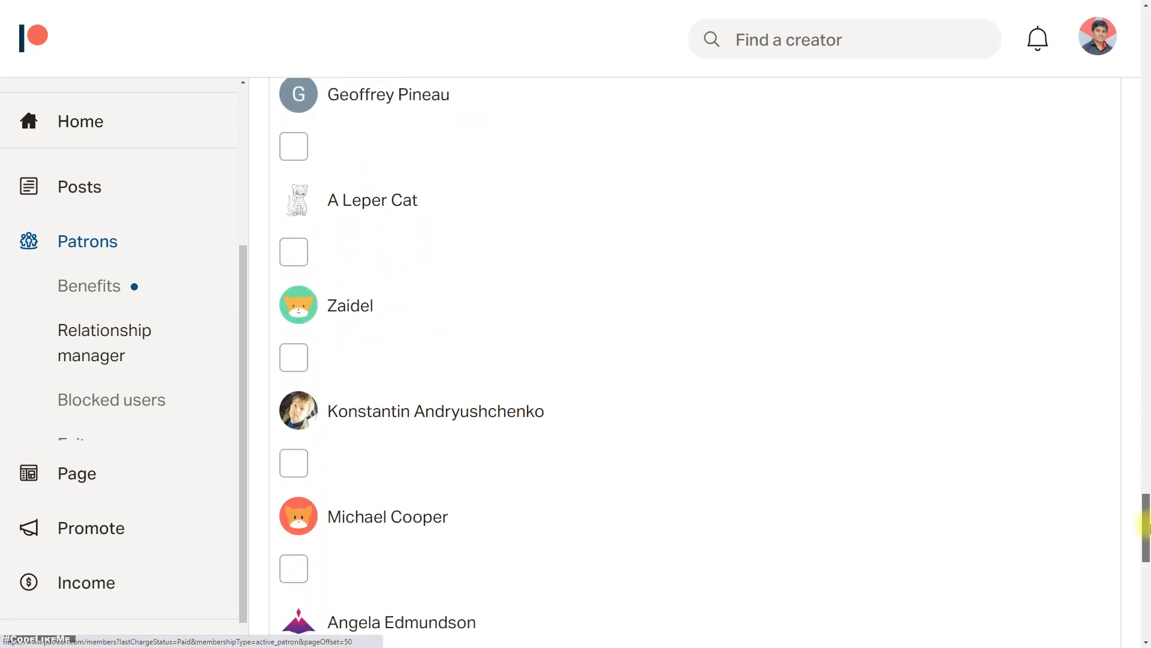
pyautogui.scroll(-3)
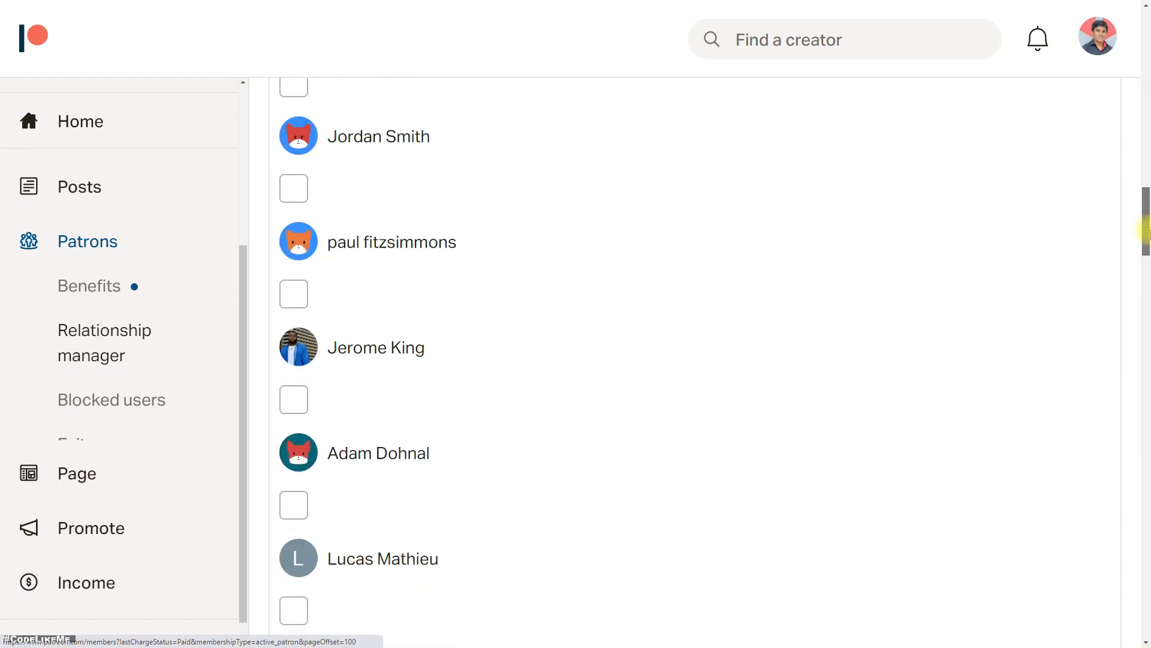
pyautogui.scroll(-3)
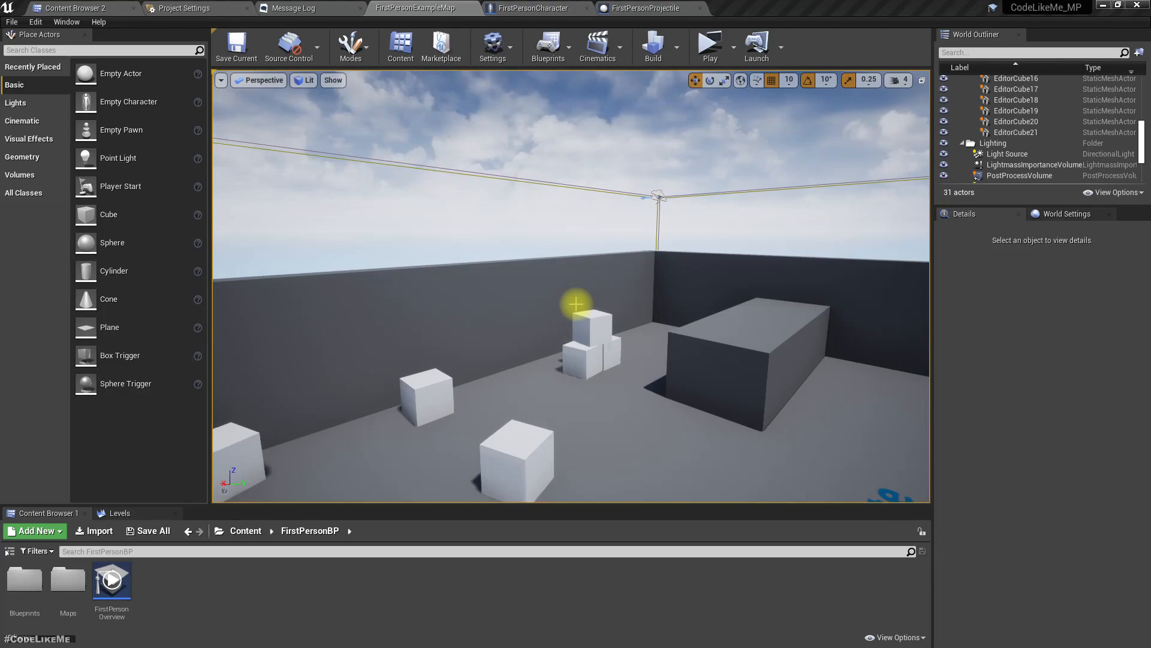
pyautogui.moveTo(708, 42)
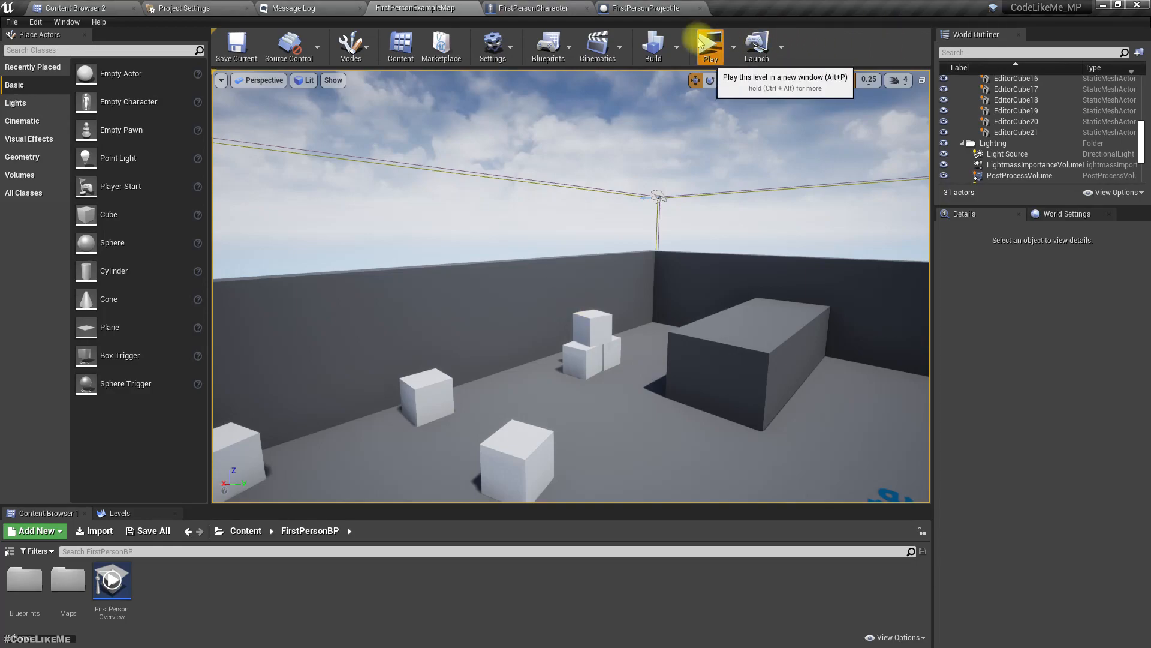
pyautogui.click(708, 46)
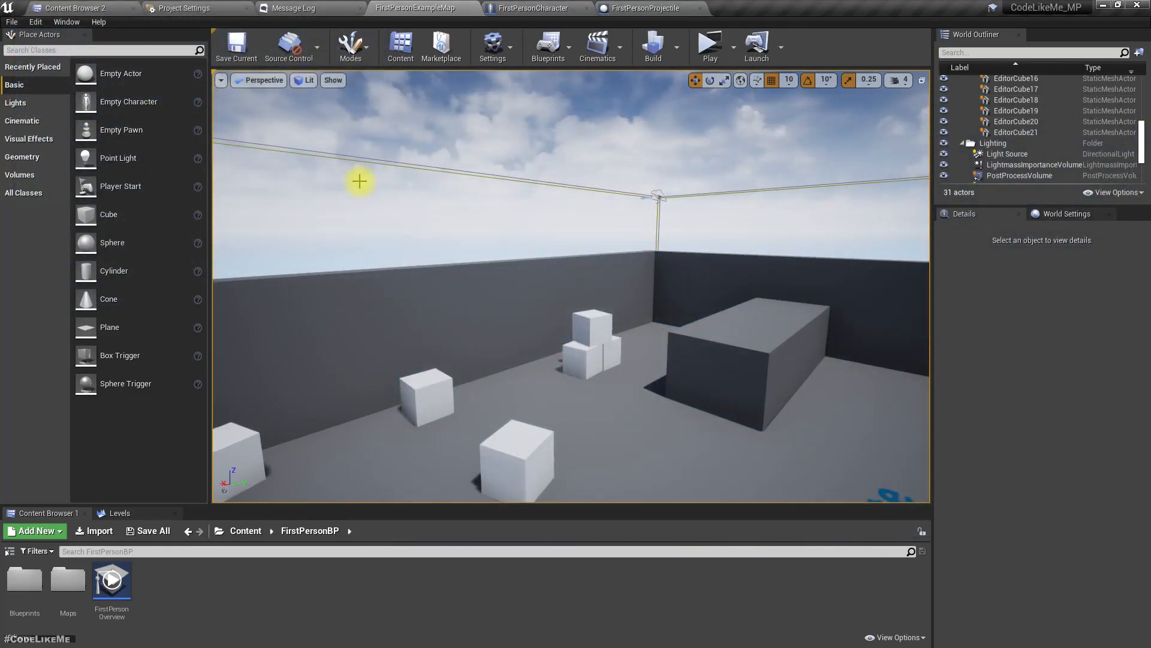
pyautogui.moveTo(723, 115)
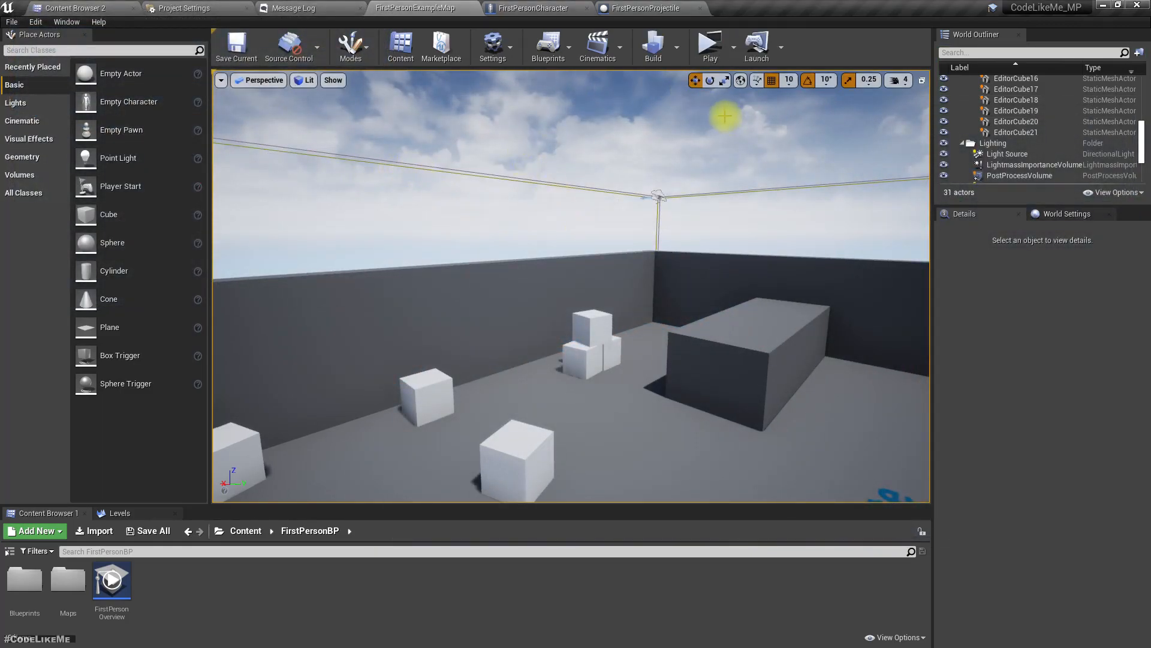
pyautogui.click(708, 43)
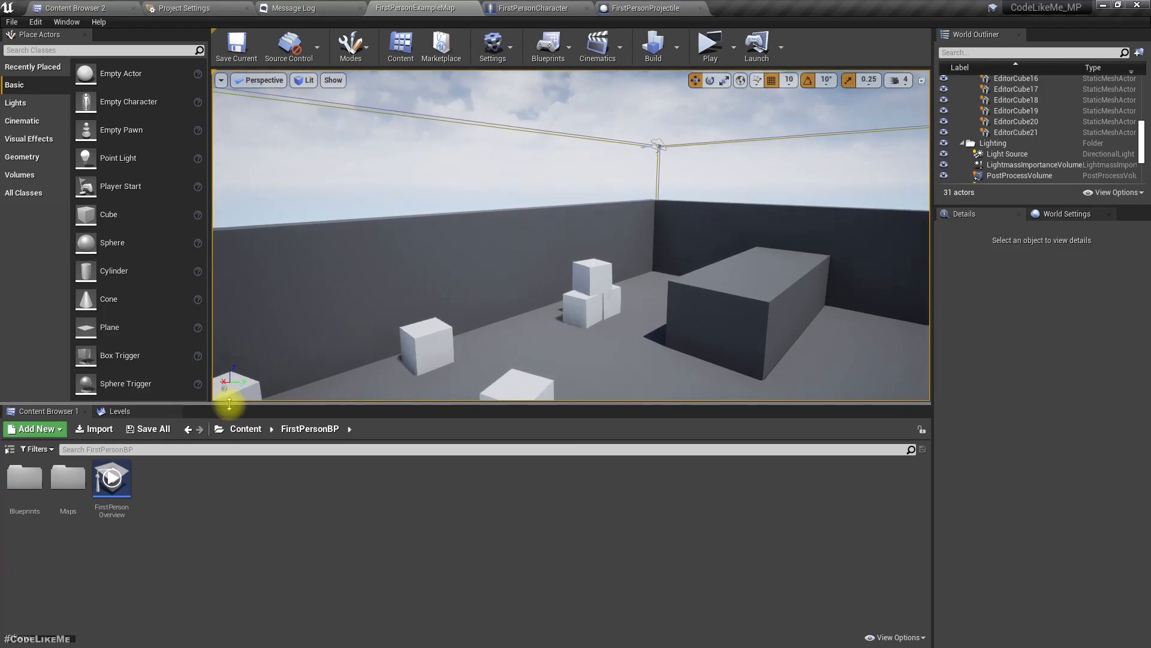
# Step: Add the Third Person feature pack to the project via Add Feature or Content Pack
pyautogui.click(34, 429)
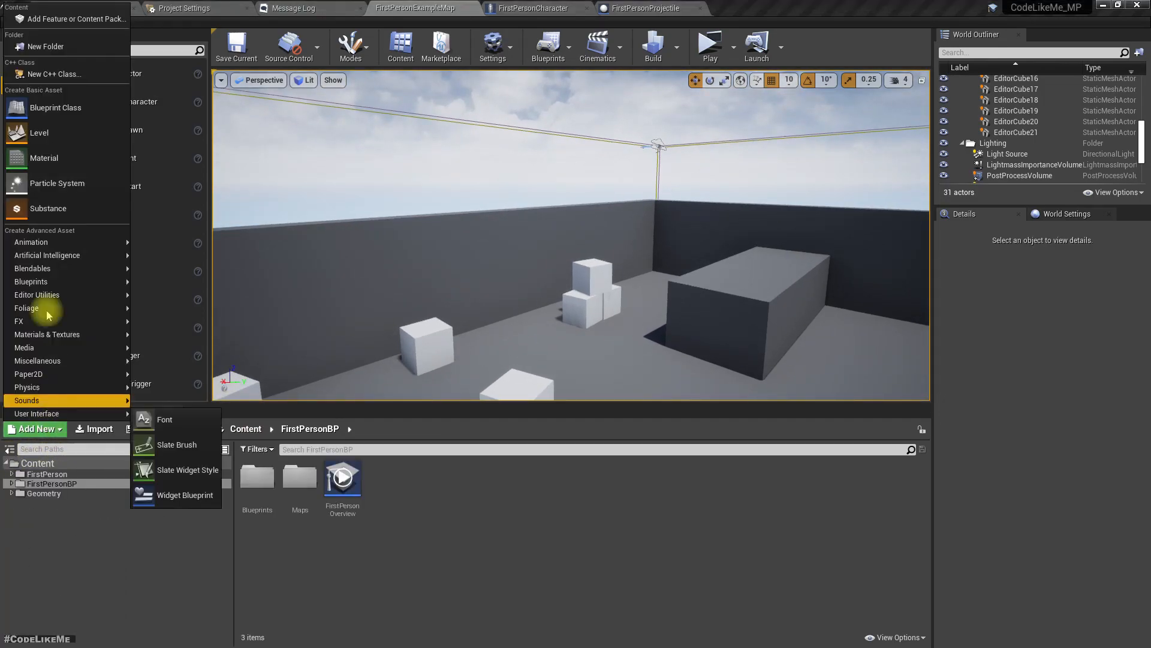
pyautogui.click(74, 18)
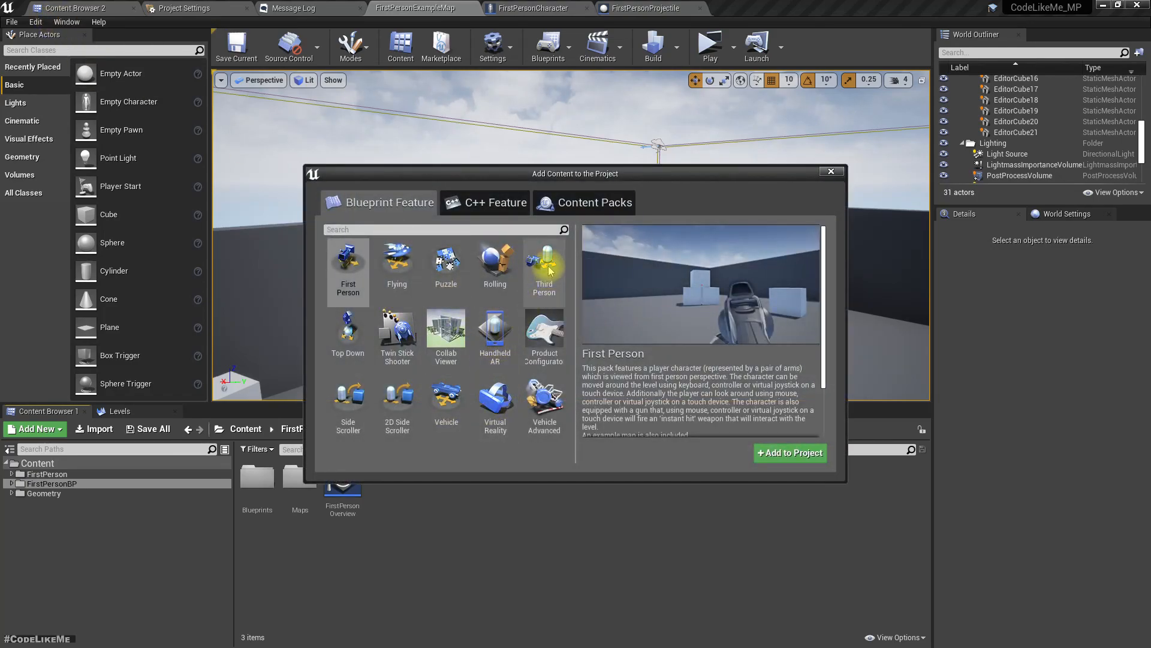
pyautogui.click(544, 267)
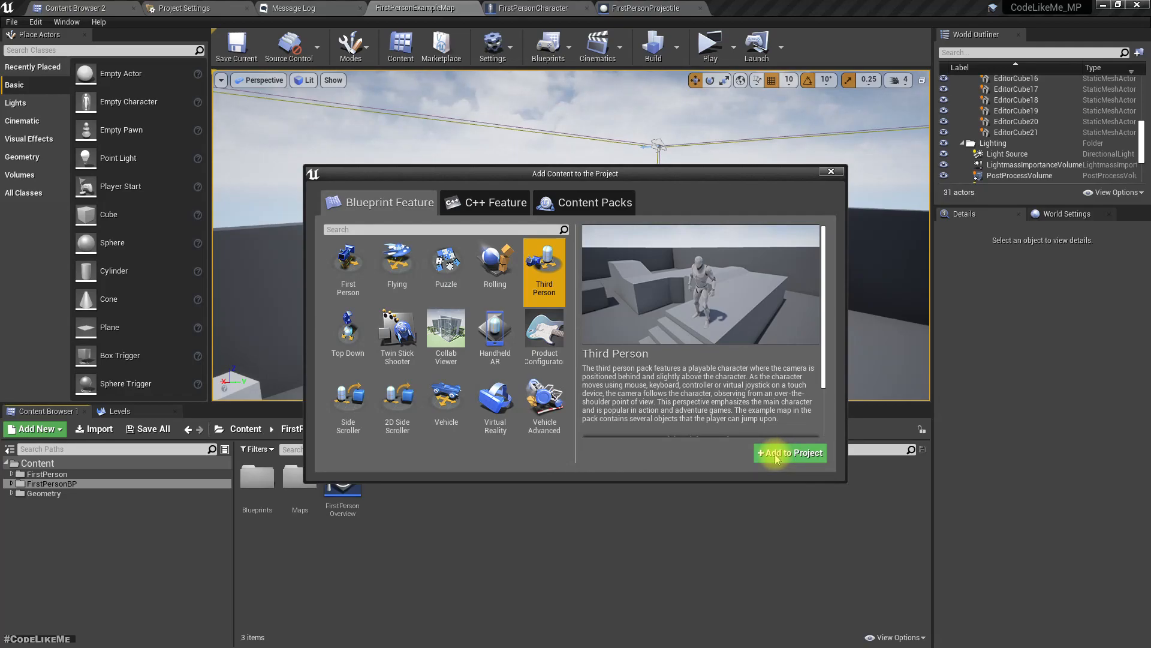
pyautogui.click(789, 453)
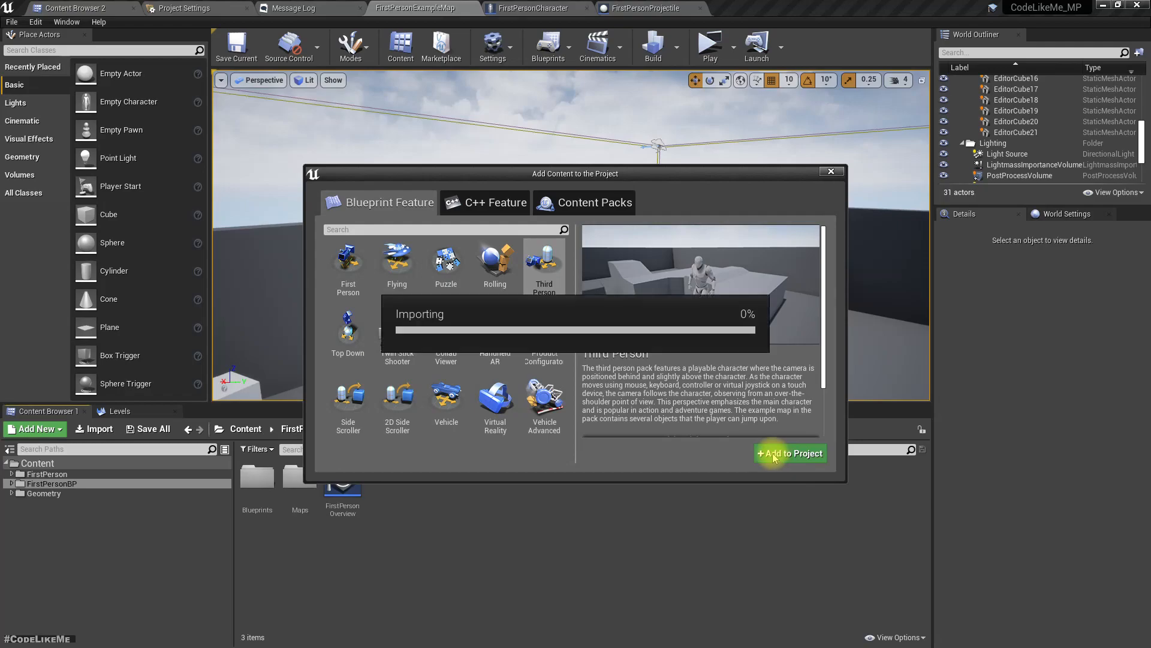
pyautogui.click(790, 453)
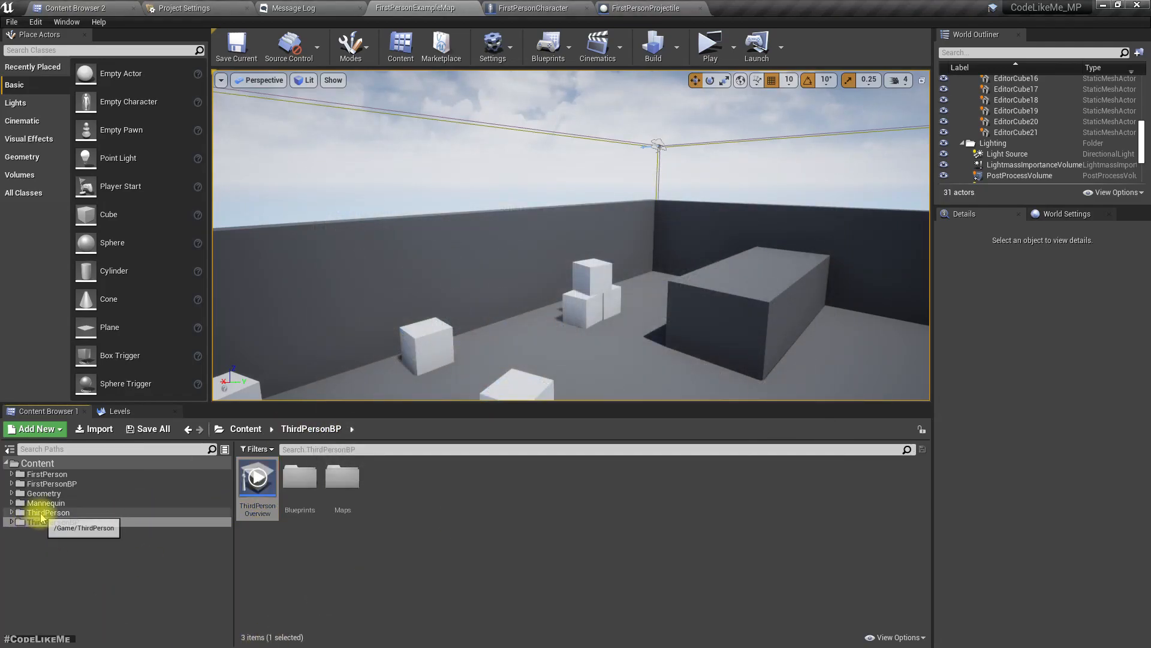
# Step: Browse the Content Browser to the ThirdPersonBP Blueprints folder
pyautogui.click(47, 512)
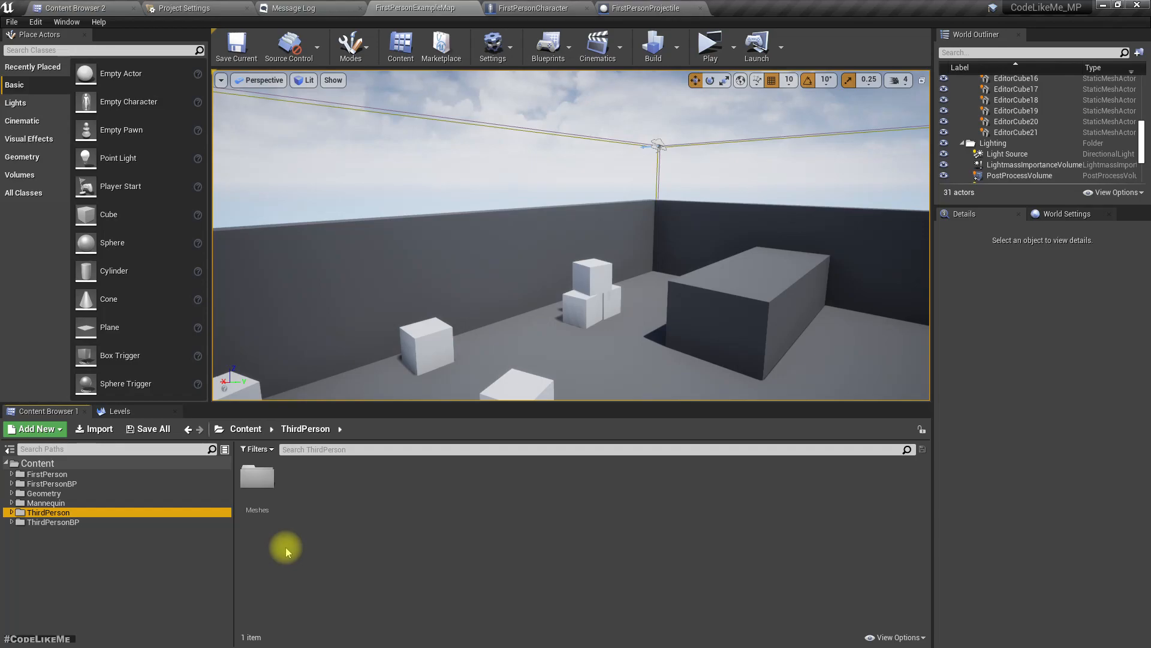
pyautogui.click(6, 512)
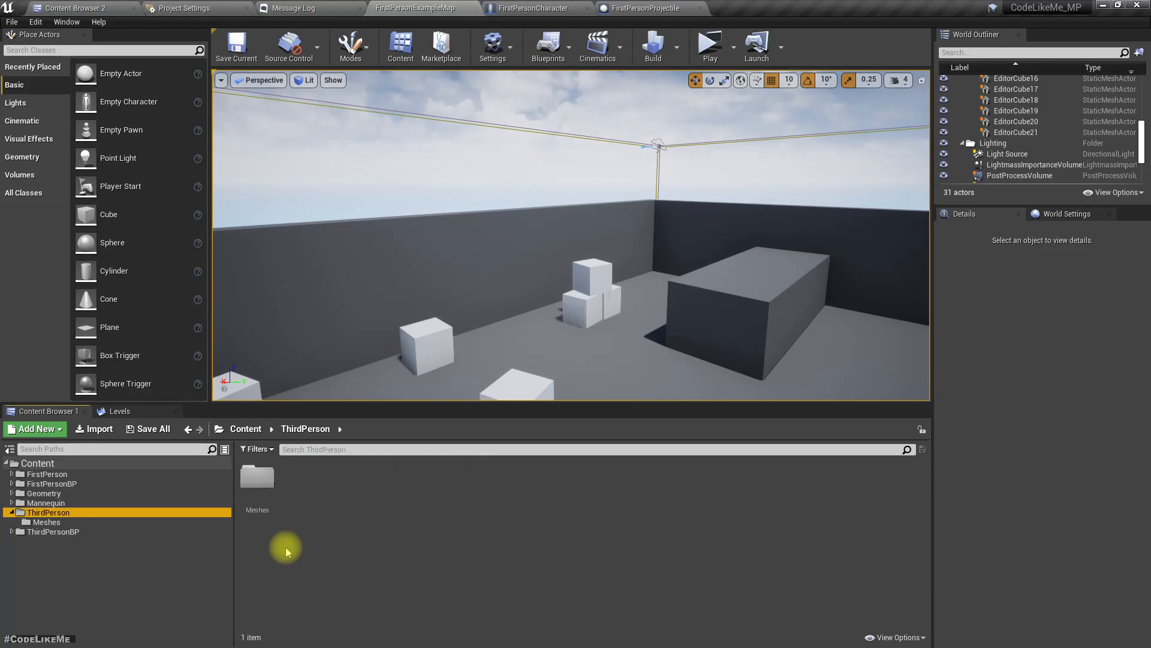
pyautogui.click(51, 532)
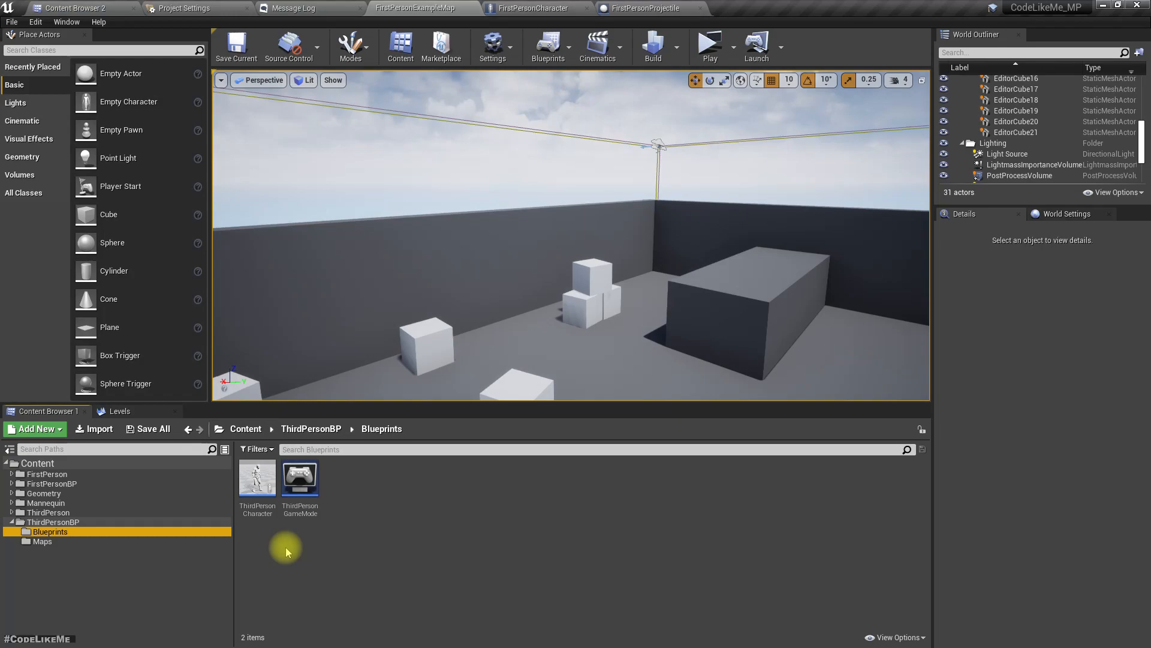
pyautogui.click(46, 503)
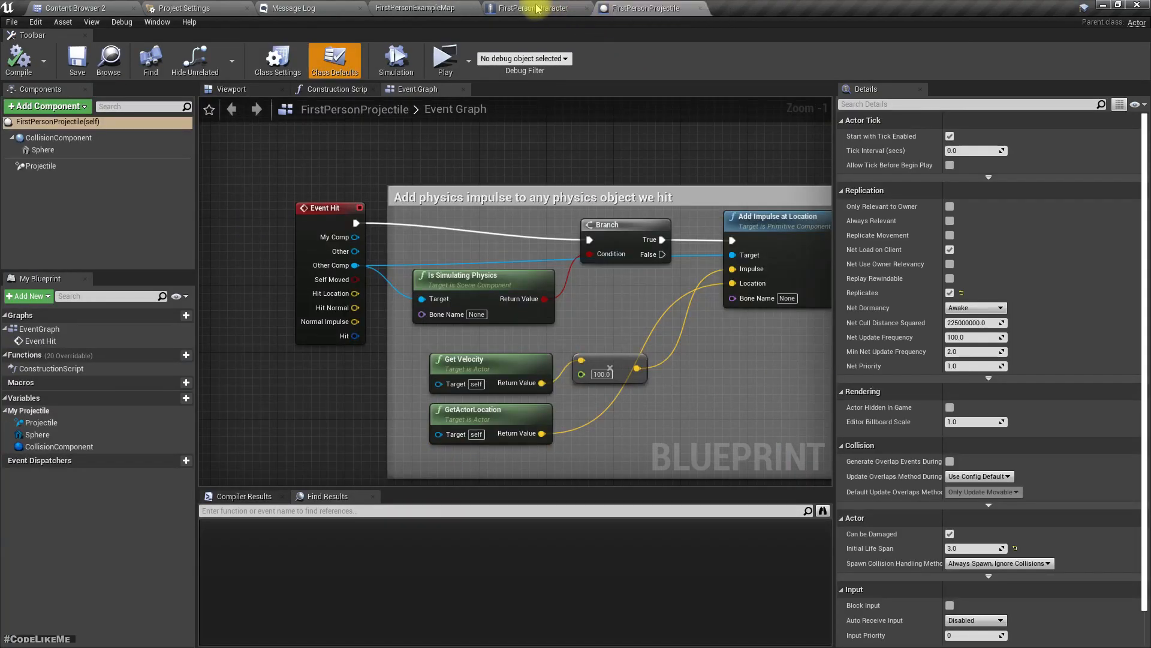
# Step: Add a Skeletal Mesh component to the FirstPersonCharacter blueprint
pyautogui.click(536, 8)
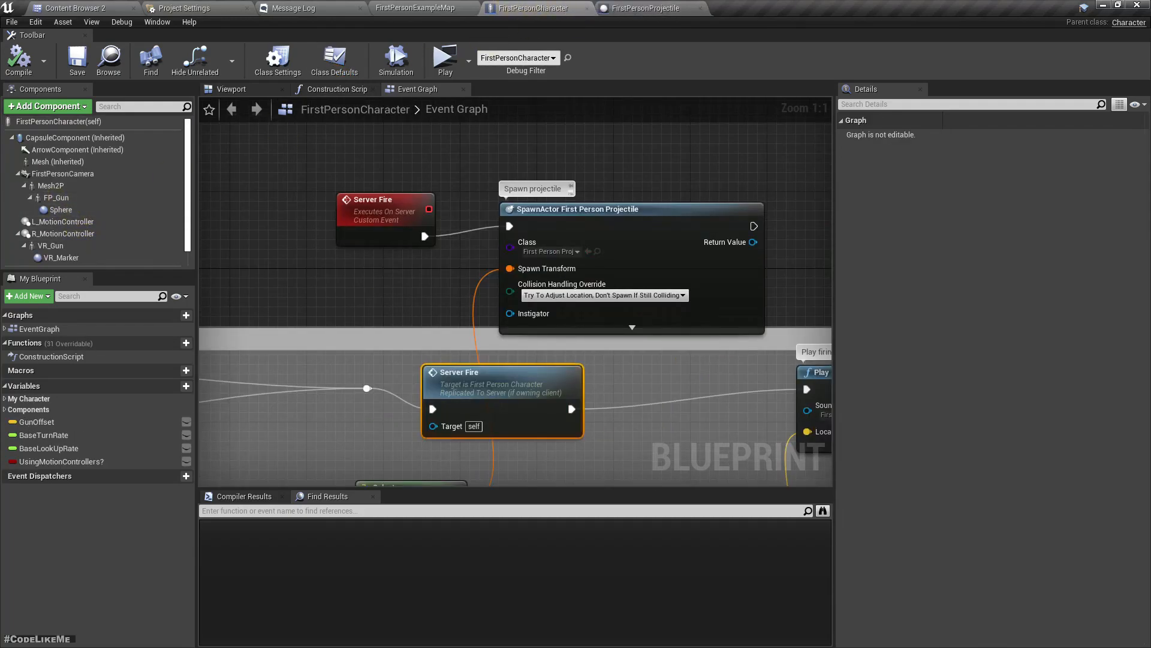
pyautogui.moveTo(376, 28)
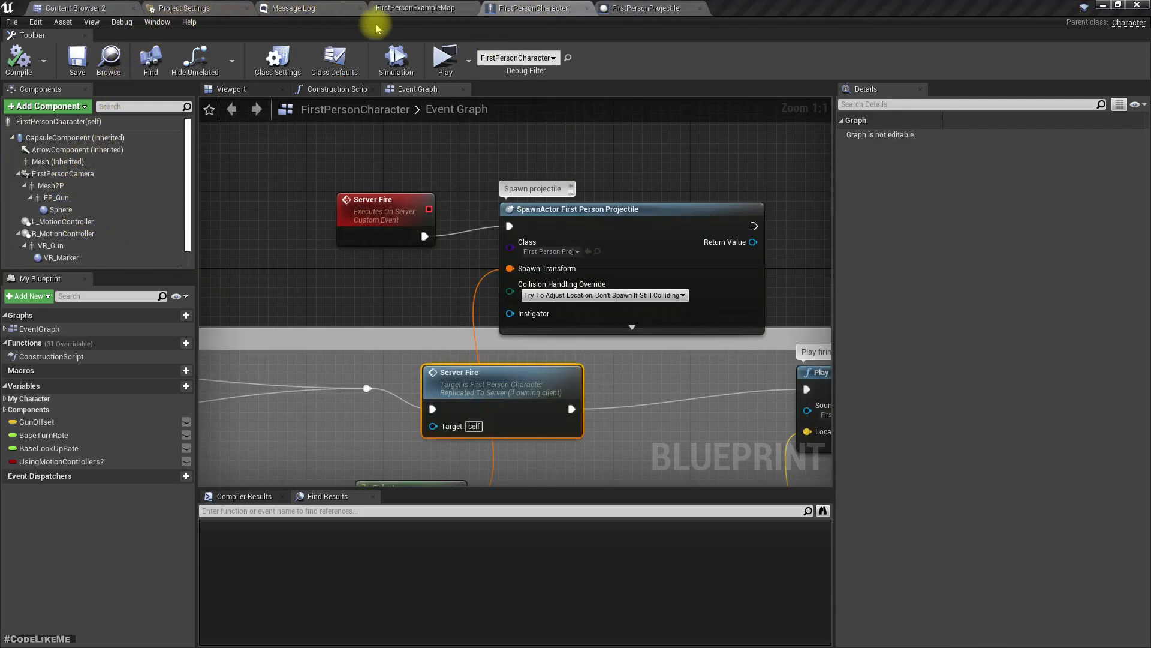
pyautogui.click(47, 107)
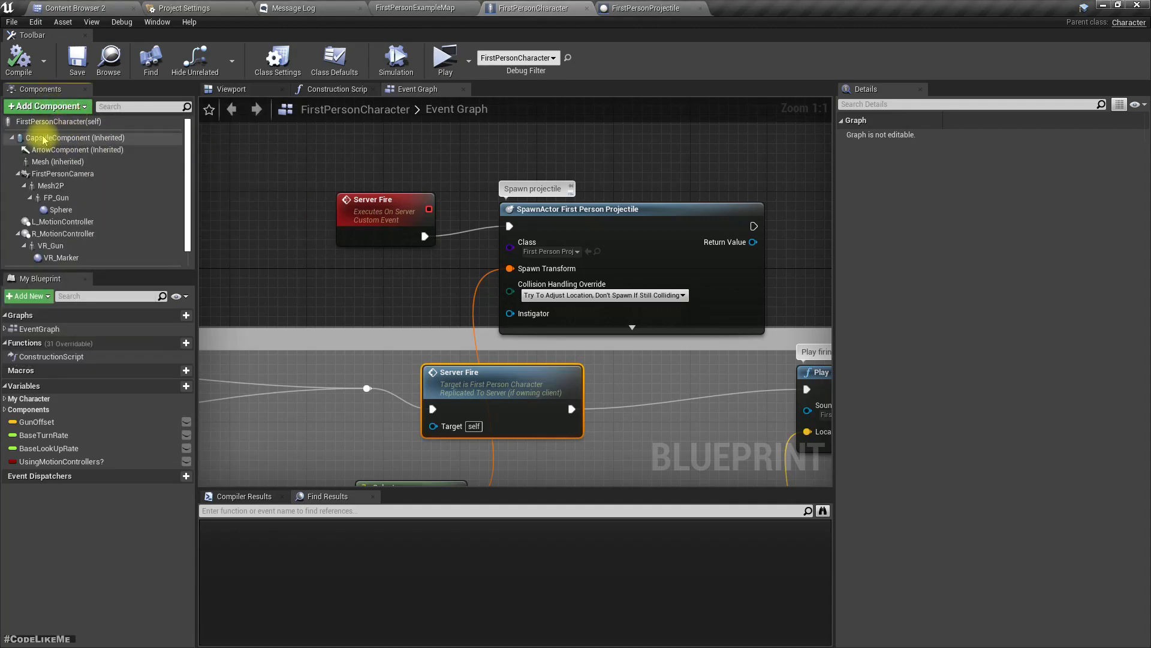
pyautogui.rightClick(75, 137)
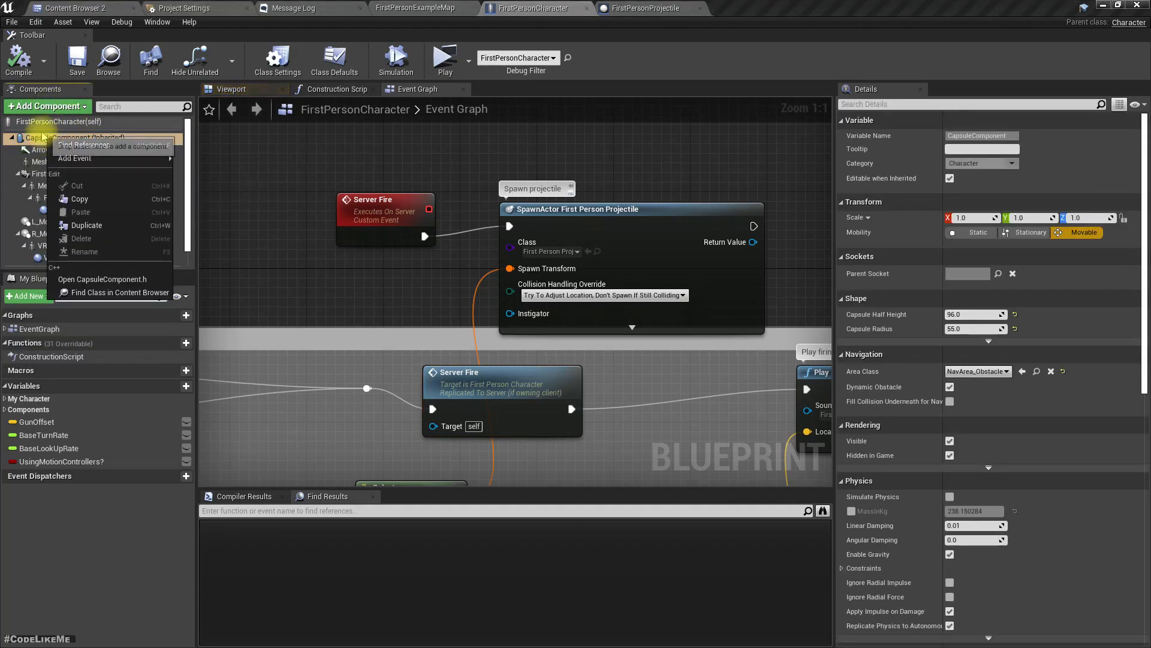
pyautogui.click(46, 106)
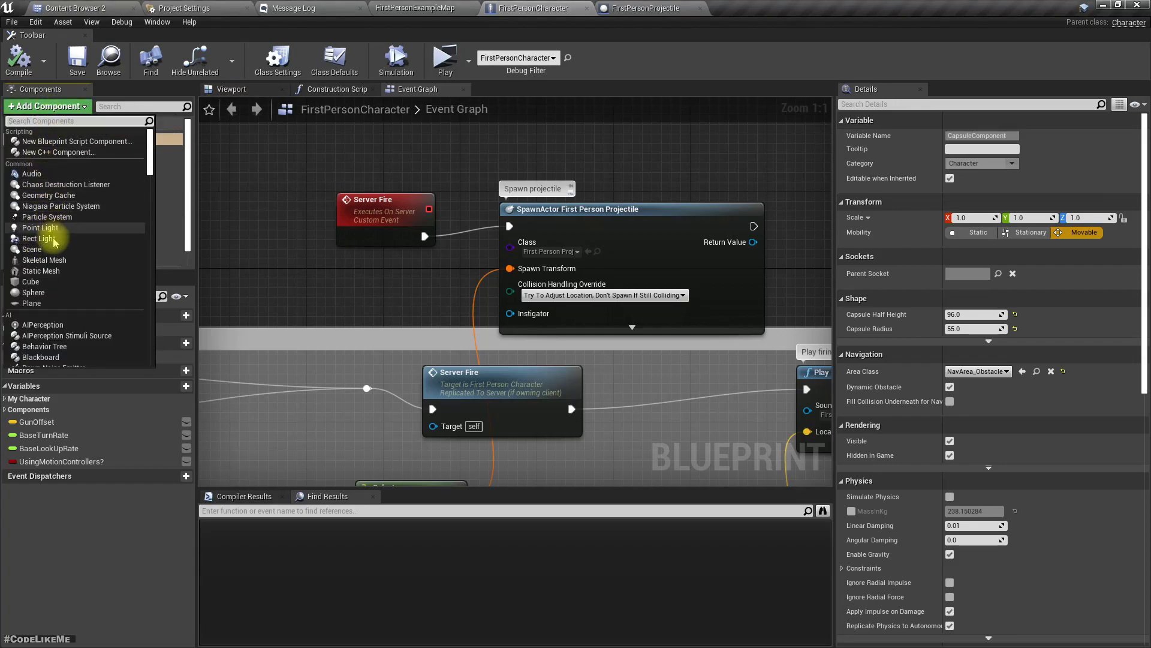
pyautogui.click(57, 242)
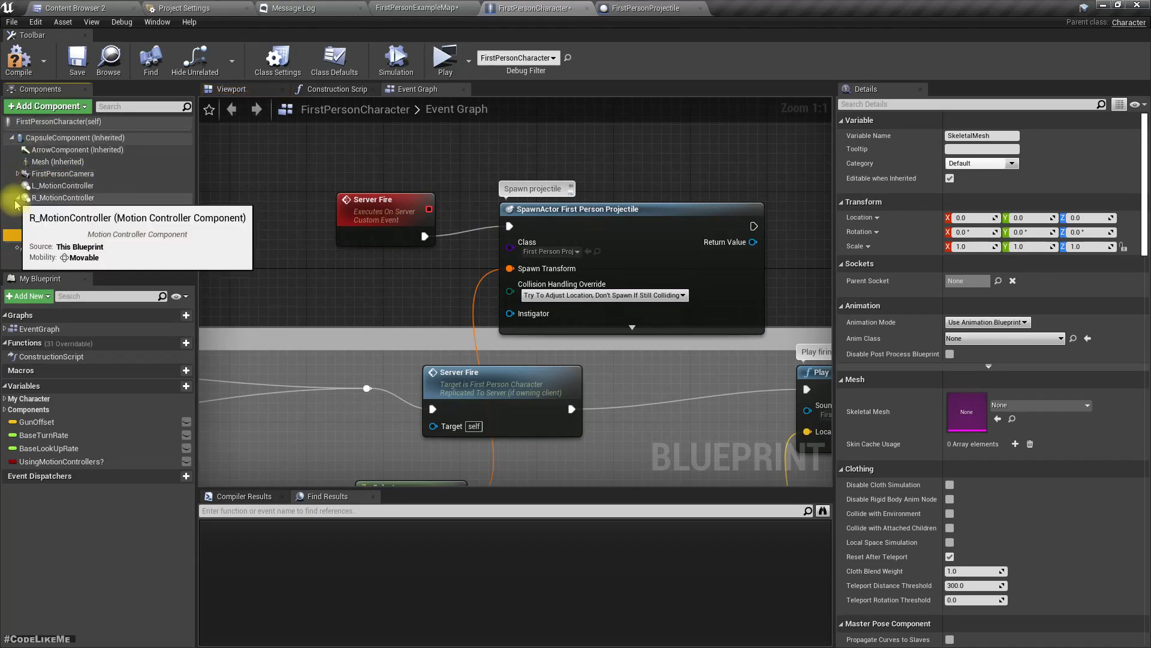
# Step: Rename the new skeletal mesh component from TP_Mesh to Character_Body
pyautogui.click(51, 210)
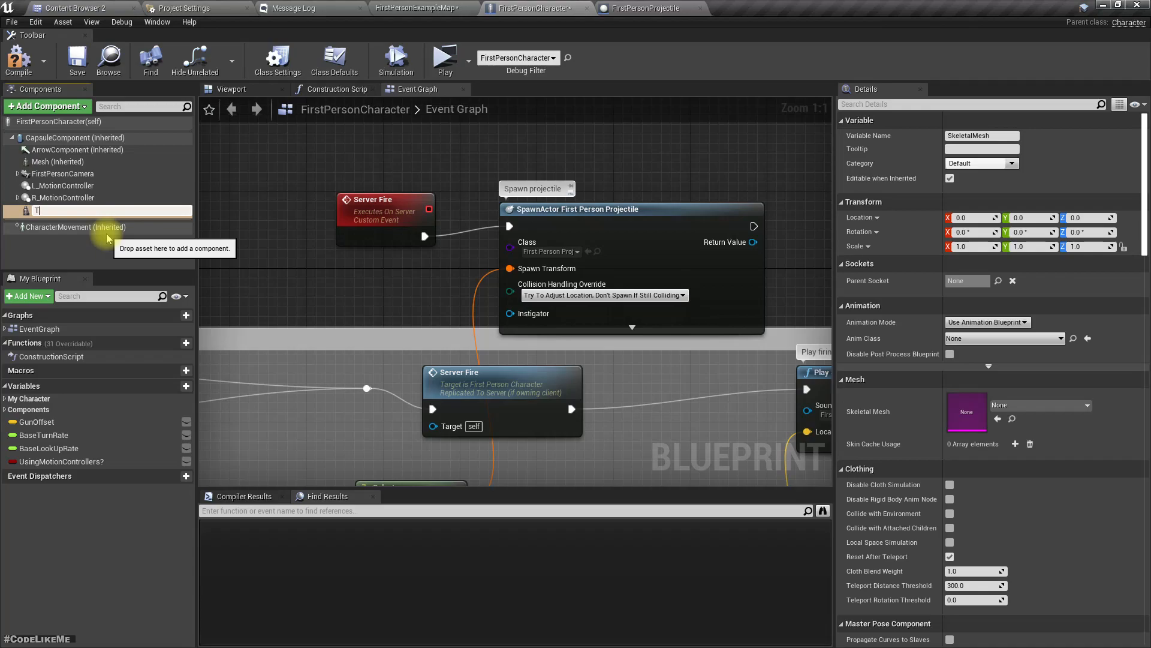
pyautogui.write('TP_Mesh')
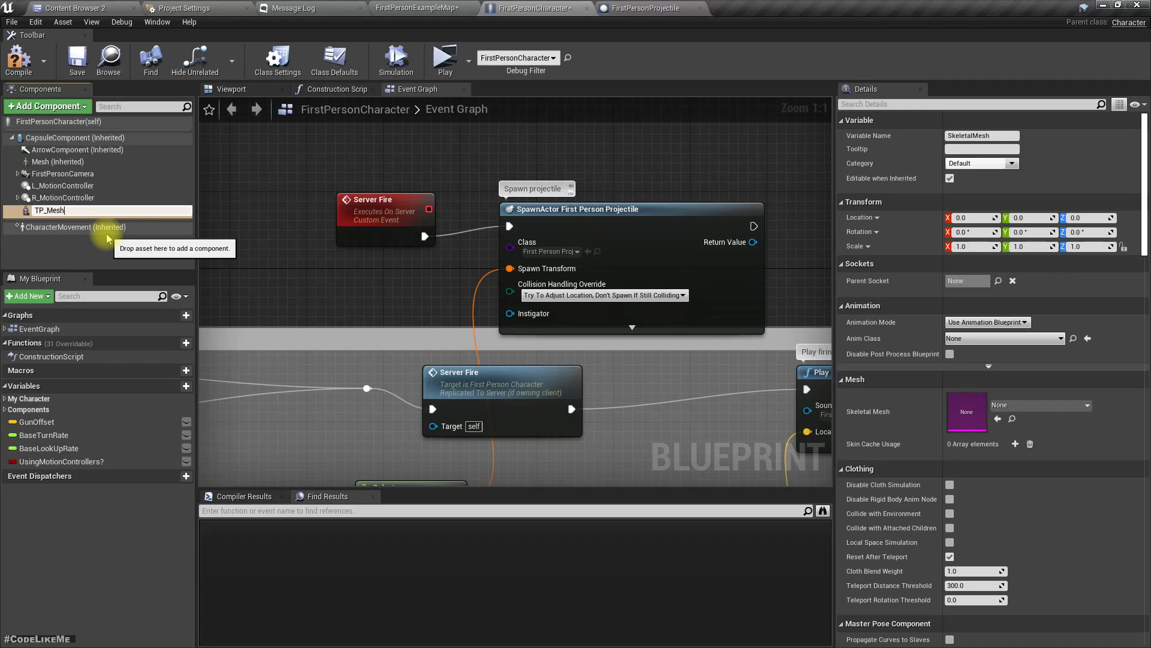
pyautogui.click(49, 210)
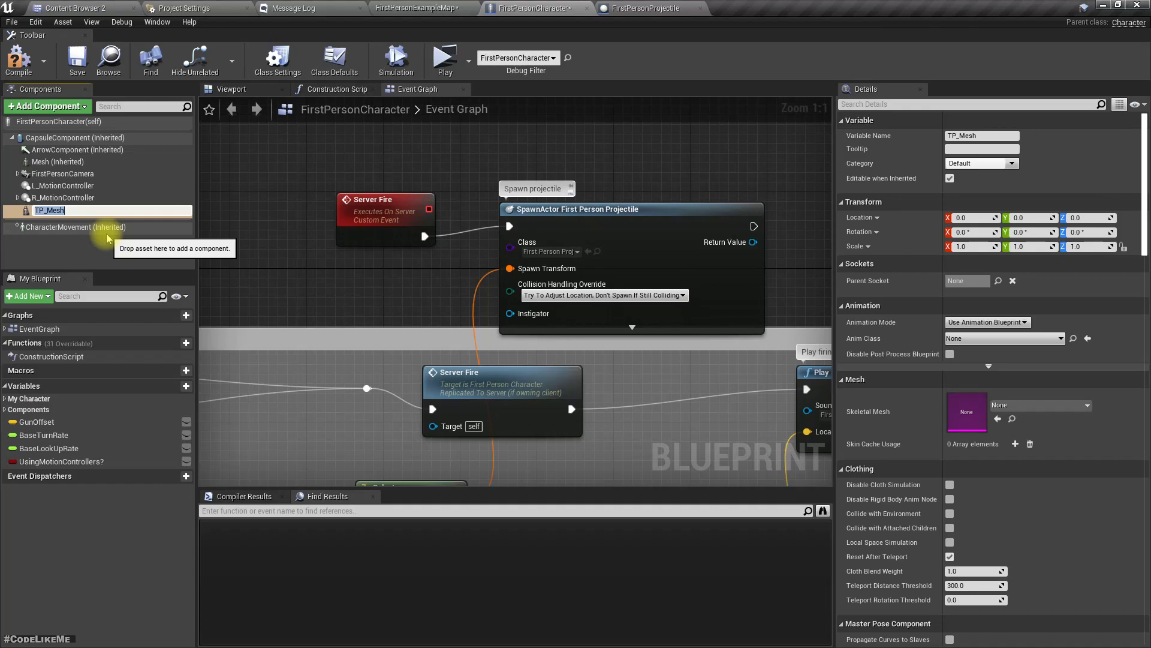
pyautogui.write('Character')
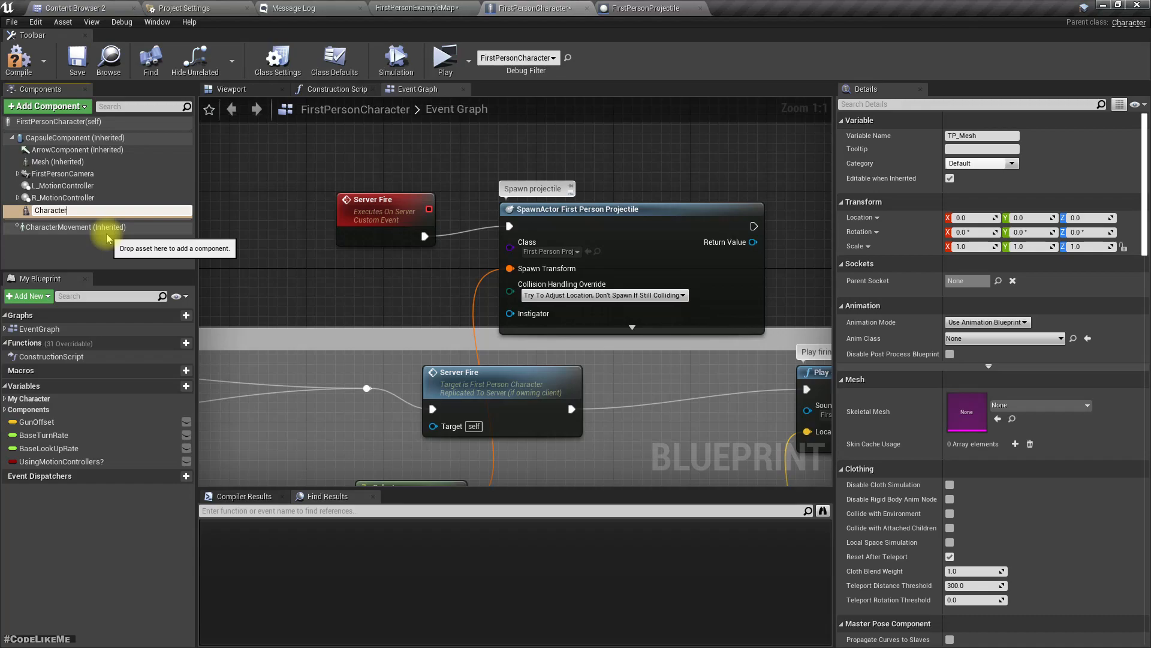
pyautogui.write('_Body')
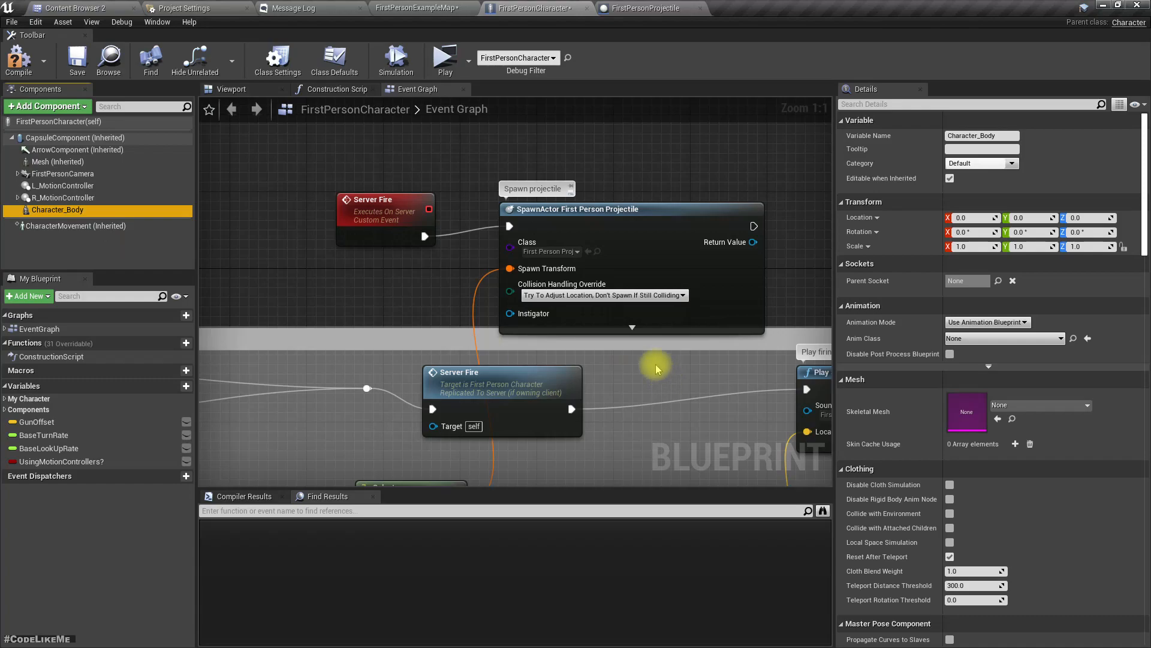
pyautogui.moveTo(1021, 404)
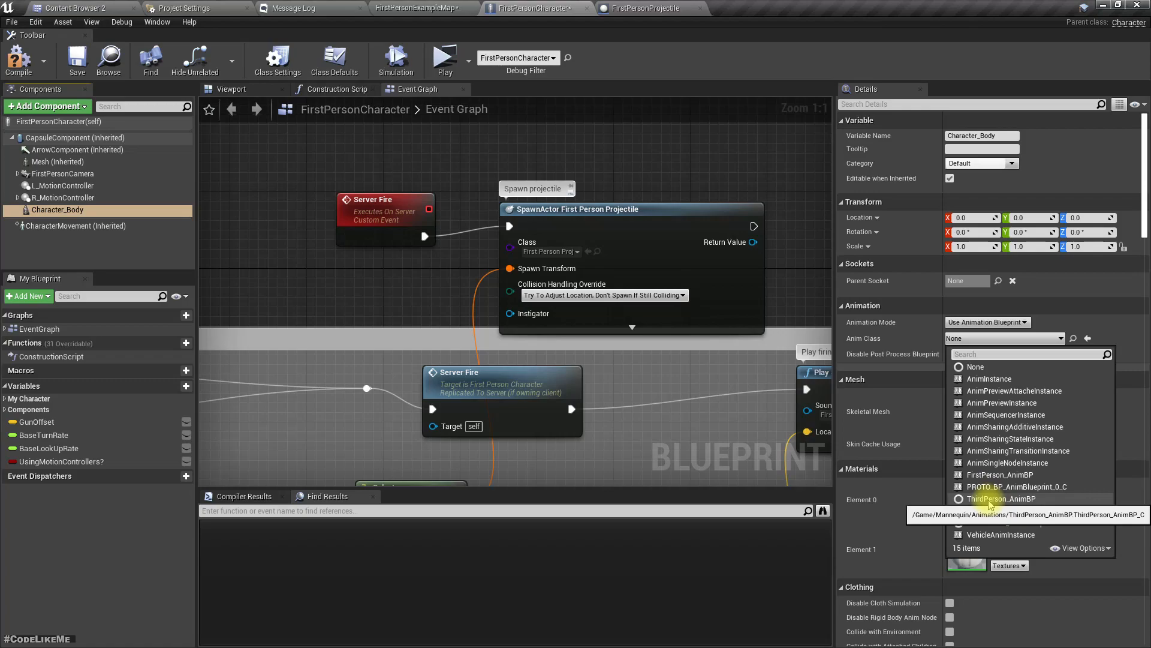
# Step: Set Anim Class to ThirdPerson_AnimBP and lower the body to Z -90 inside the capsule in Front view
pyautogui.click(1000, 499)
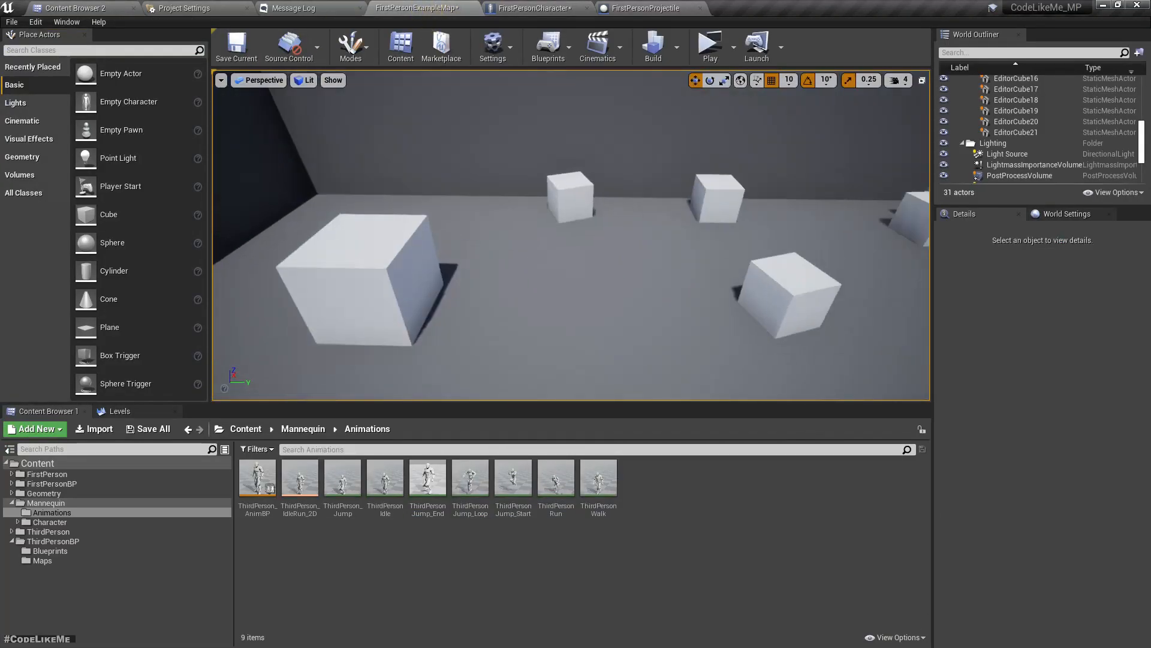
pyautogui.click(538, 8)
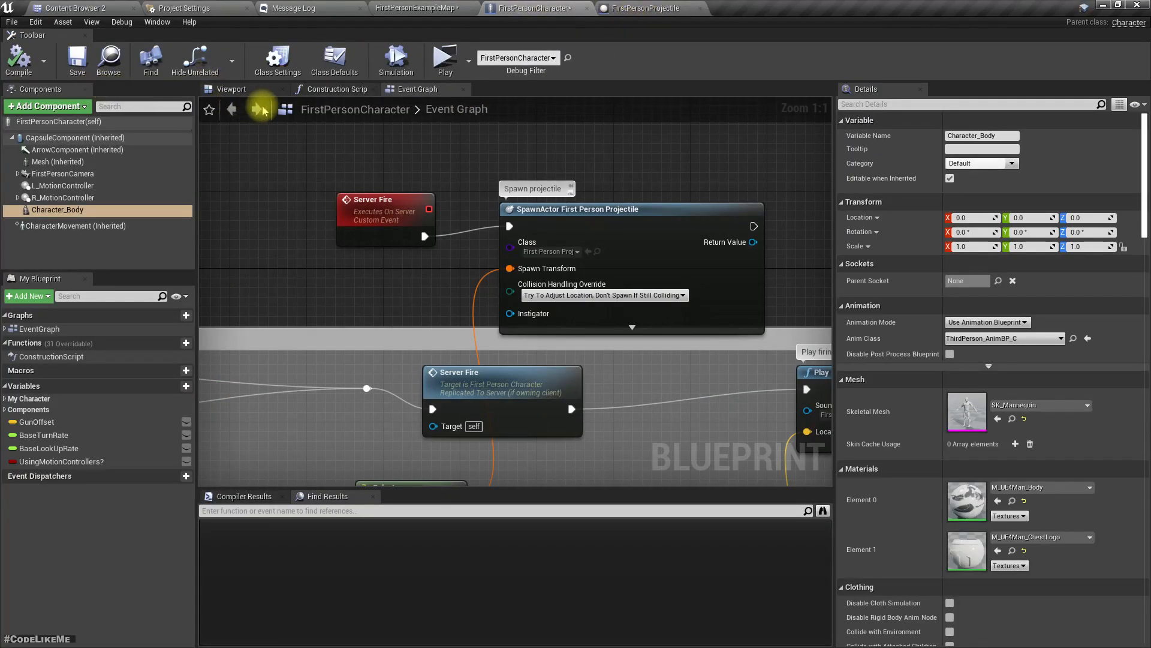
pyautogui.click(231, 88)
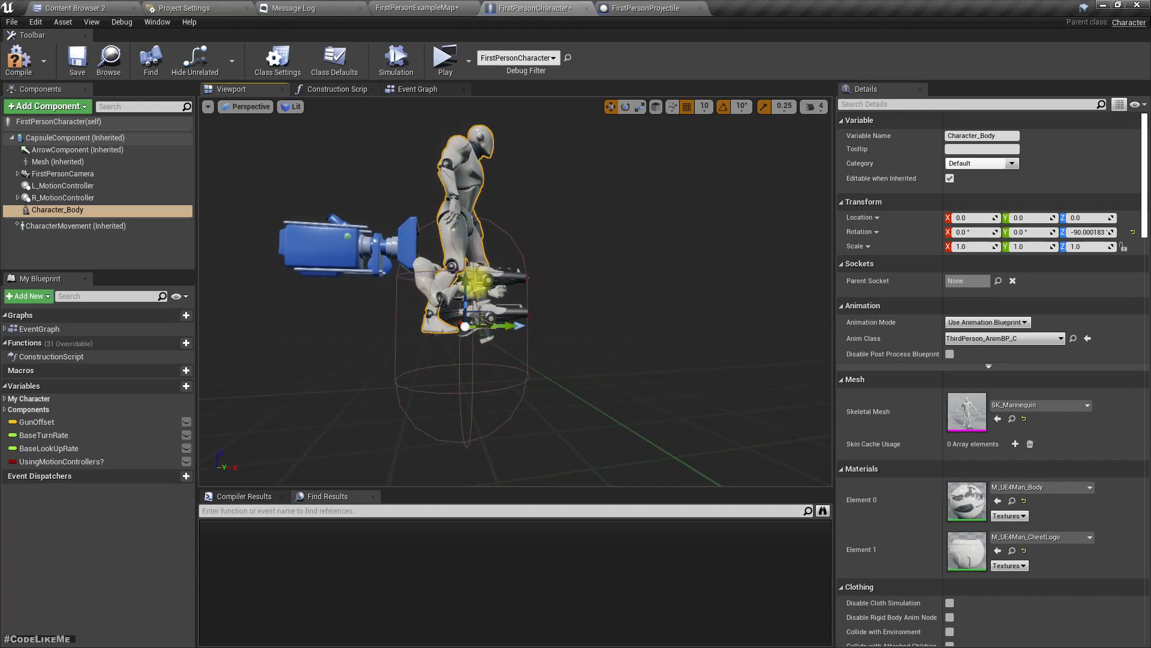
pyautogui.click(245, 106)
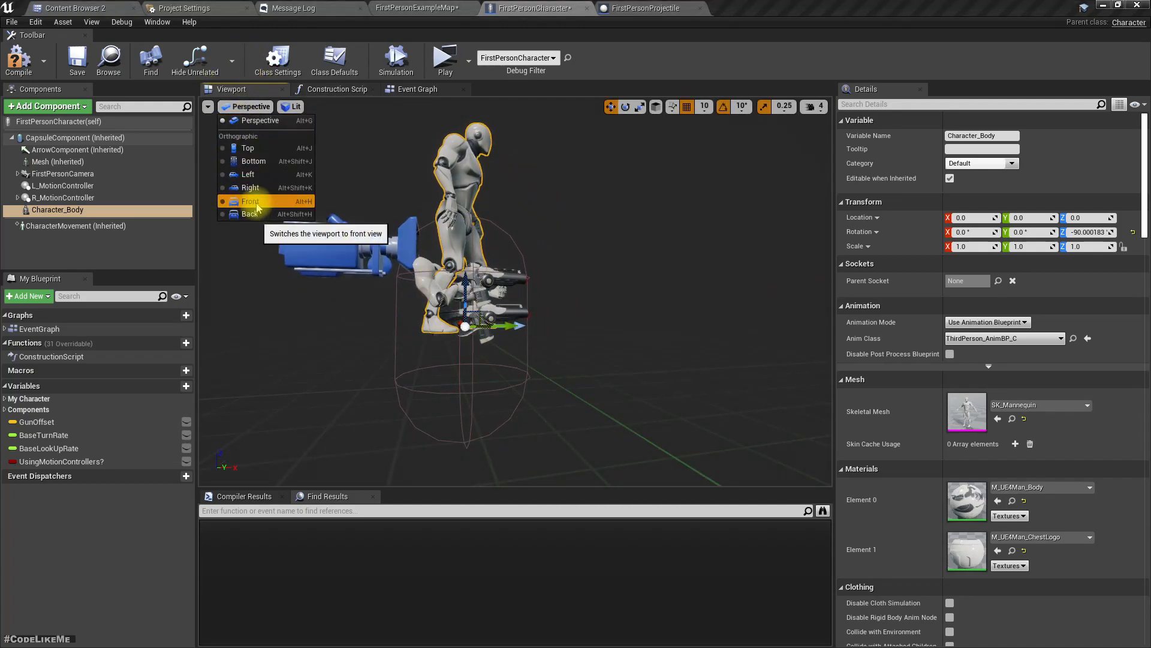
pyautogui.click(251, 201)
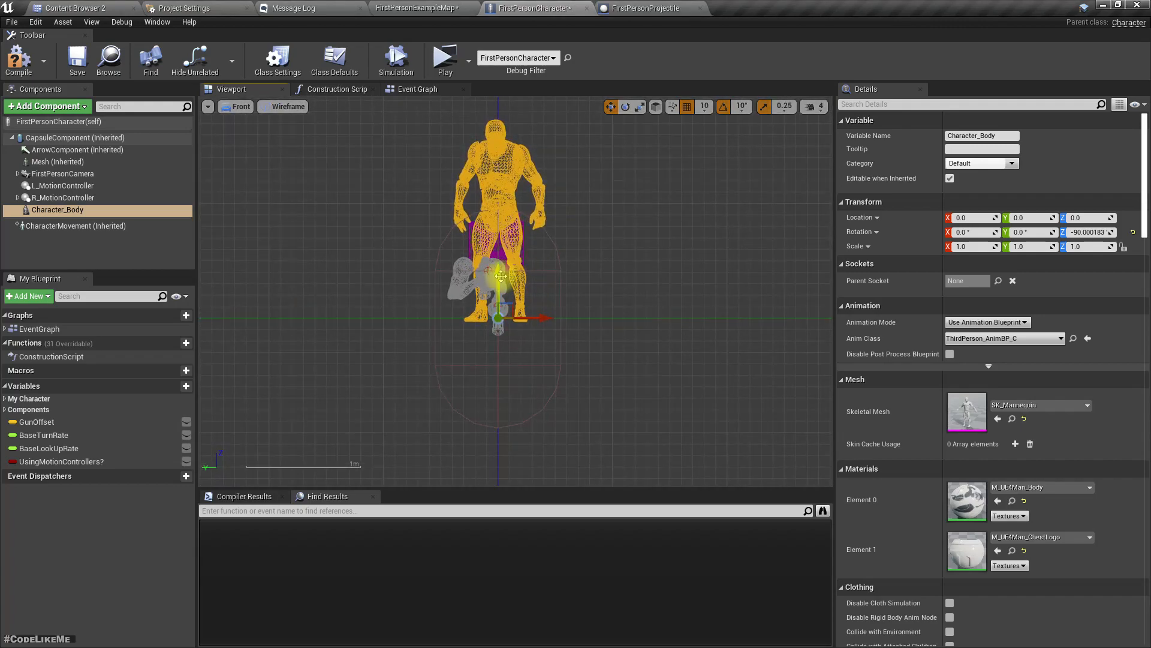
pyautogui.moveTo(499, 275); pyautogui.dragTo(499, 367)
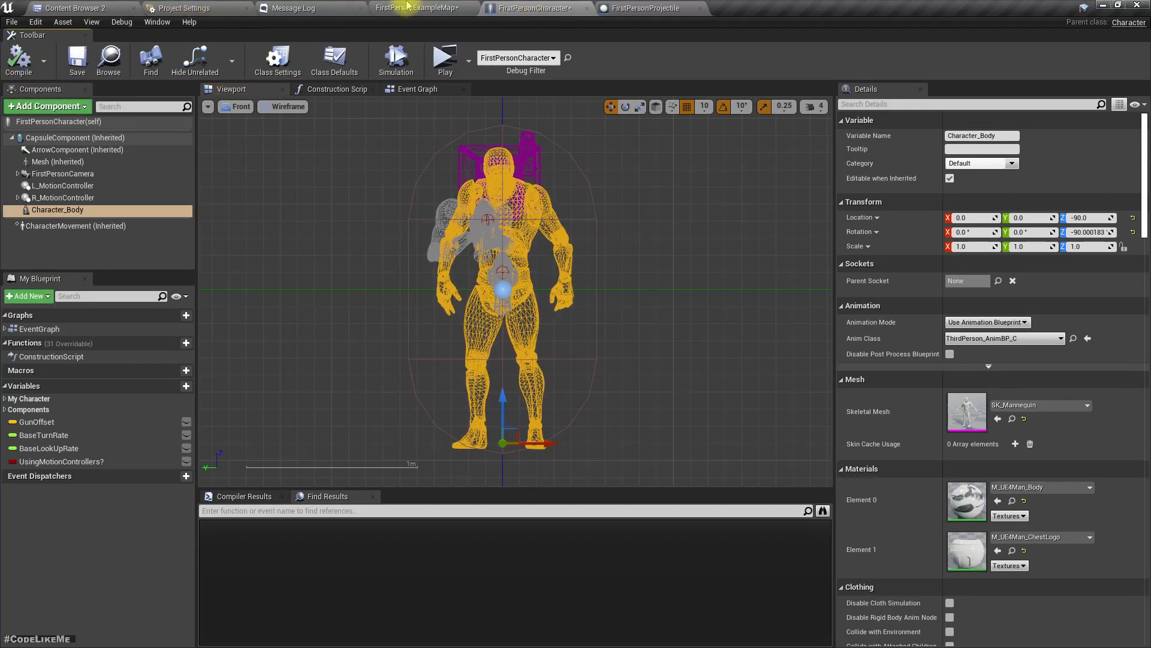
# Step: Tick Owner No See on Character_Body so the owning player cannot see it
pyautogui.click(418, 9)
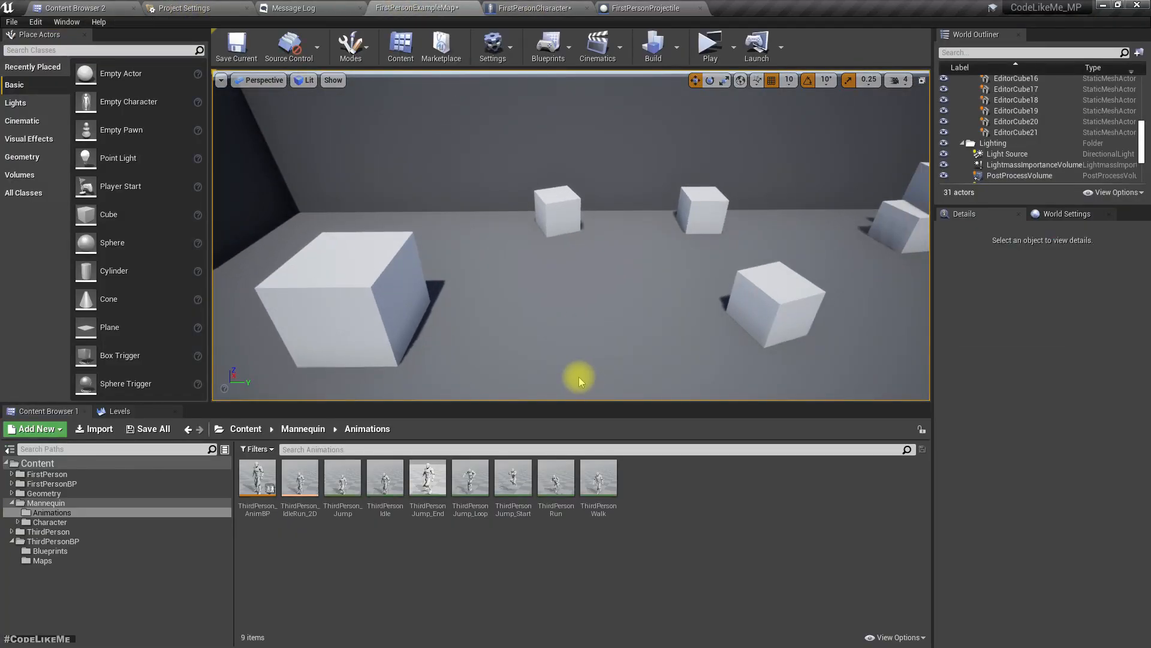
pyautogui.click(707, 45)
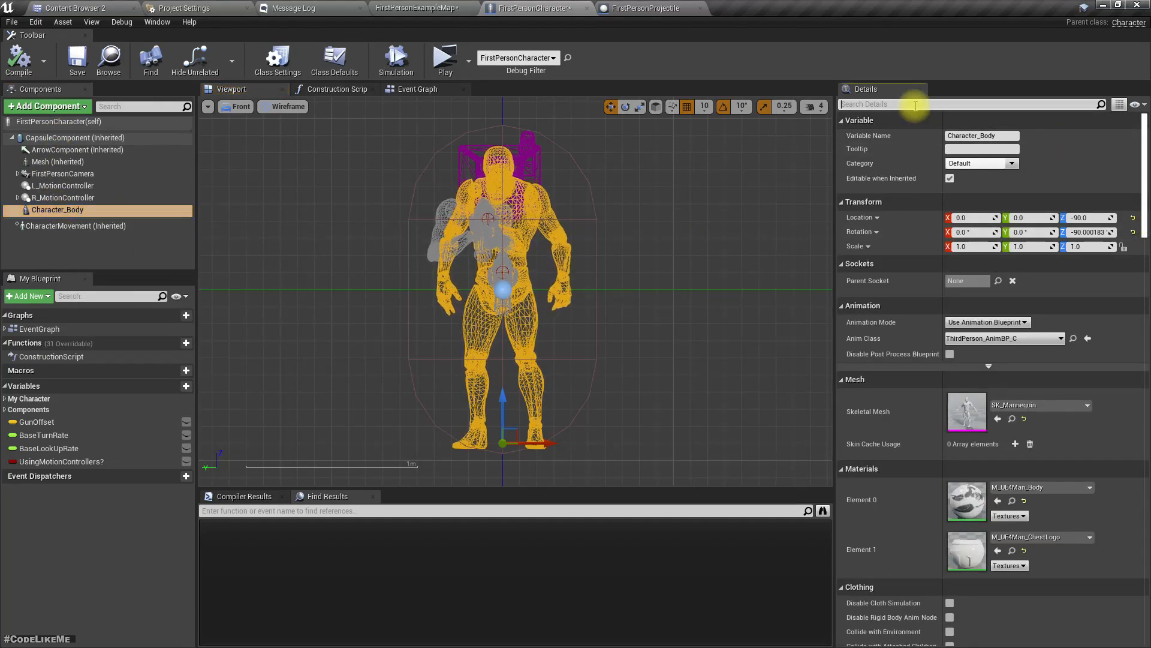
pyautogui.write('owner')
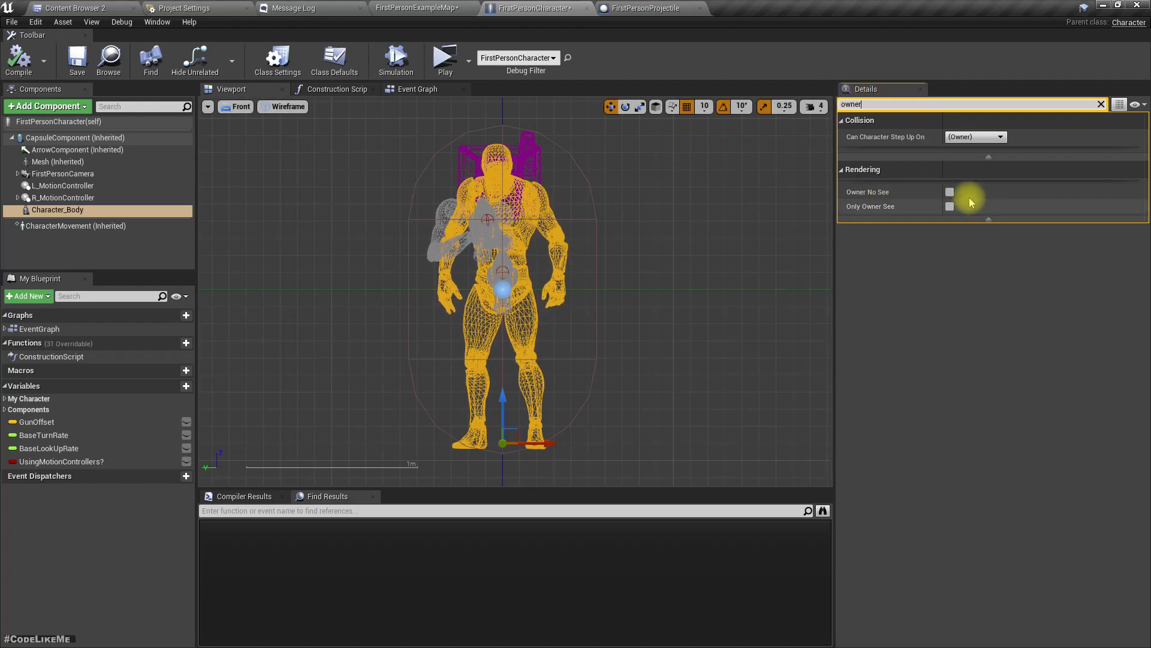
pyautogui.click(950, 192)
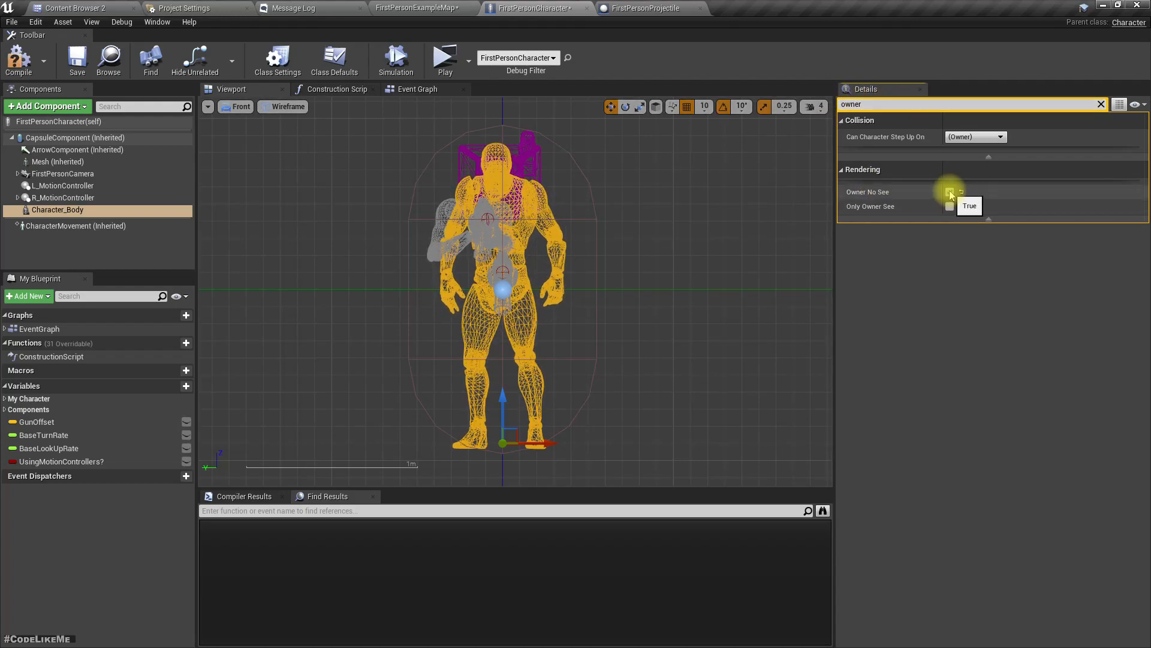
pyautogui.click(950, 192)
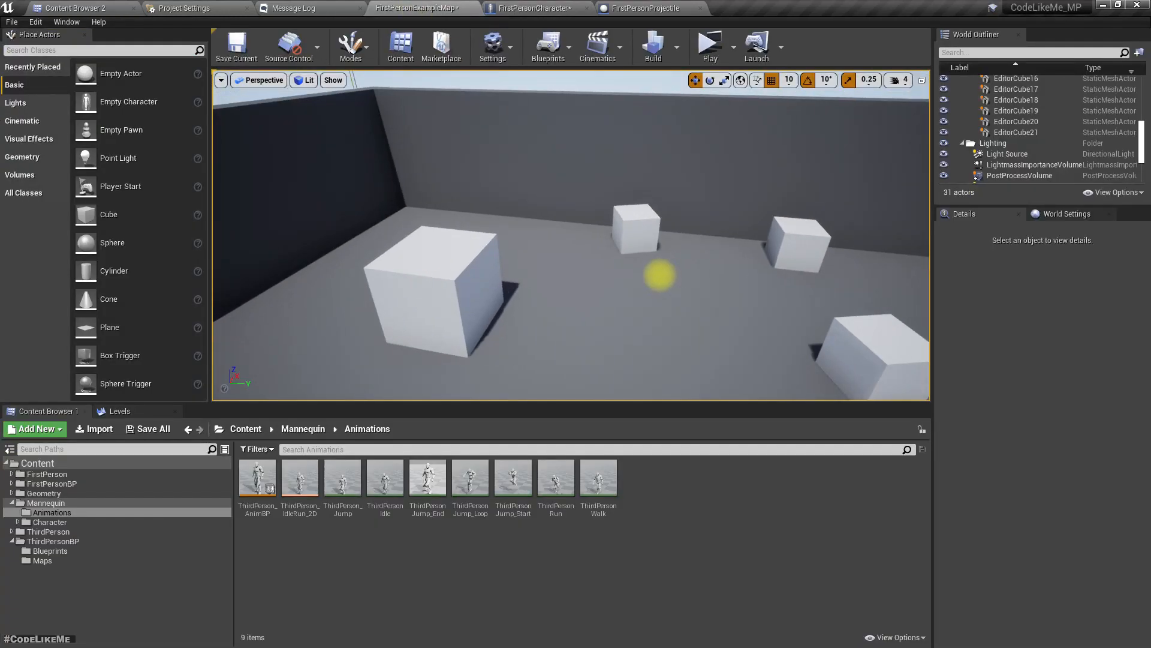
pyautogui.click(708, 46)
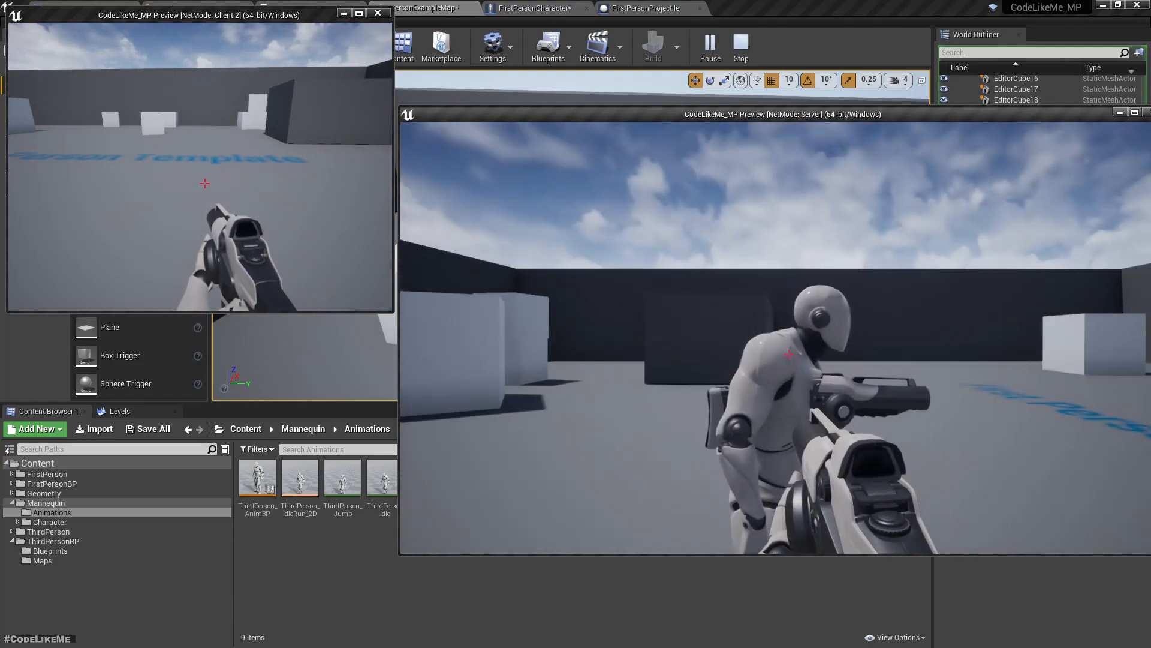
pyautogui.click(740, 47)
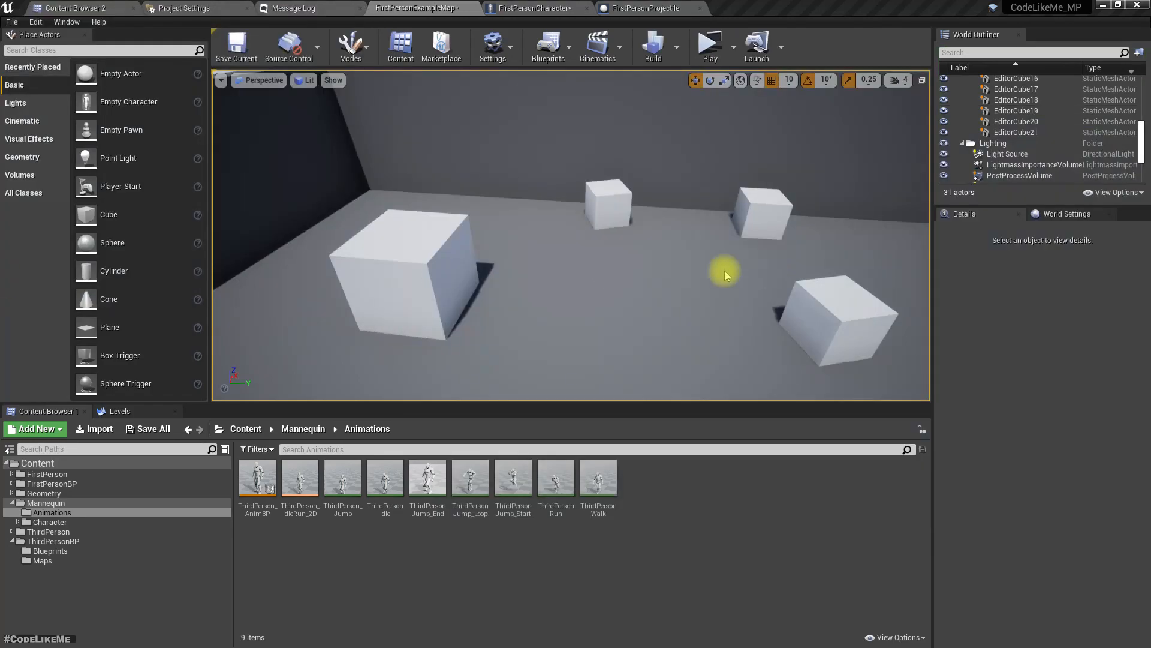
pyautogui.moveTo(159, 204)
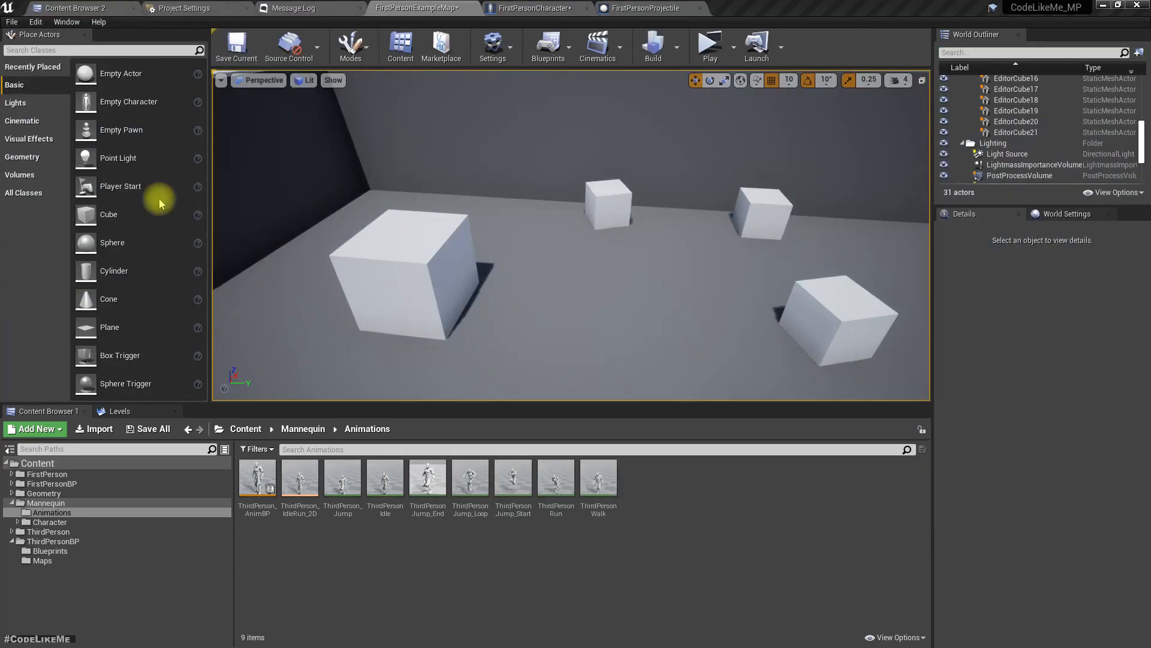
# Step: View the FirstPersonProjectile's sphere in its blueprint Viewport
pyautogui.click(641, 8)
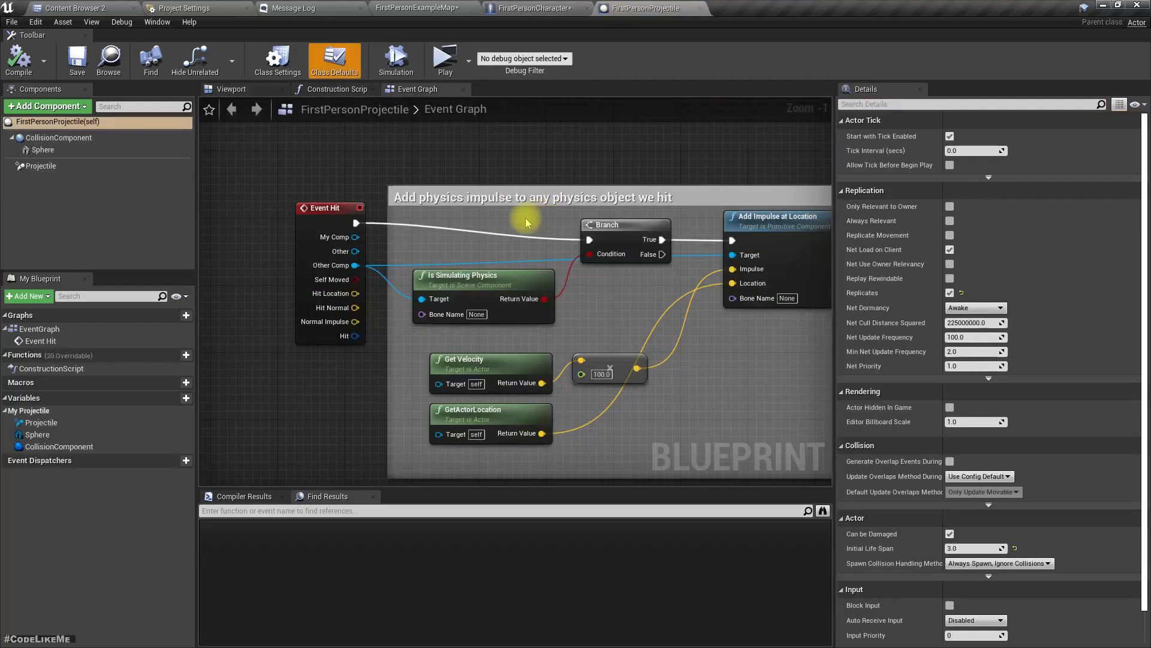
pyautogui.click(232, 89)
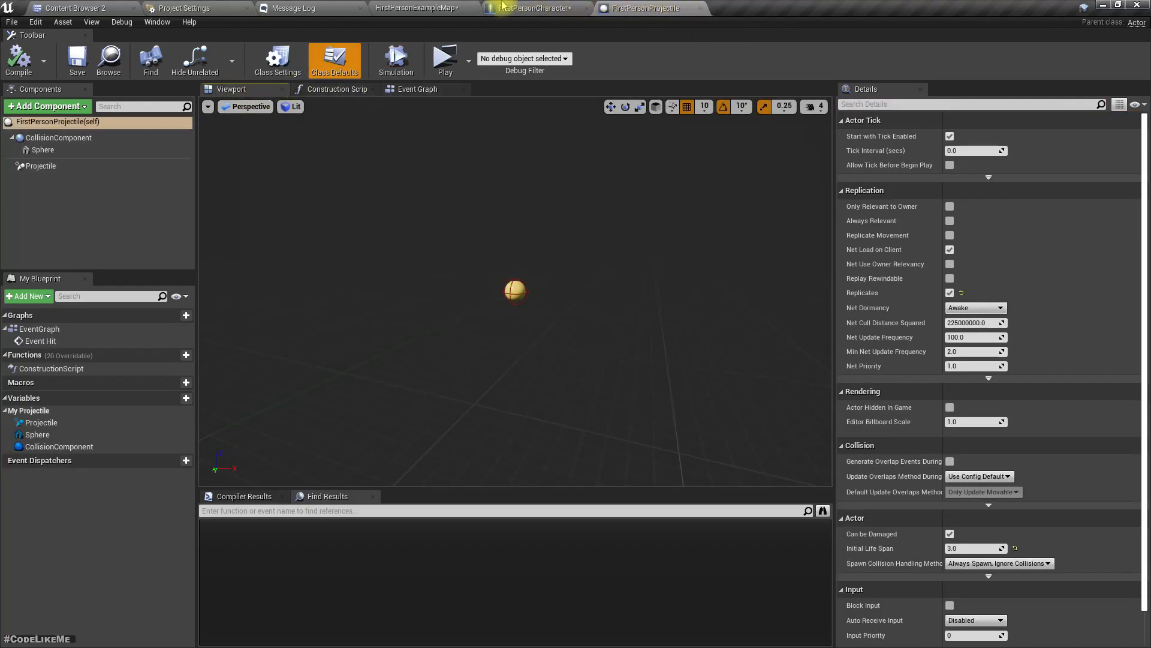
pyautogui.click(535, 8)
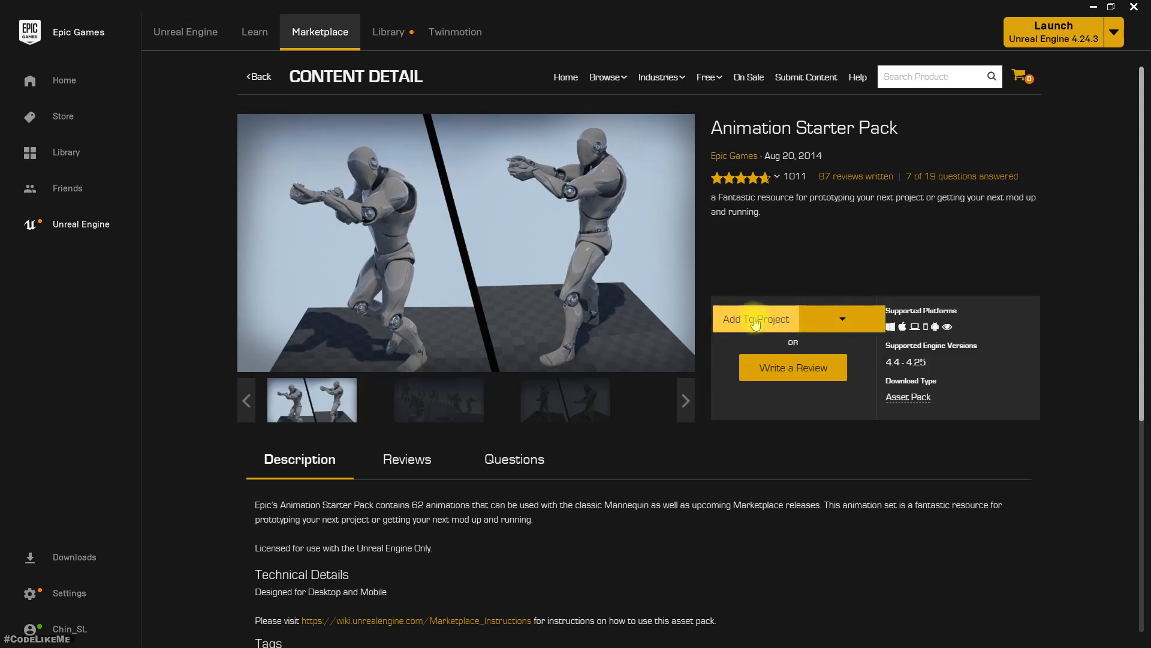
# Step: Add the Animation Starter Pack to the CodeLikeMe_MP project, filtering the list with 'mp'
pyautogui.click(755, 319)
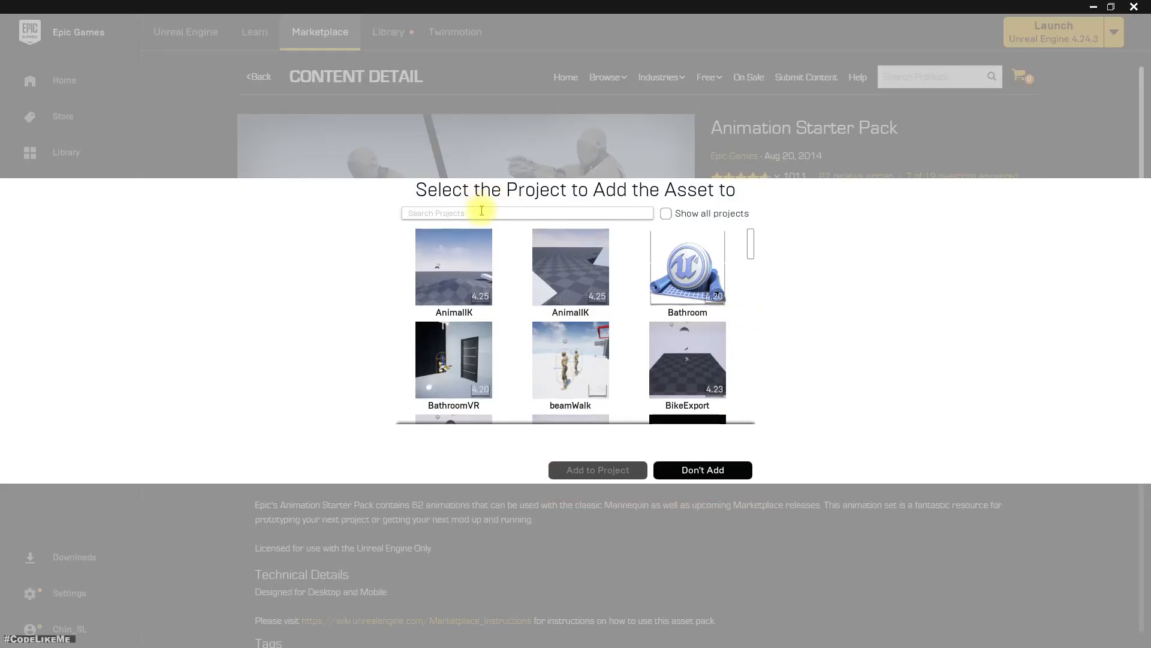
pyautogui.click(526, 213)
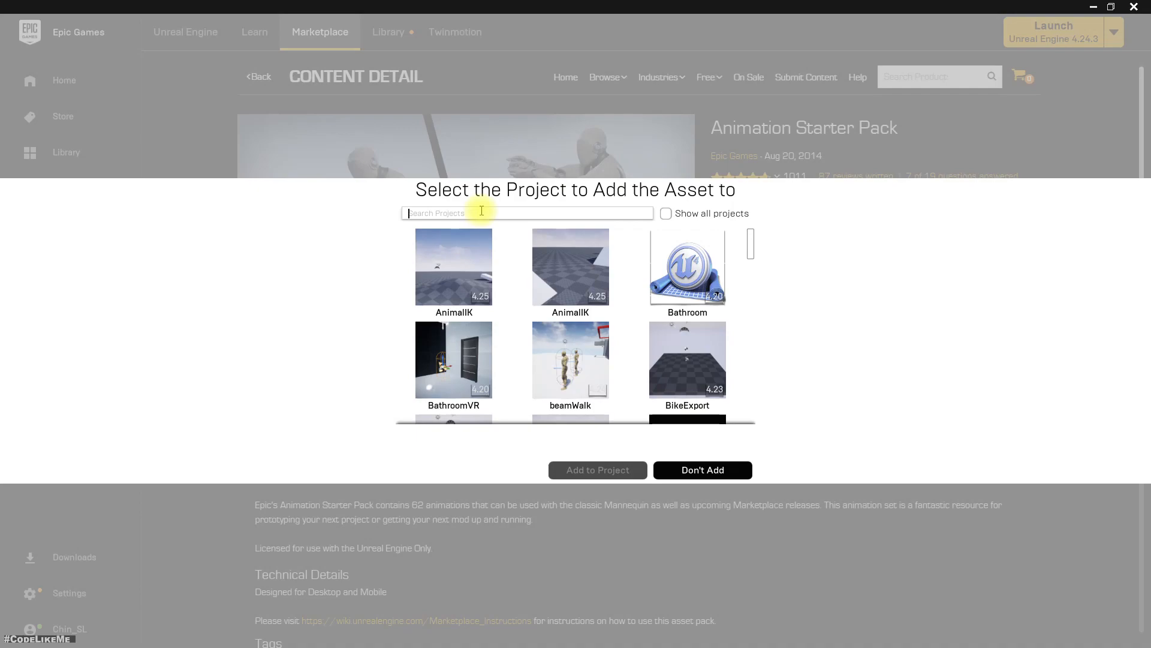
pyautogui.write('mp')
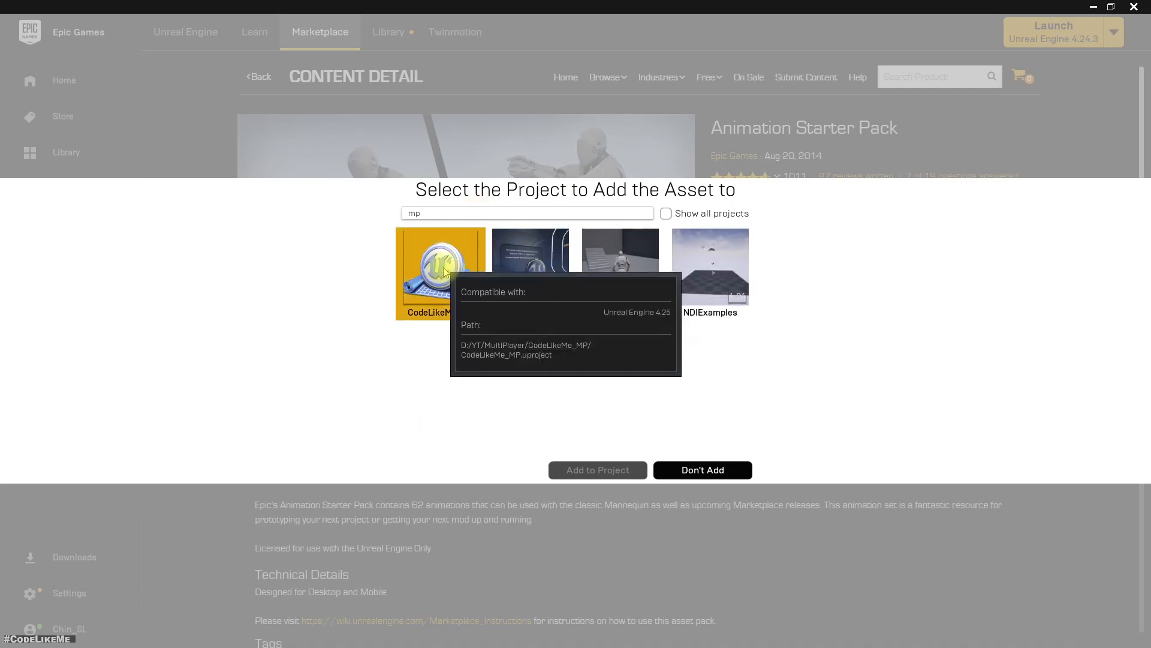
pyautogui.click(598, 470)
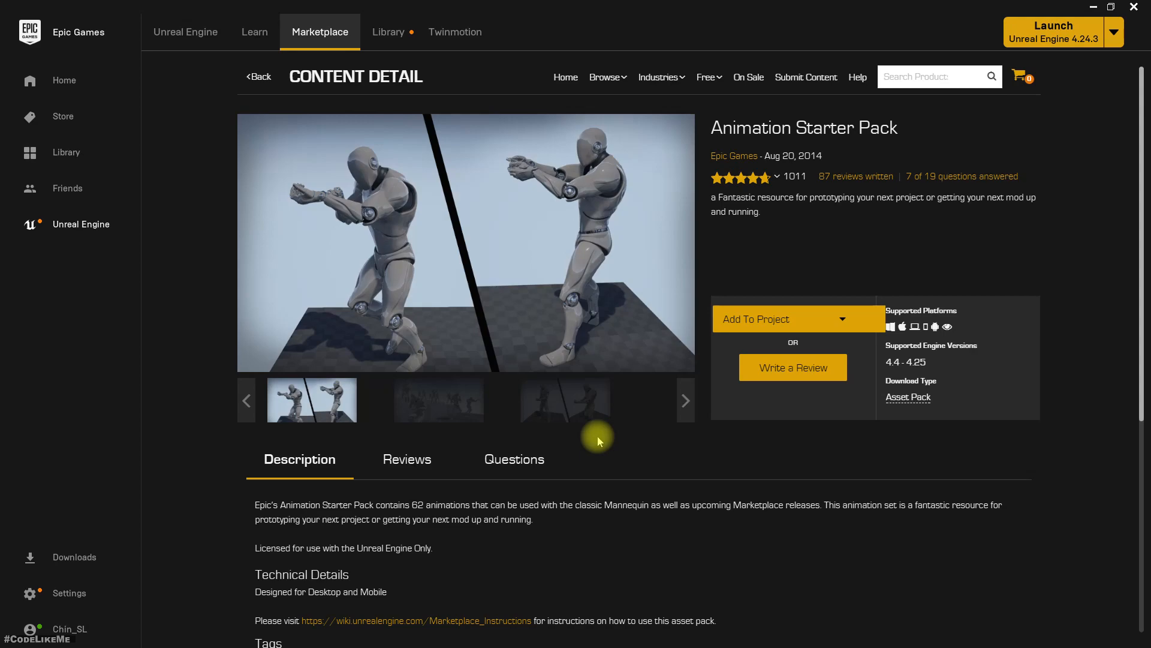
pyautogui.moveTo(873, 443)
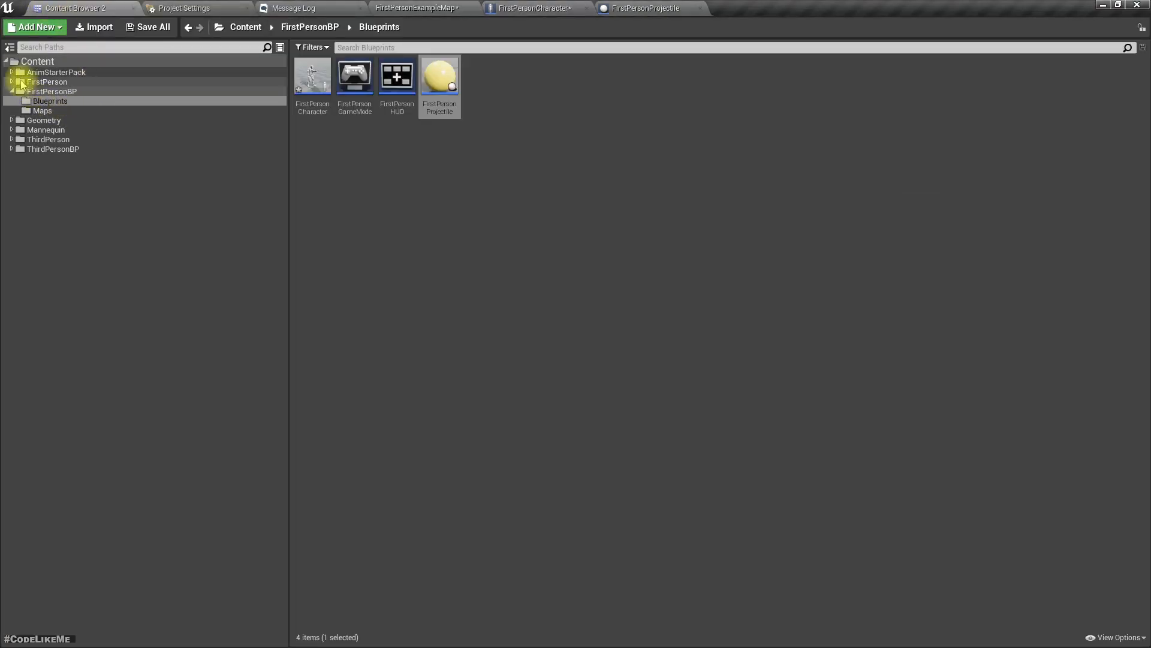
# Step: Inspect UE4ASP_HeroTPP_AnimBlueprint and its SK_Mannequin mesh from the AnimStarterPack folder
pyautogui.click(56, 72)
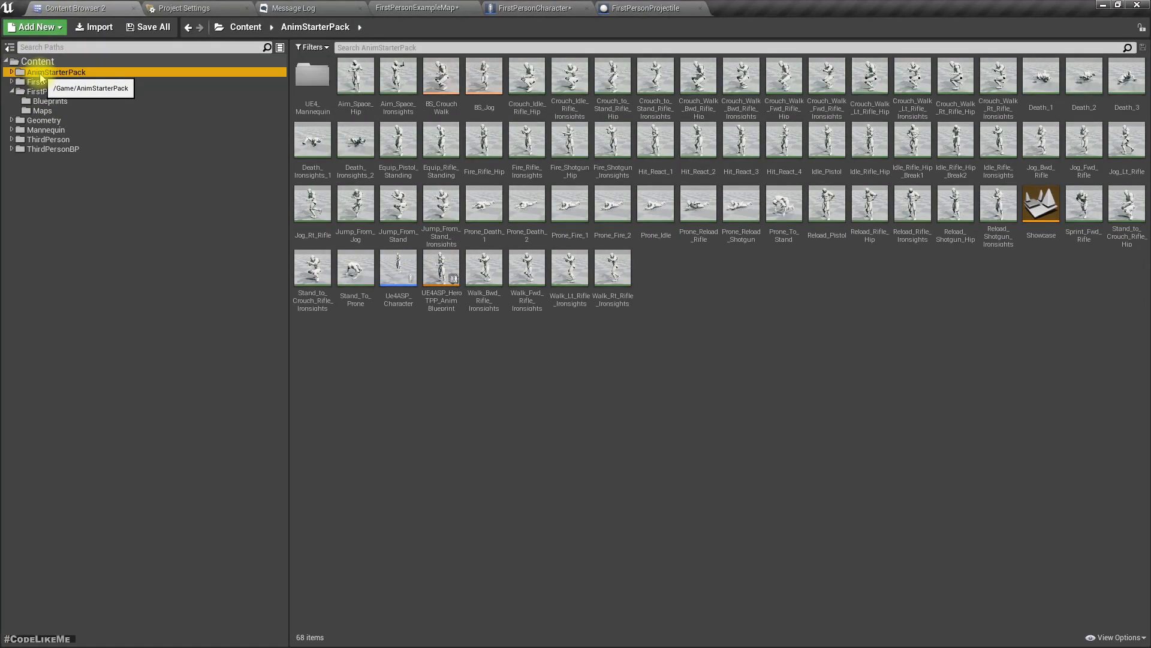
pyautogui.moveTo(398, 266)
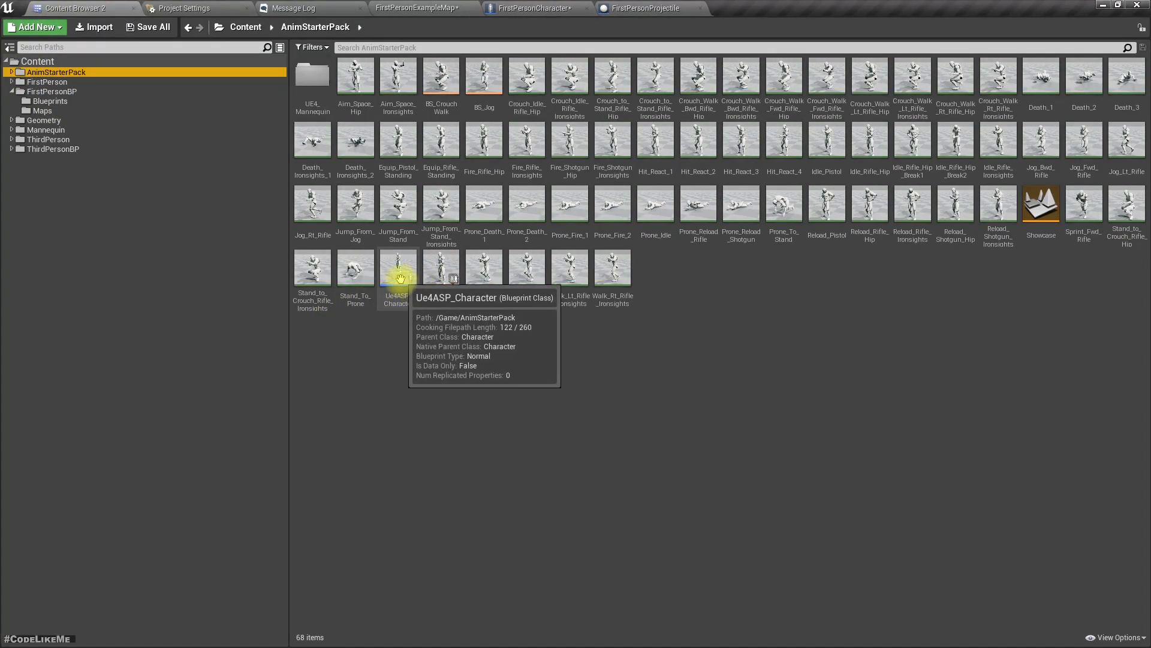
pyautogui.moveTo(440, 74)
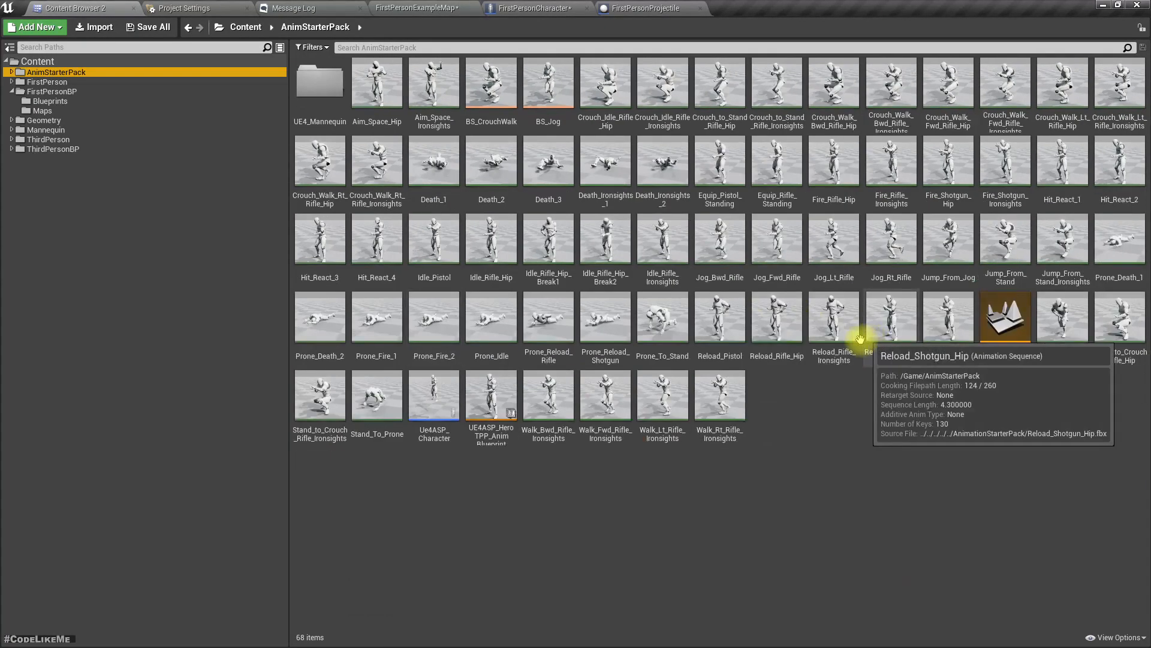
pyautogui.doubleClick(490, 397)
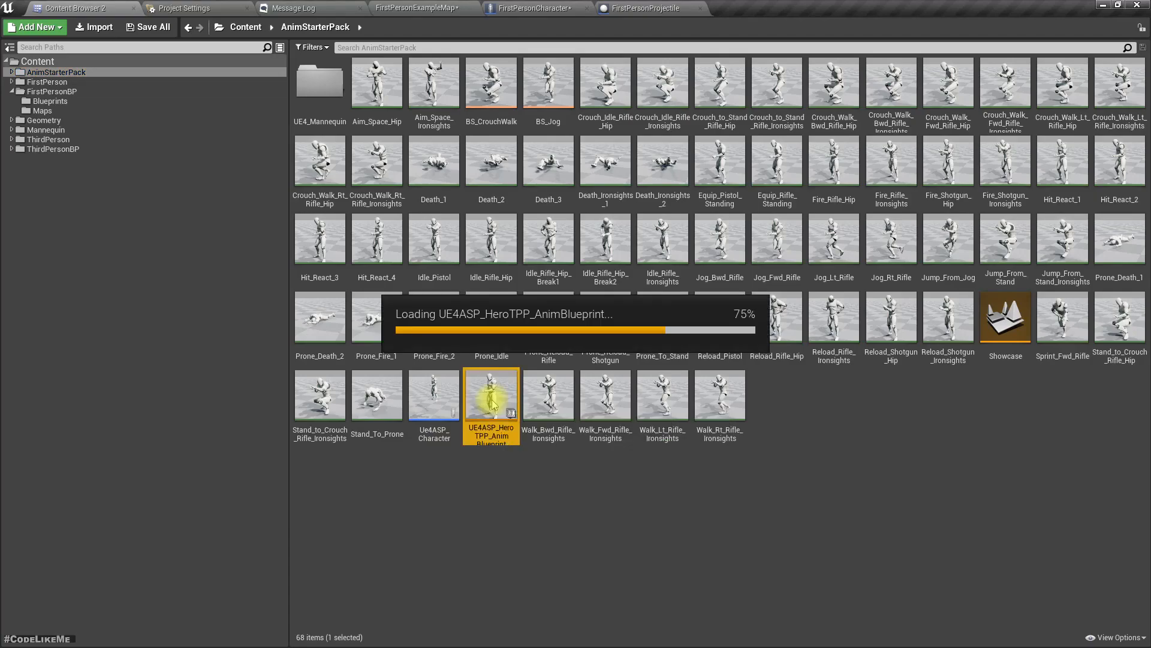
pyautogui.doubleClick(491, 397)
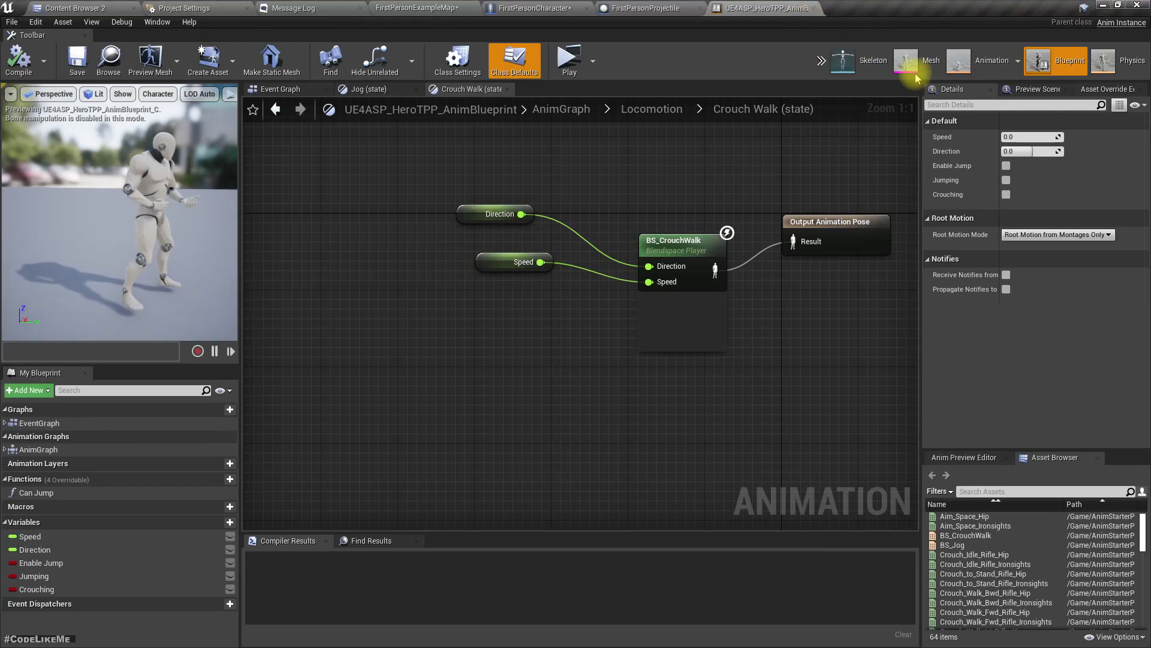
pyautogui.click(866, 9)
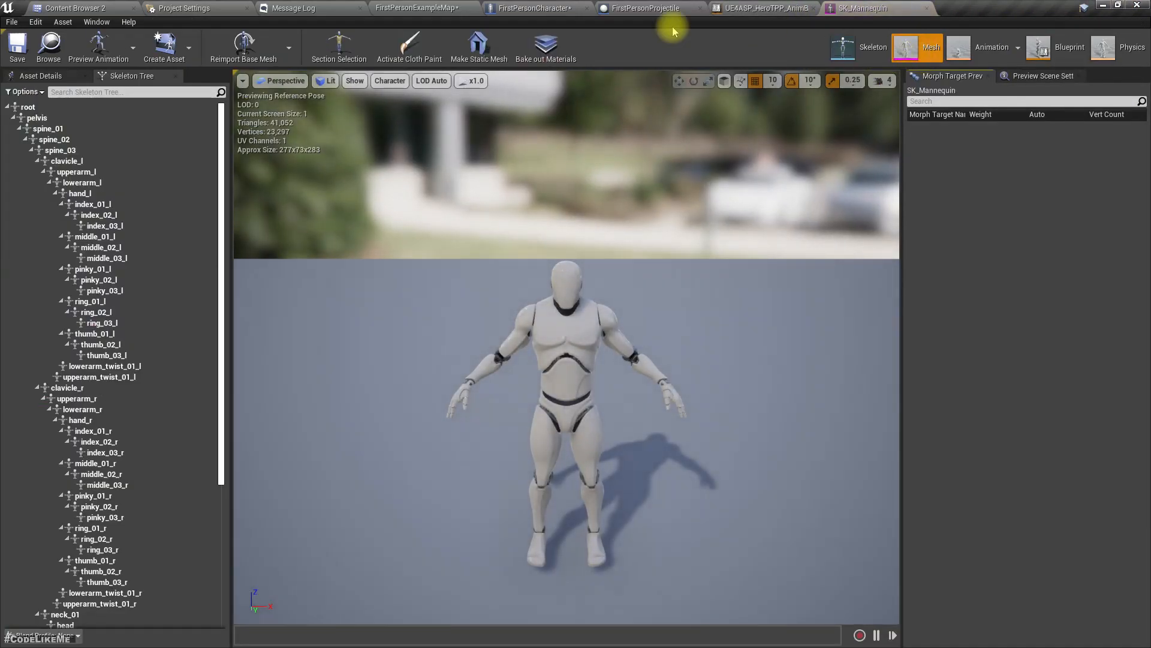
pyautogui.click(77, 8)
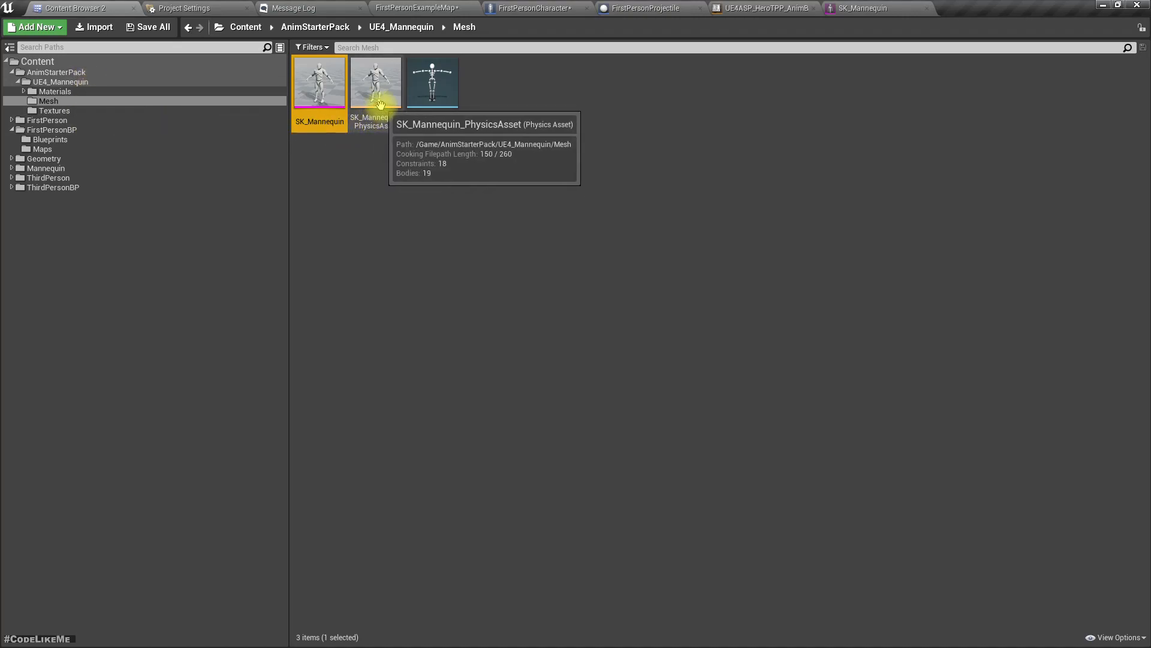
pyautogui.moveTo(232, 146)
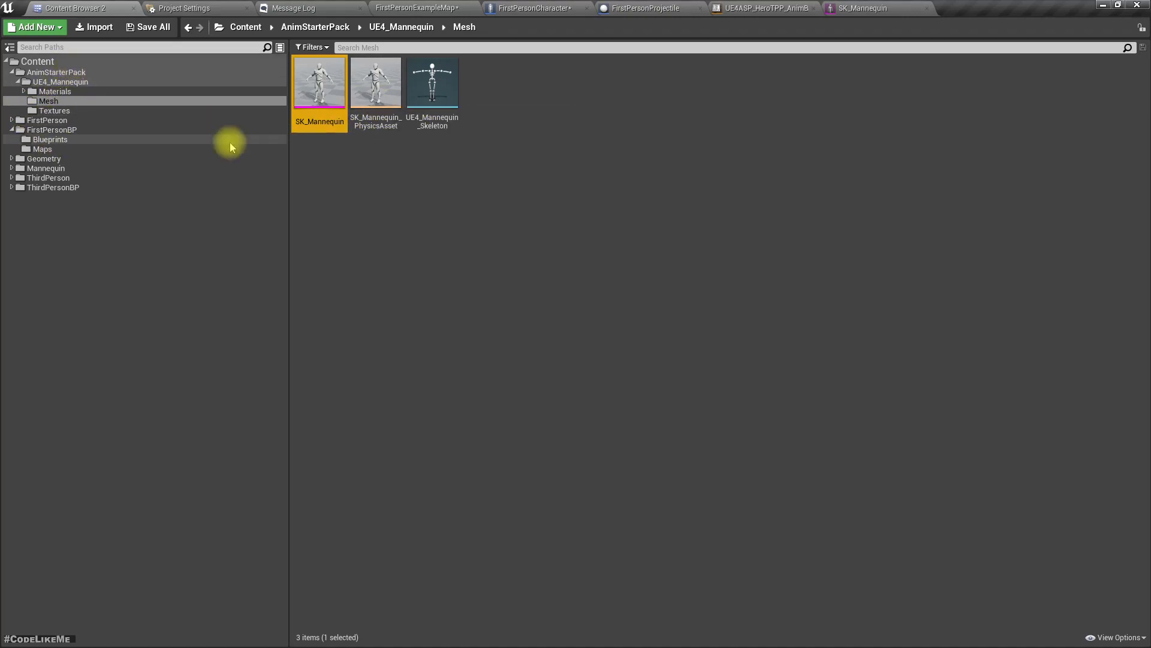
pyautogui.moveTo(535, 8)
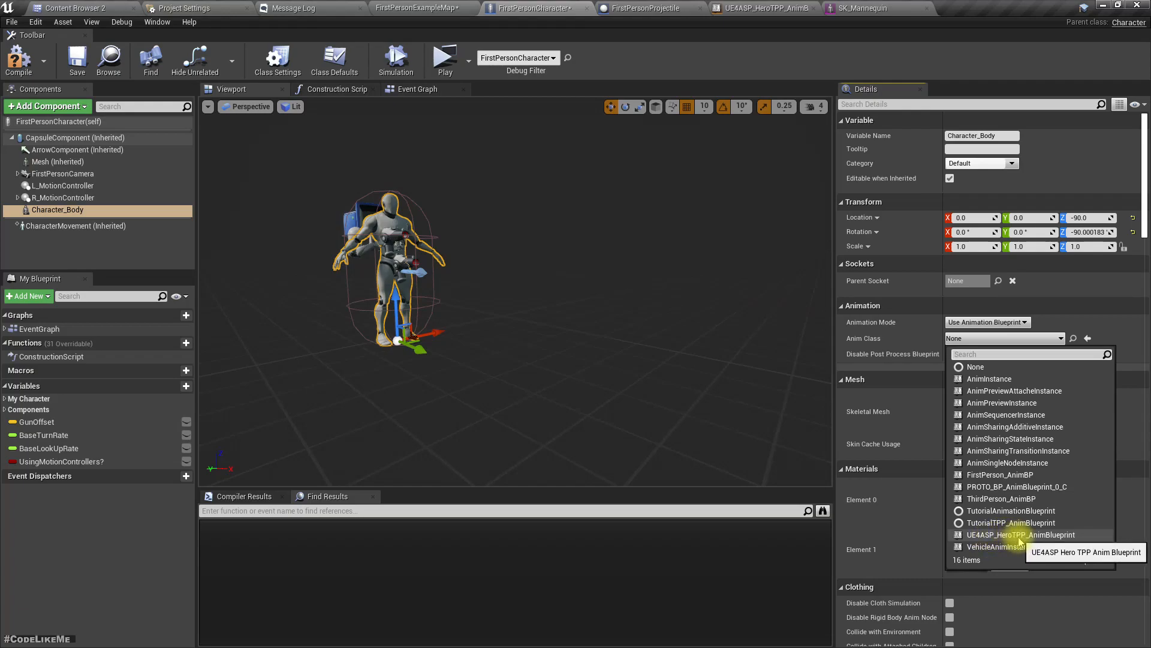
# Step: Set Character_Body's Anim Class to UE4ASP_HeroTPP_AnimBlueprint and review the AnimStarterPack assets
pyautogui.click(1020, 535)
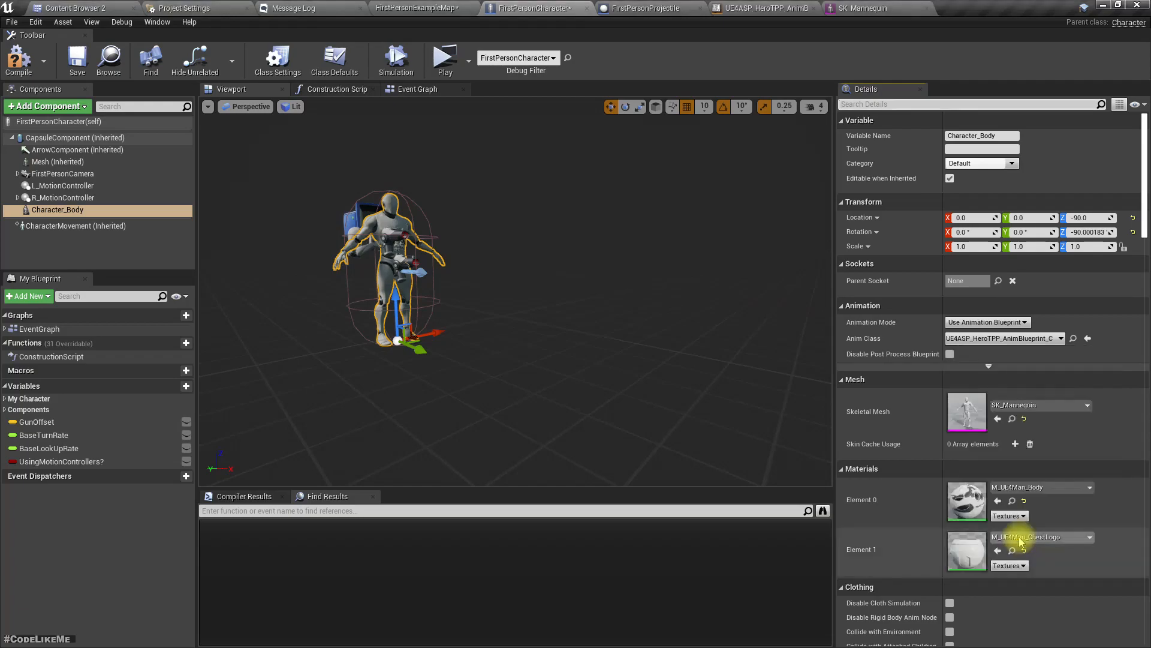
pyautogui.moveTo(937, 514)
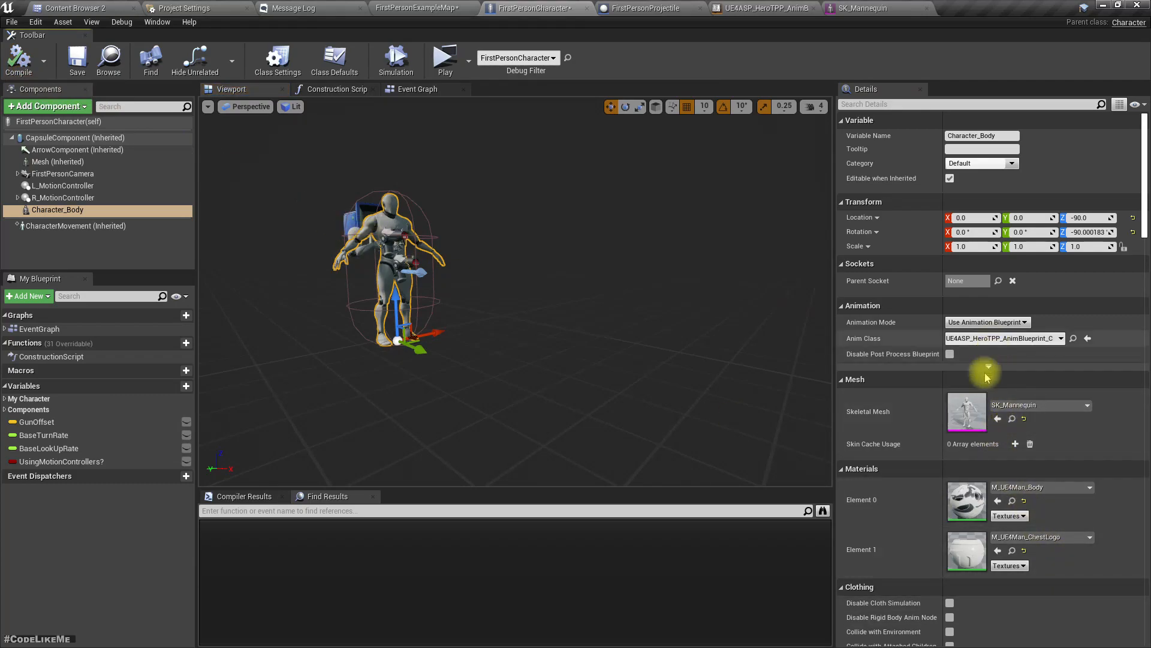
pyautogui.moveTo(1035, 404)
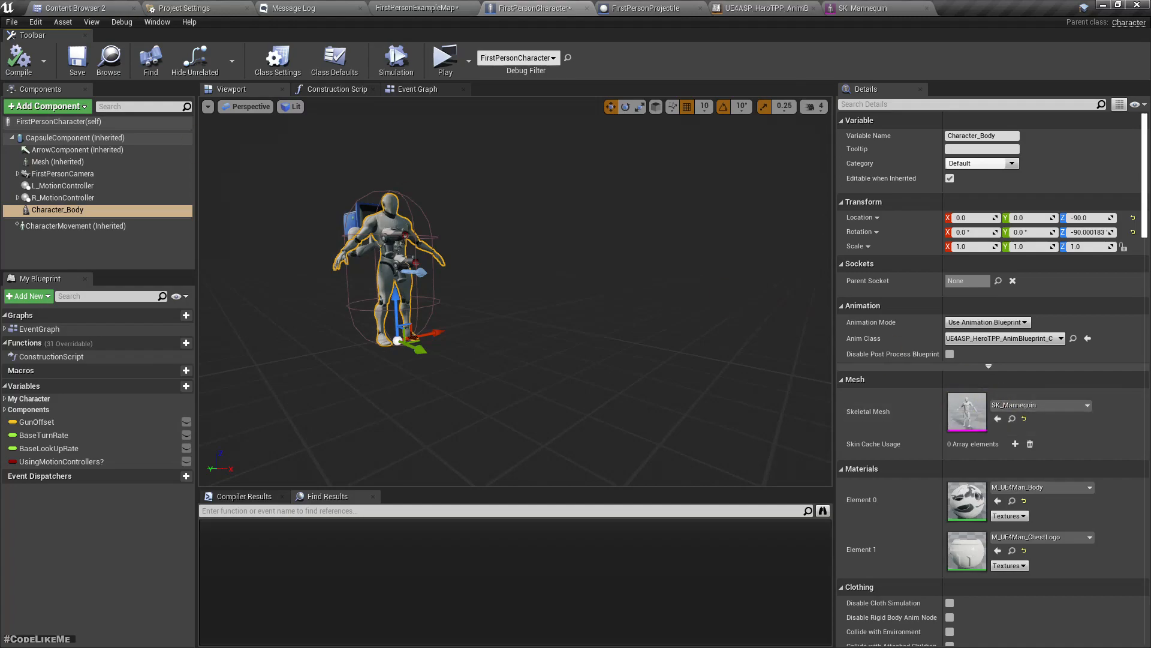
pyautogui.click(74, 8)
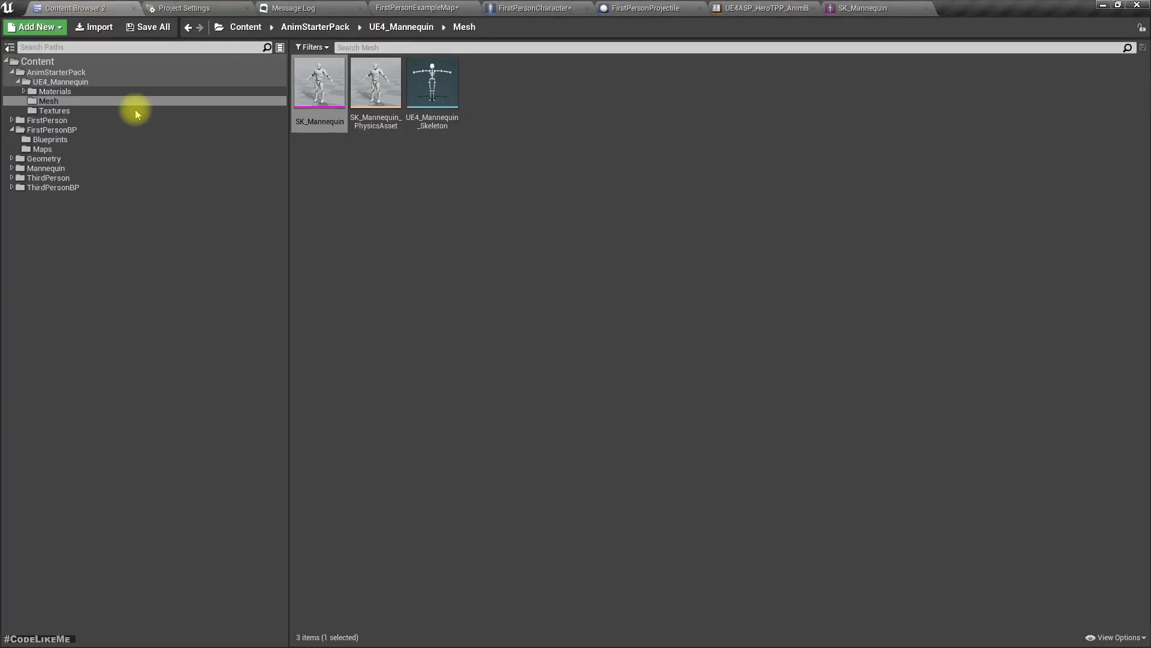
pyautogui.click(55, 72)
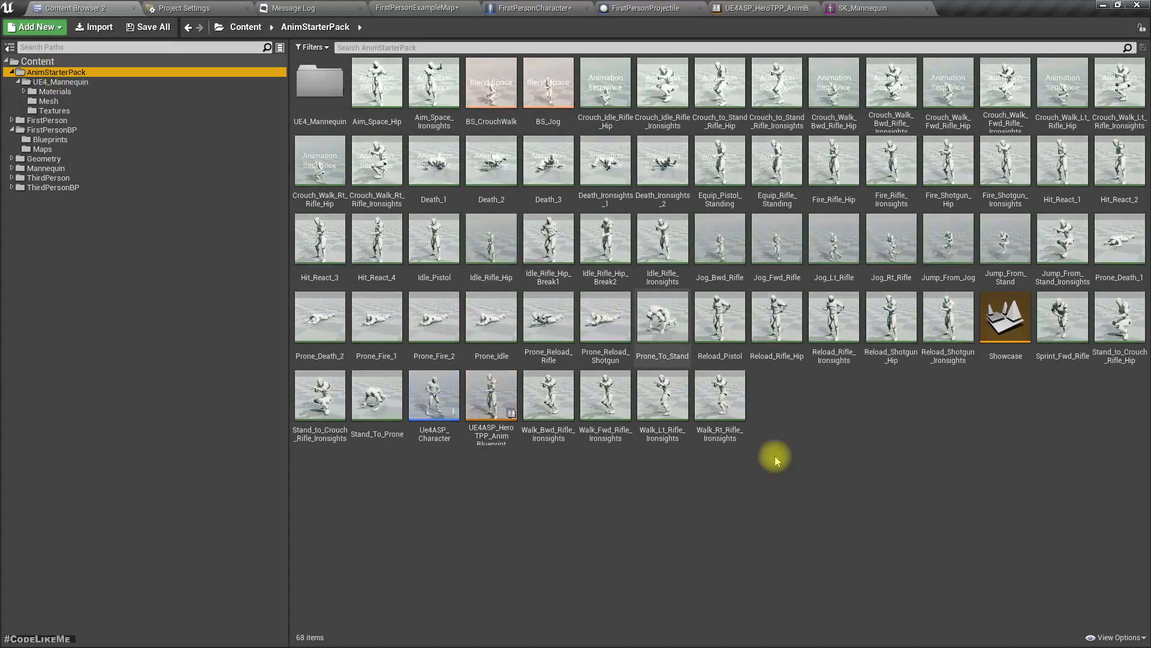
pyautogui.moveTo(491, 397)
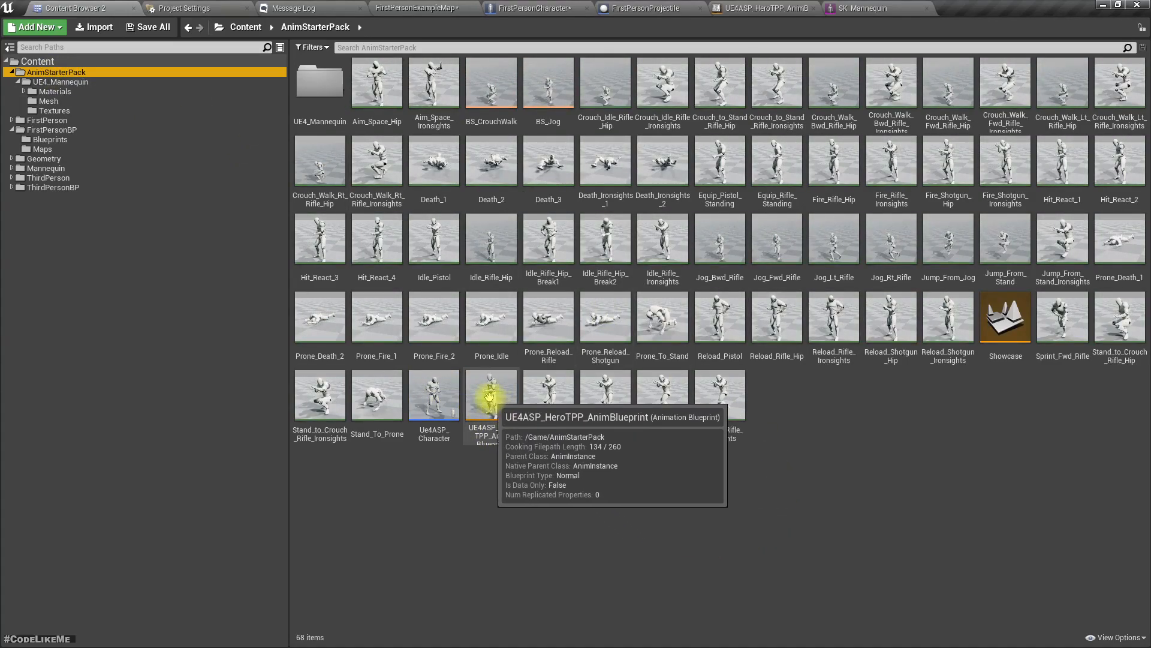
pyautogui.moveTo(548, 80)
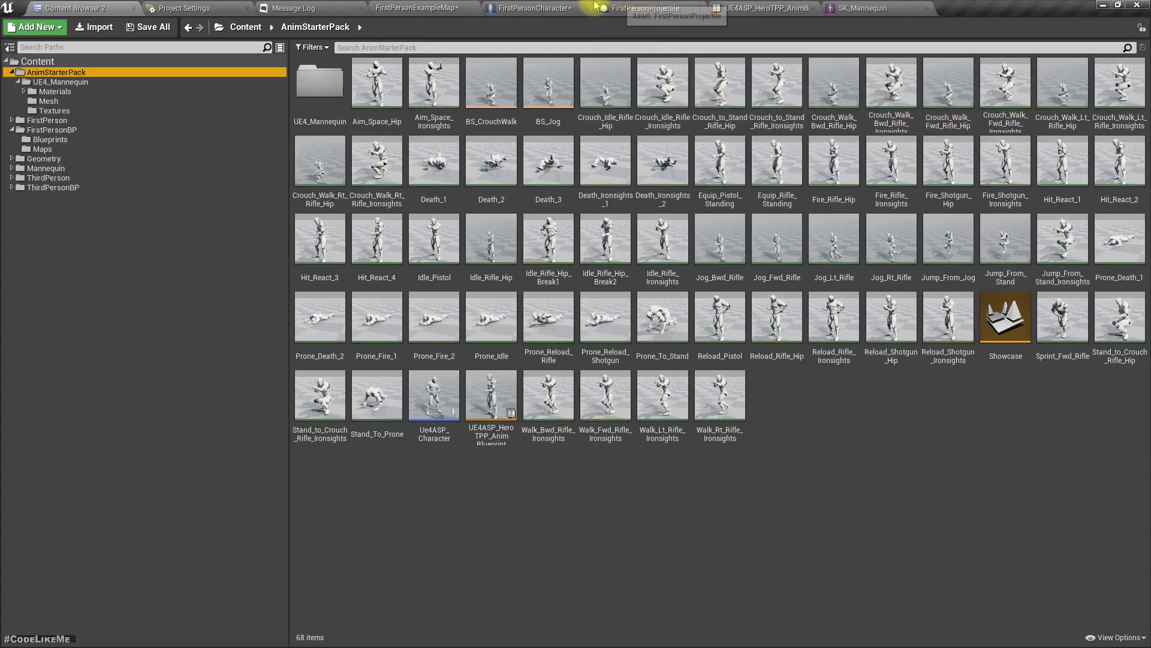
pyautogui.click(527, 9)
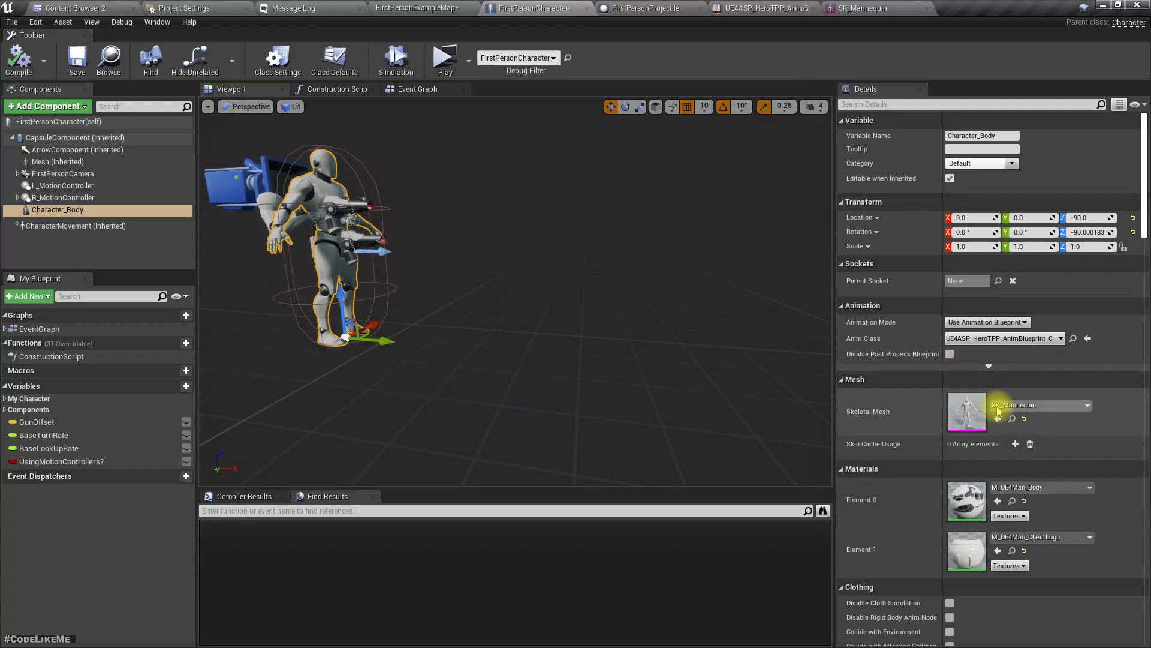
pyautogui.moveTo(602, 177)
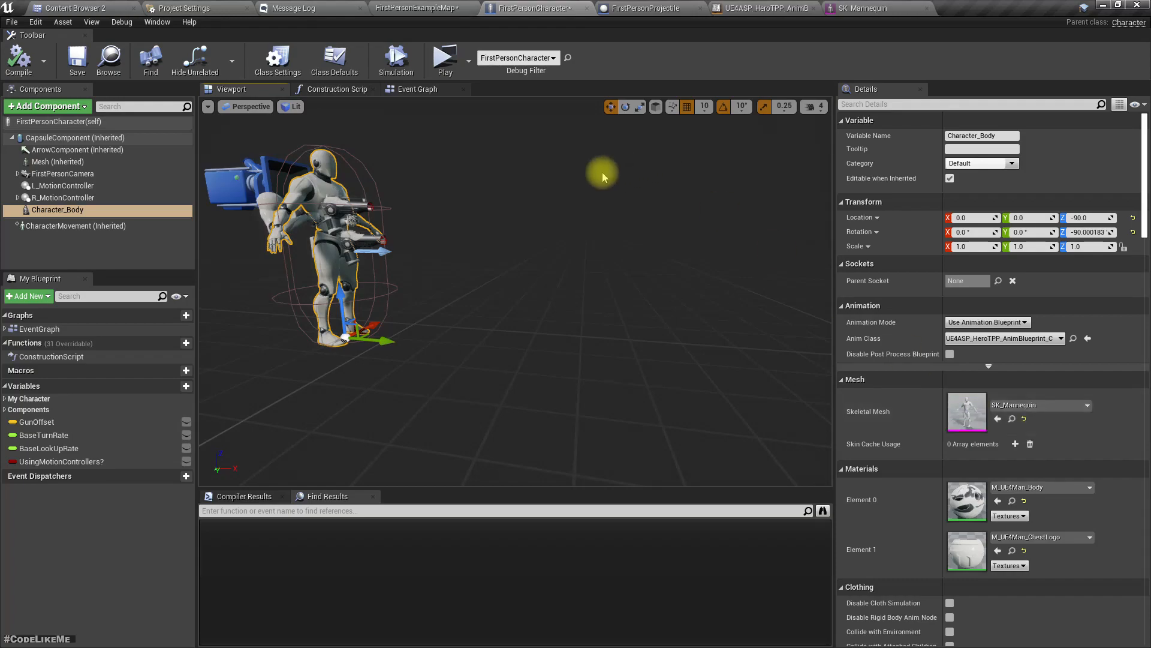
pyautogui.click(73, 8)
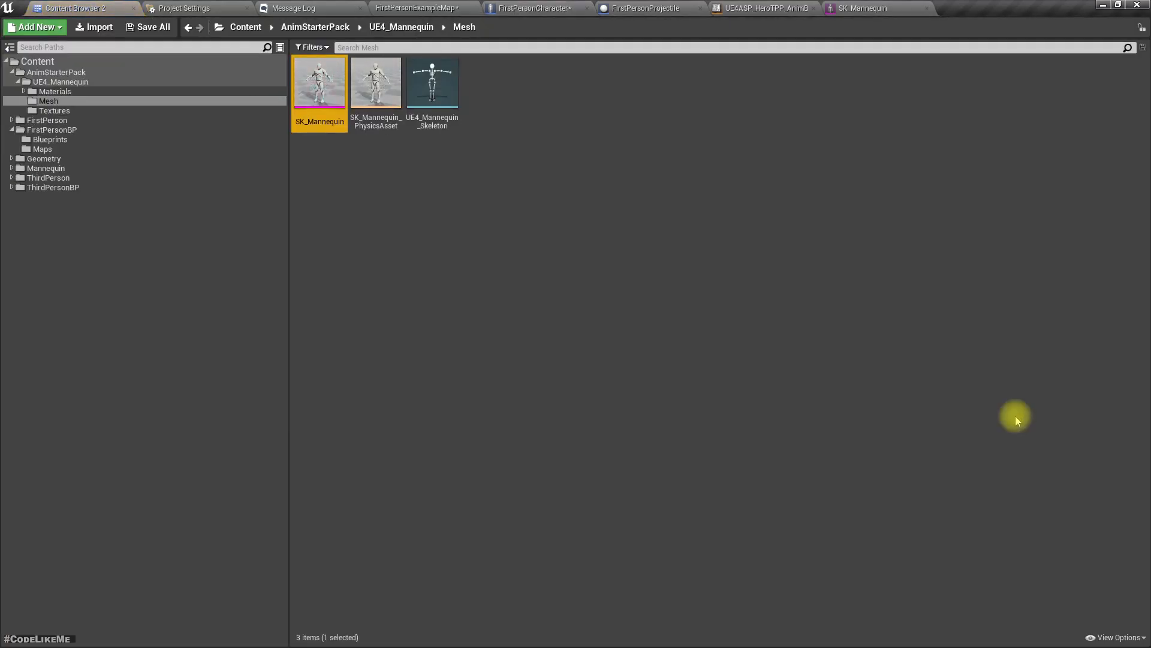
pyautogui.click(646, 9)
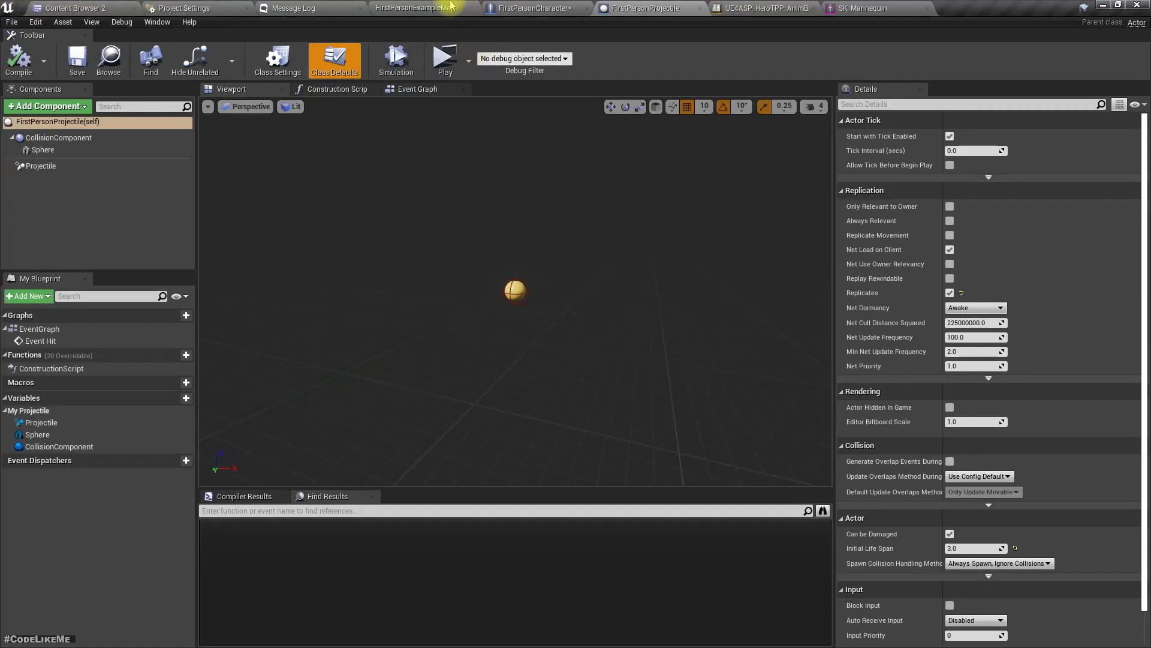
# Step: Switch to the FirstPersonExampleMap level editor
pyautogui.click(445, 55)
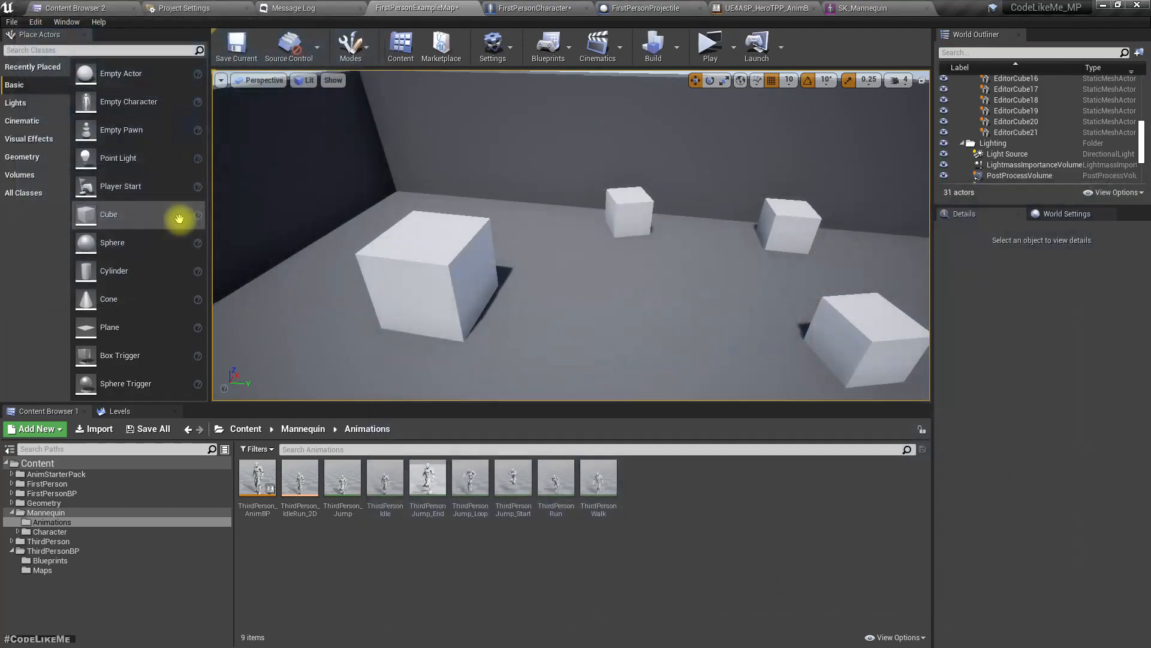
pyautogui.click(536, 8)
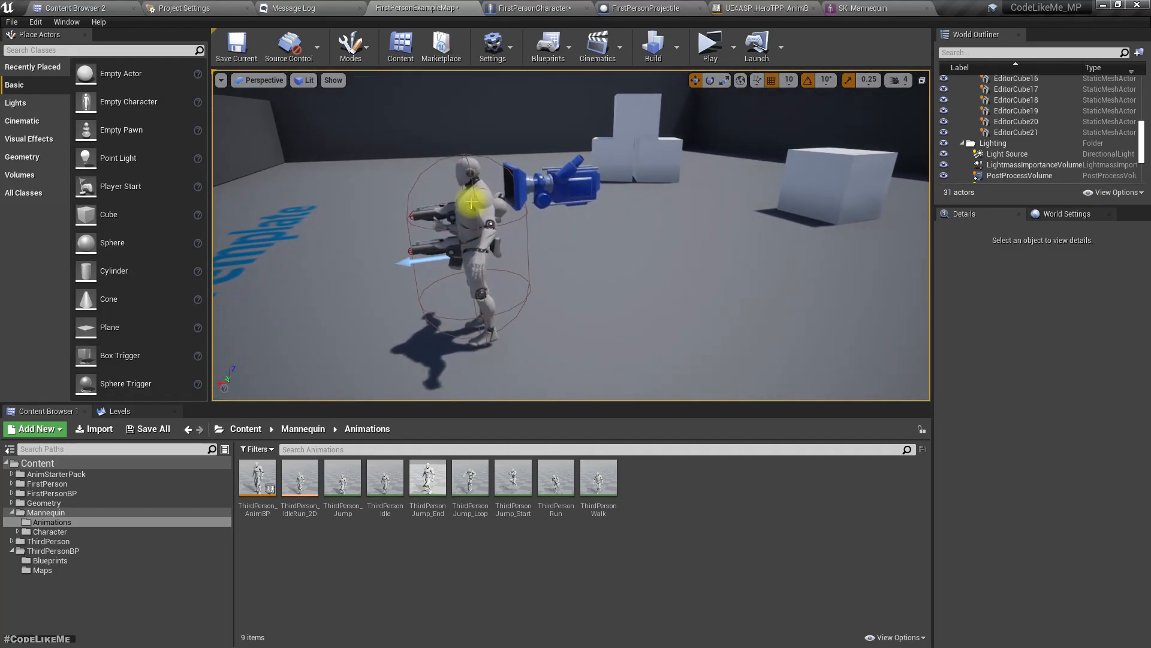
pyautogui.click(470, 221)
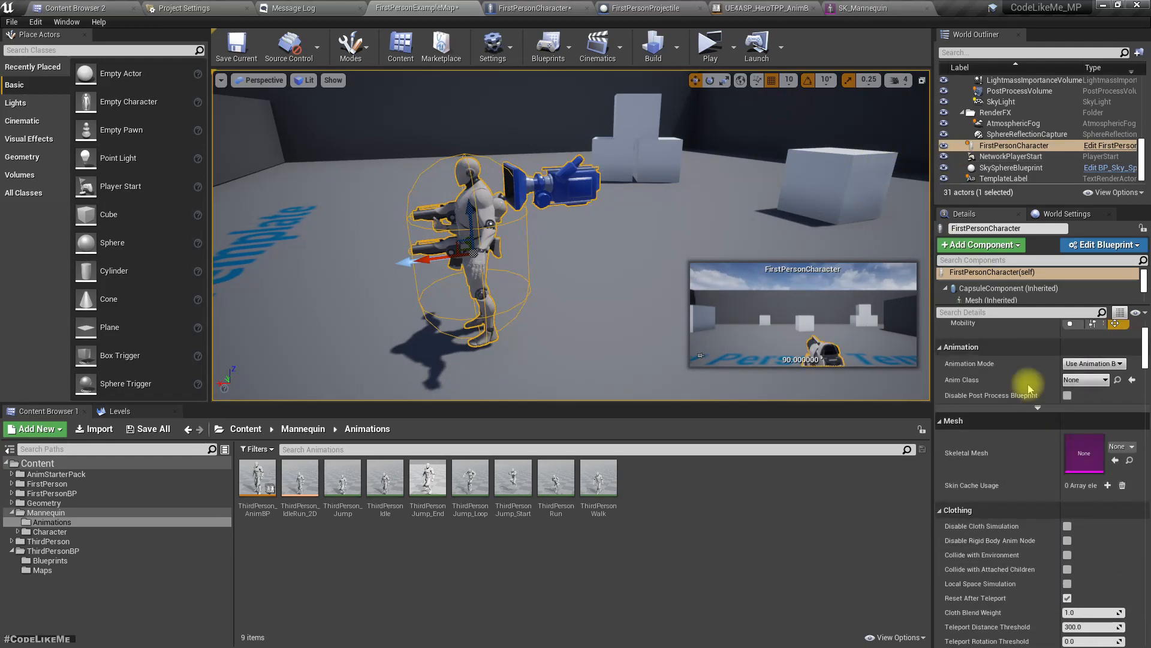
pyautogui.click(947, 299)
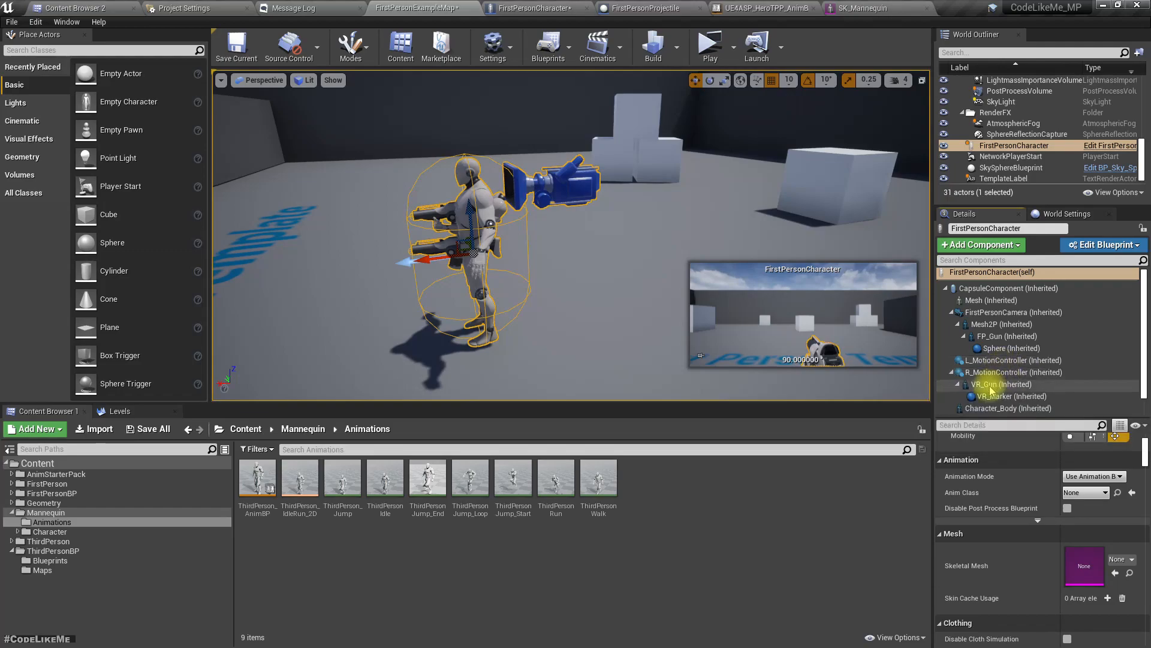
pyautogui.click(1011, 396)
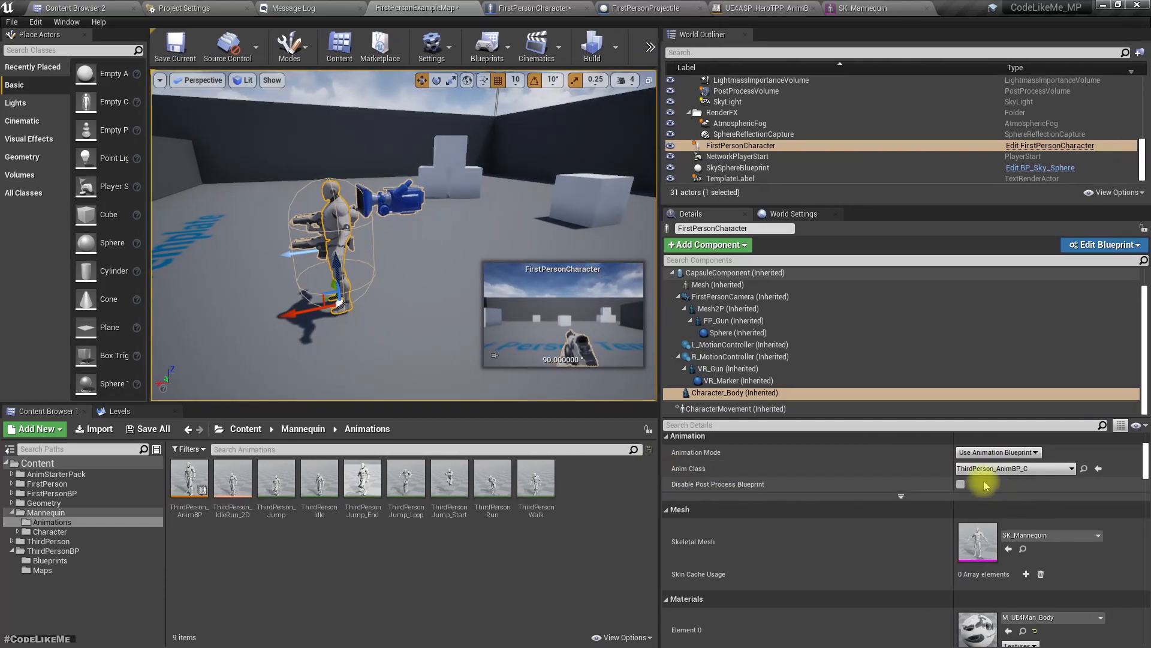
pyautogui.click(1015, 469)
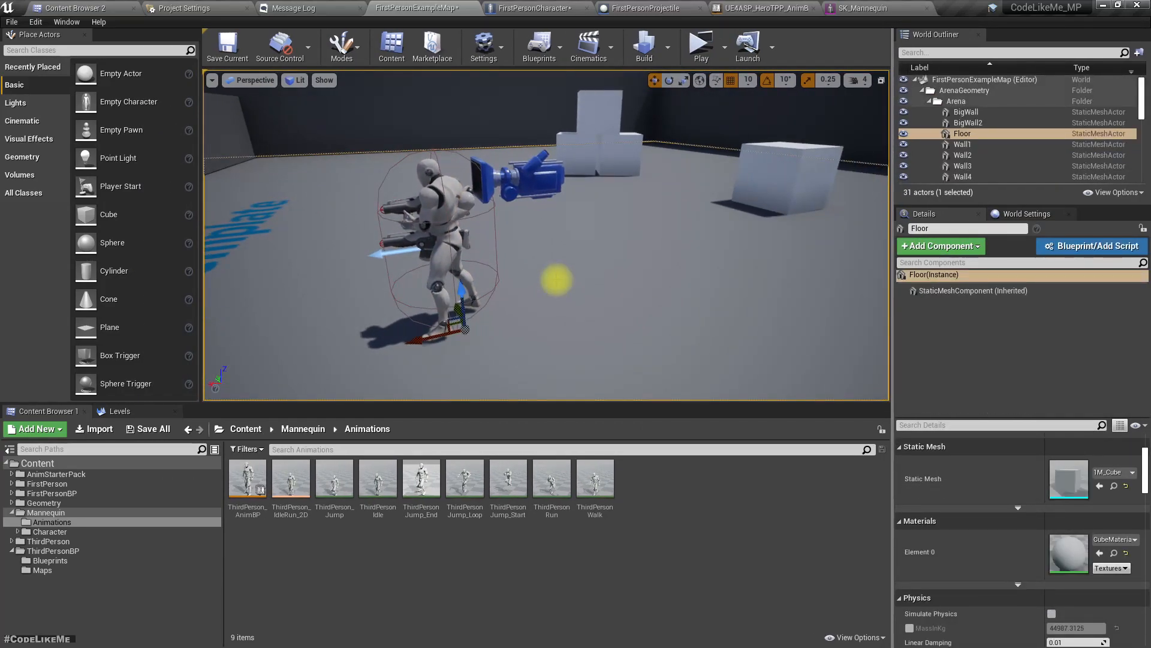
pyautogui.click(699, 45)
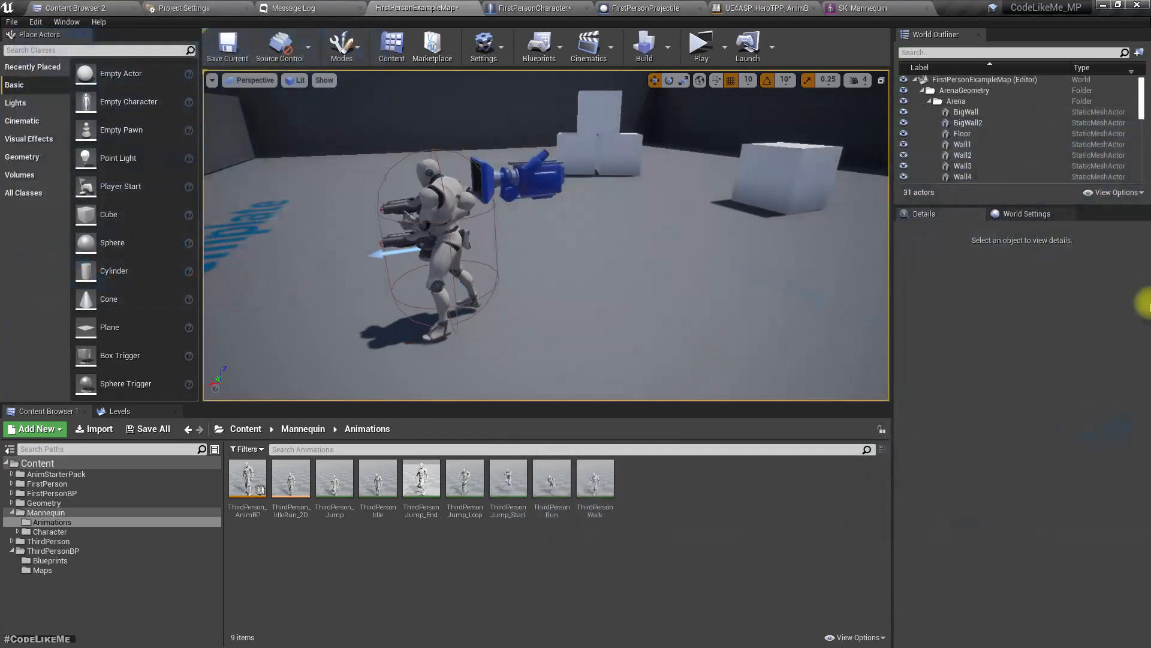
pyautogui.click(535, 9)
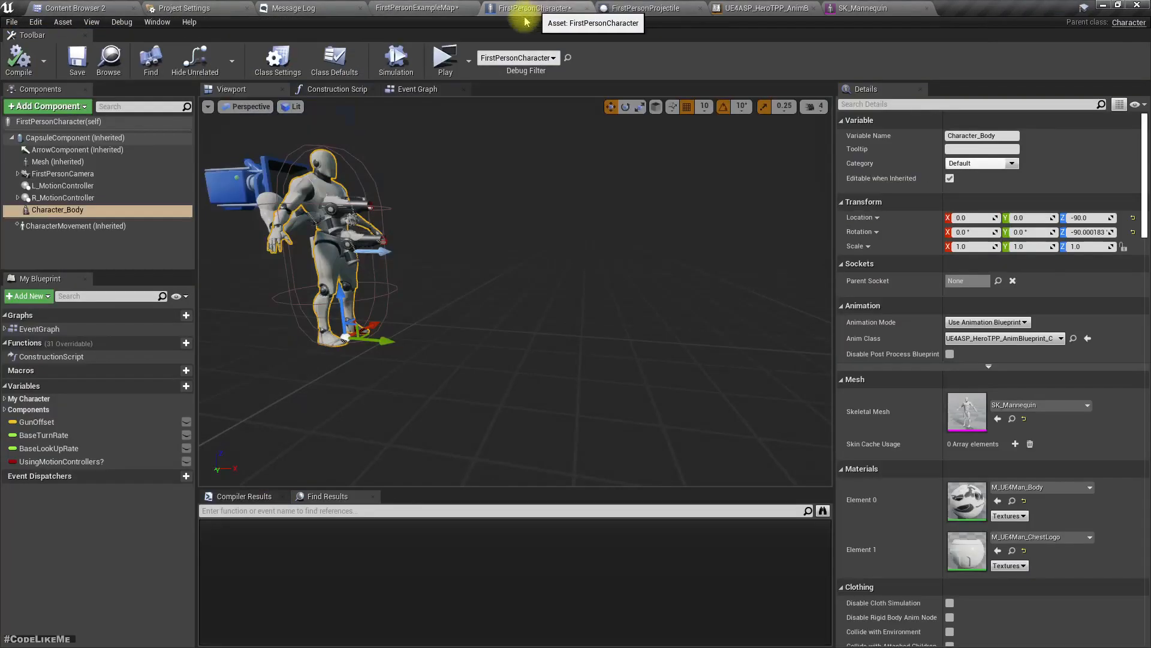
pyautogui.click(417, 89)
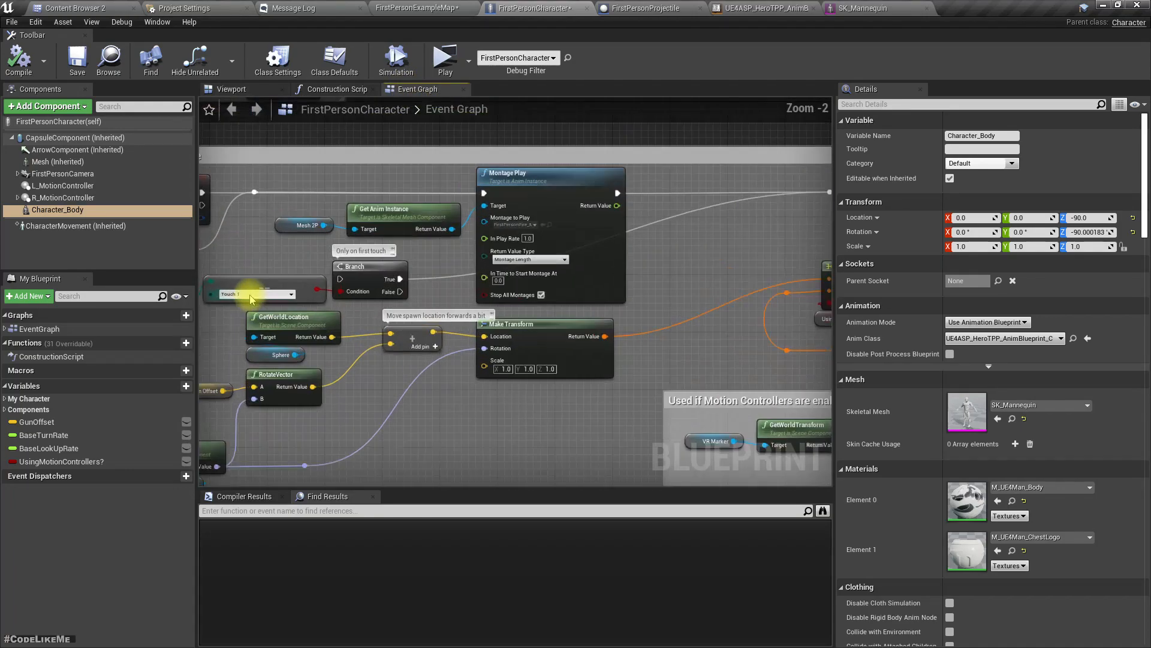
pyautogui.scroll(-3)
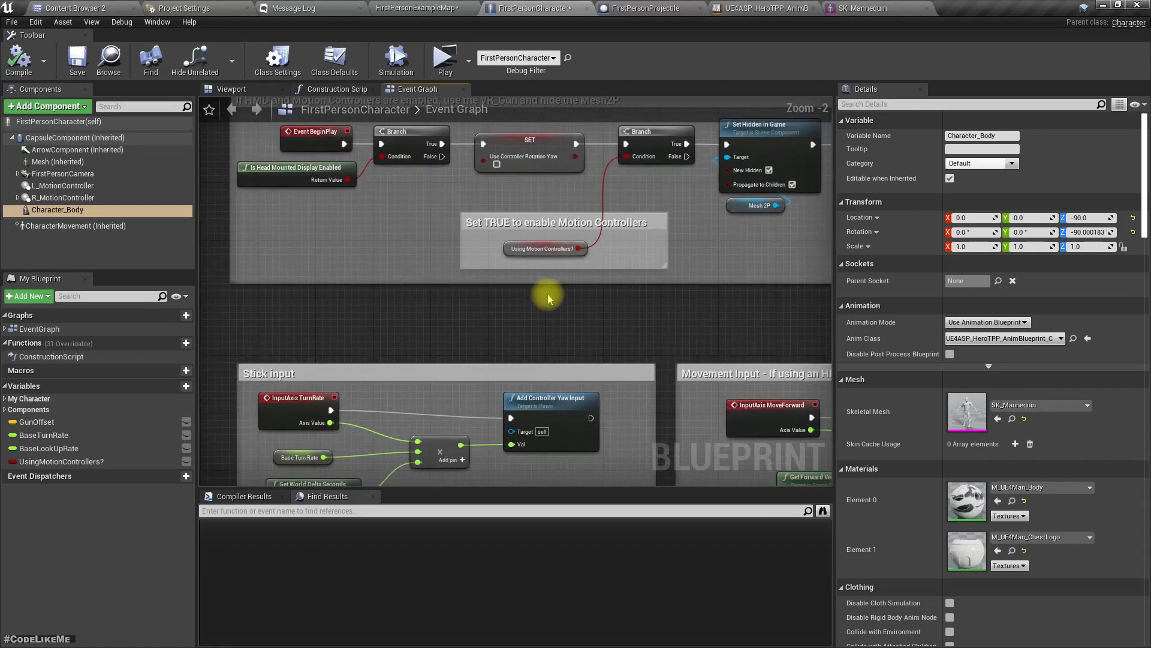
pyautogui.scroll(-3)
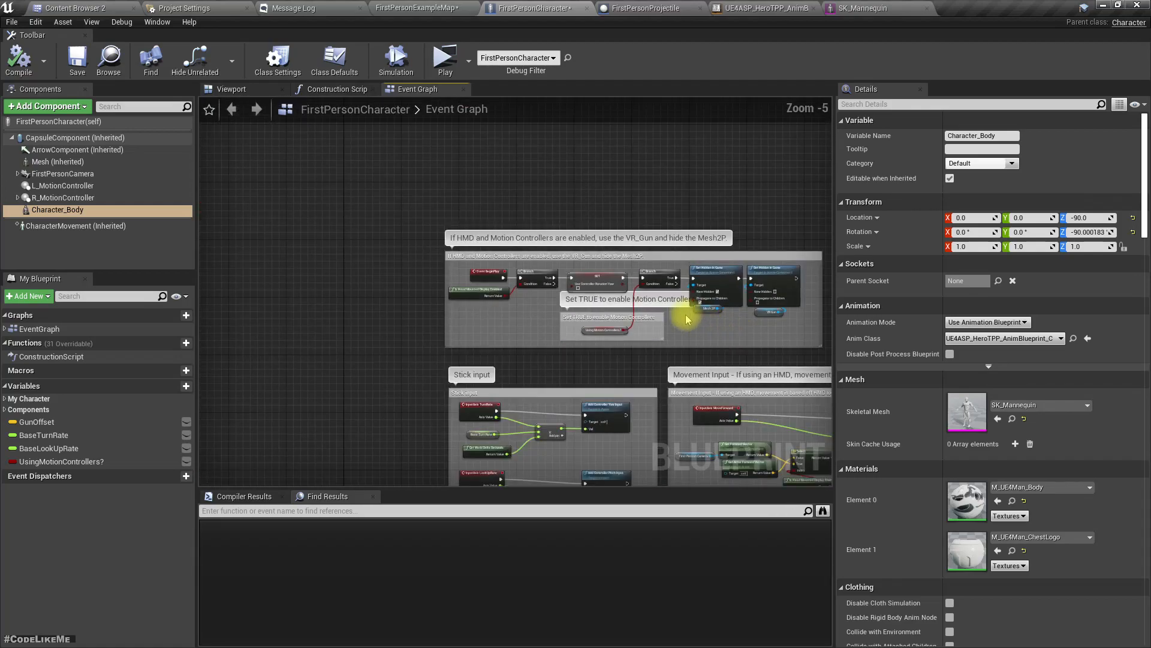
pyautogui.scroll(-3)
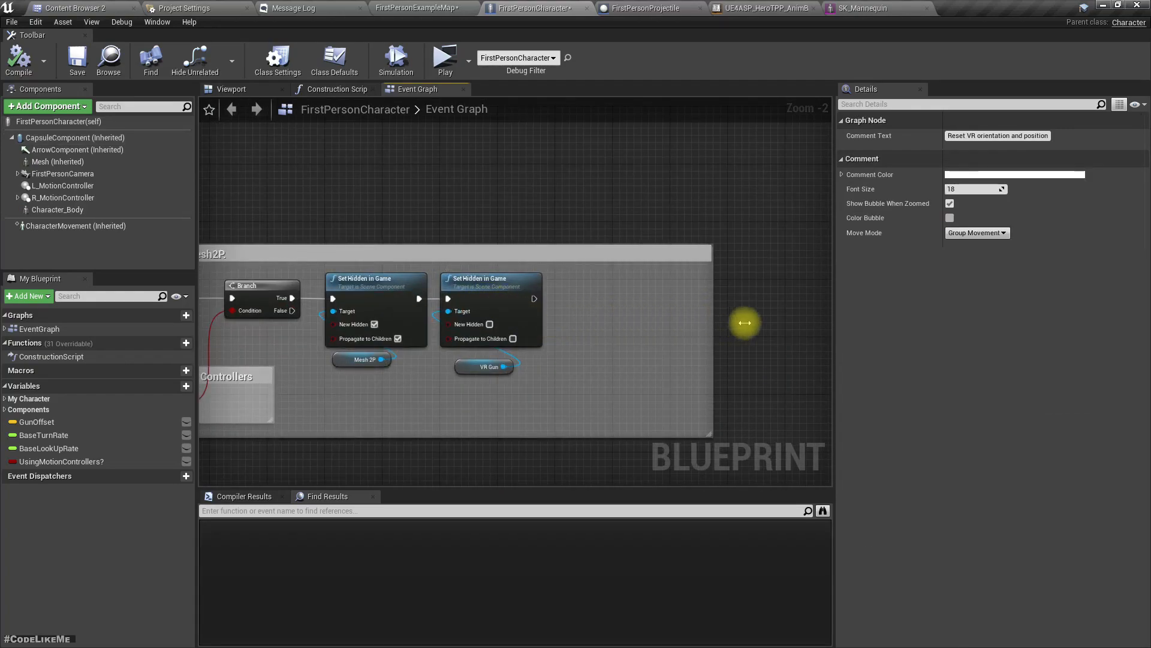
pyautogui.moveTo(535, 299); pyautogui.dragTo(594, 303)
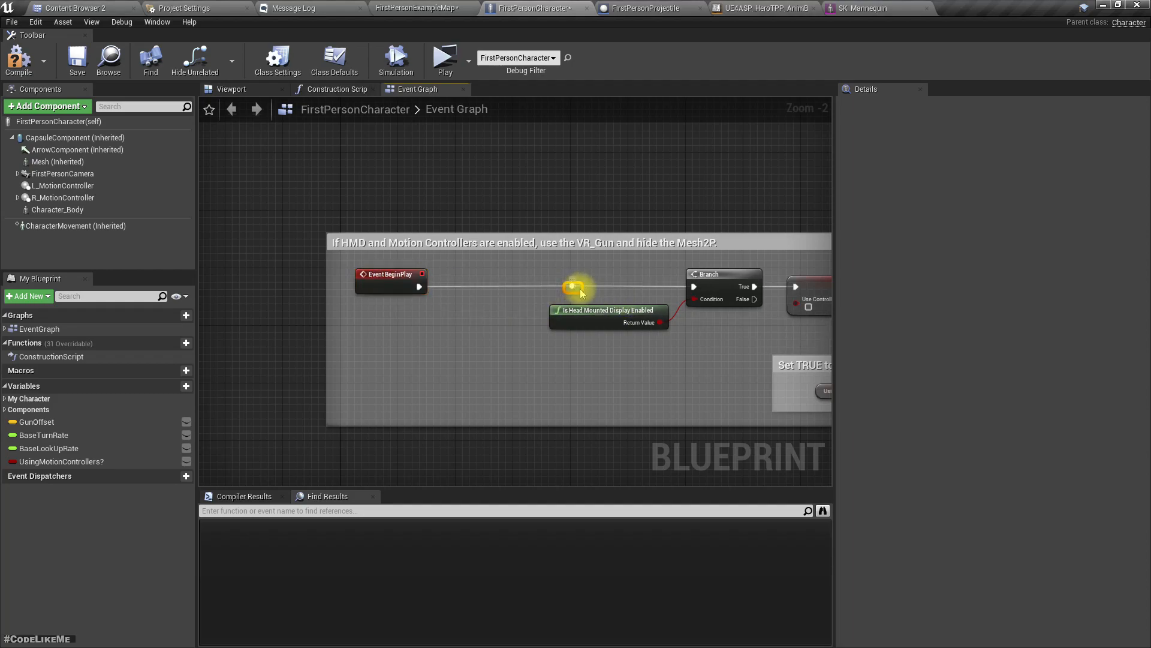
# Step: Insert a Branch after Event BeginPlay and collapse it into a Multiplayer_setup node
pyautogui.rightClick(573, 287)
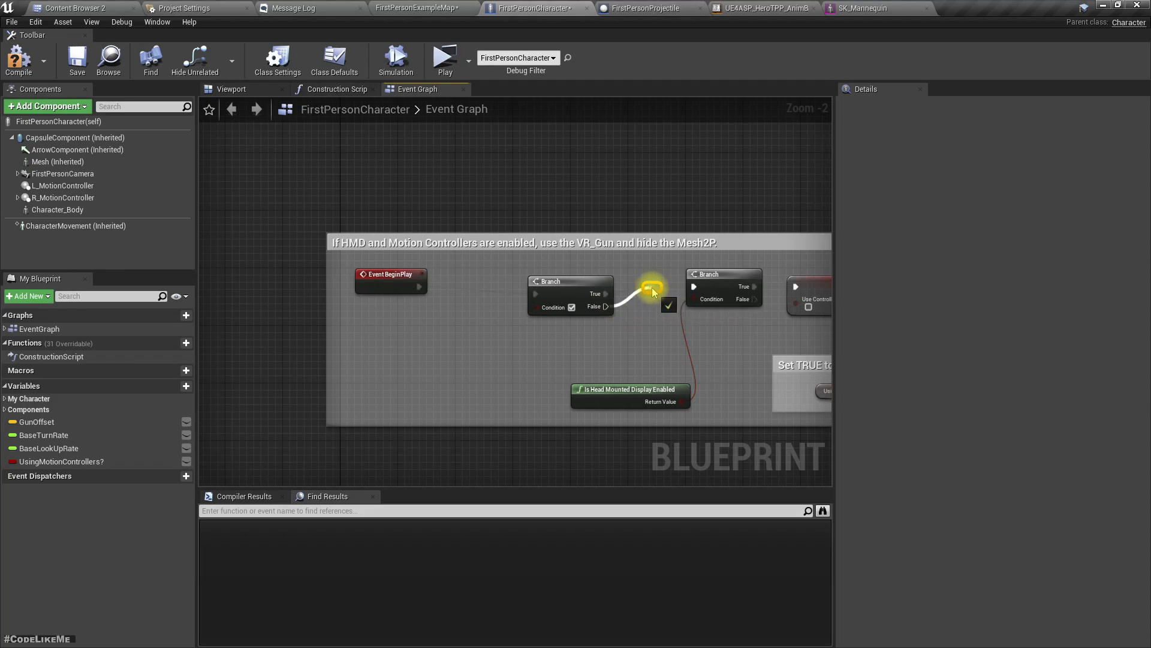
pyautogui.click(570, 281)
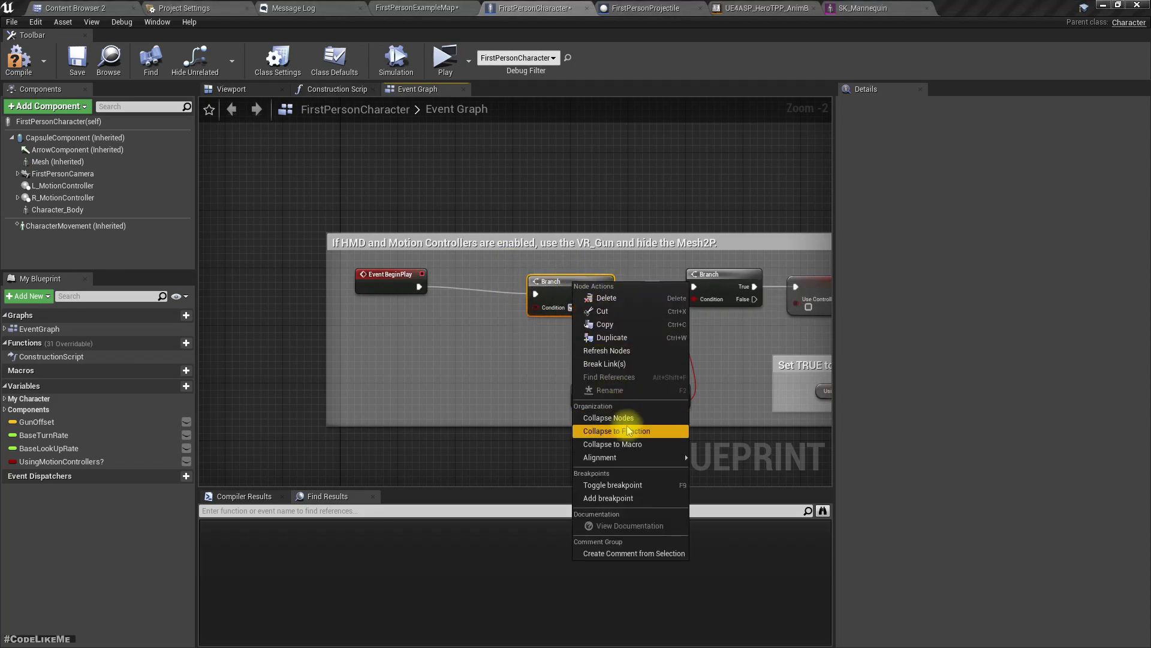
pyautogui.click(616, 430)
pyautogui.write('Multiplayer_setup')
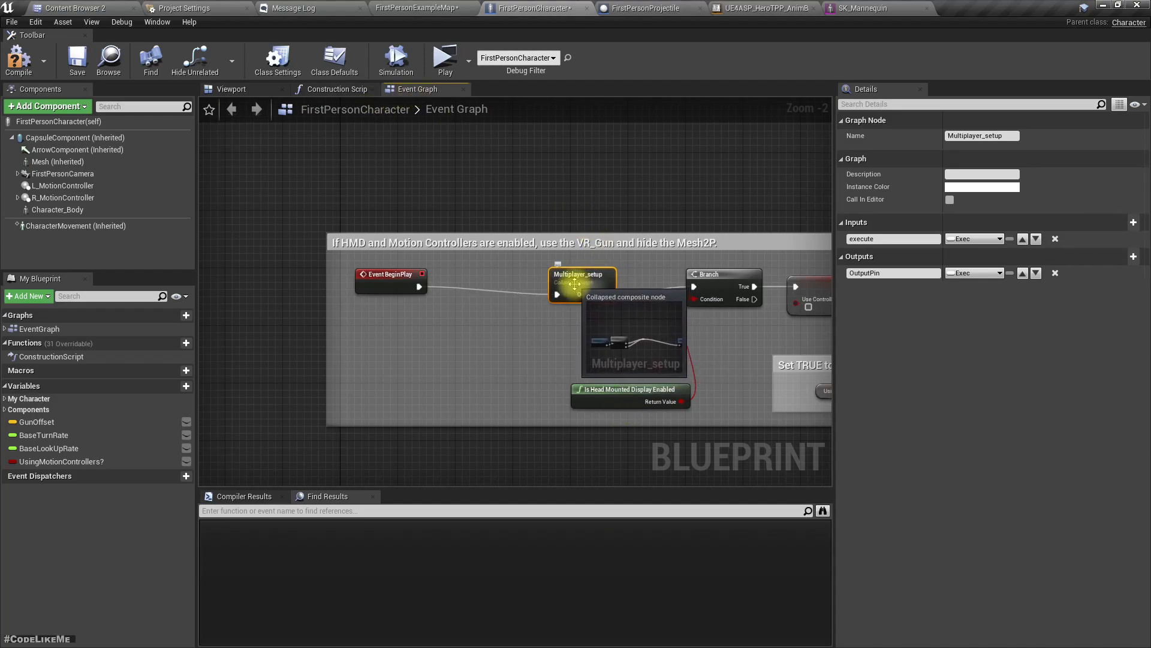
# Step: Feed Is Locally Controlled into the Branch condition inside Multiplayer_setup
pyautogui.doubleClick(580, 283)
pyautogui.write('has au')
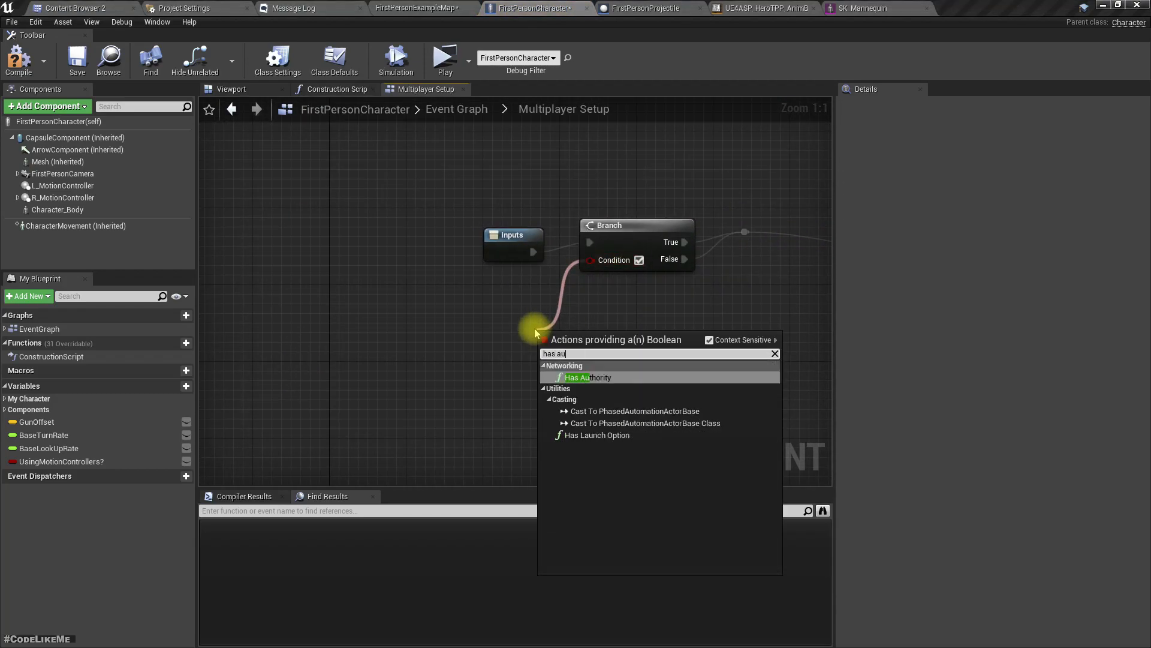
pyautogui.click(587, 376)
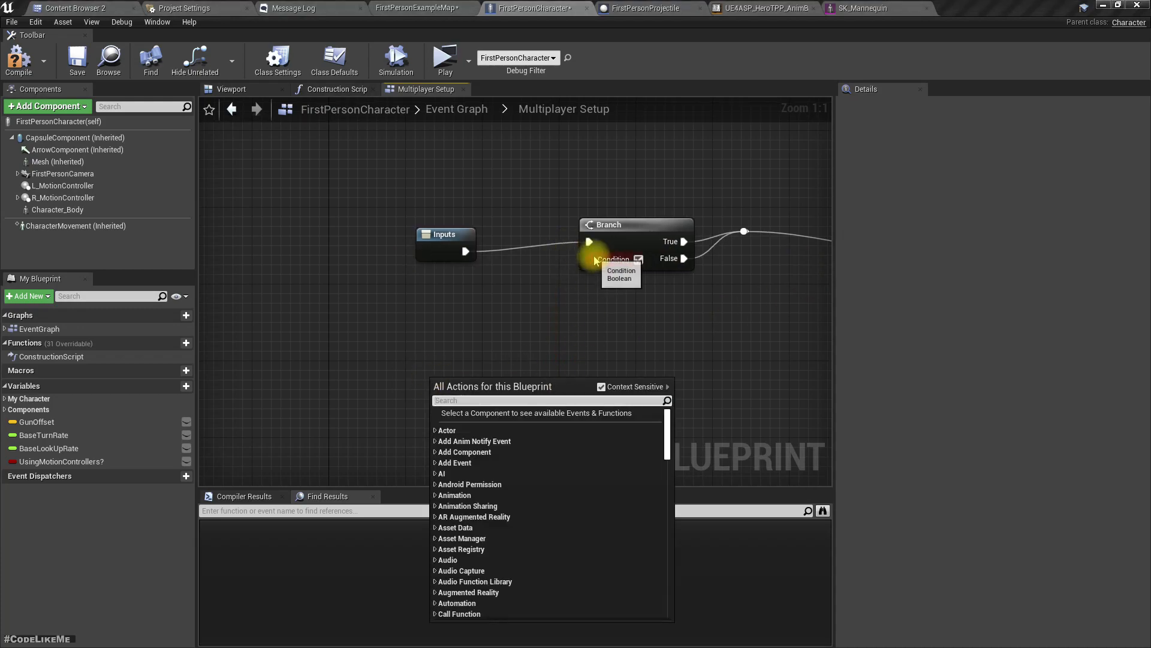
pyautogui.write('locall')
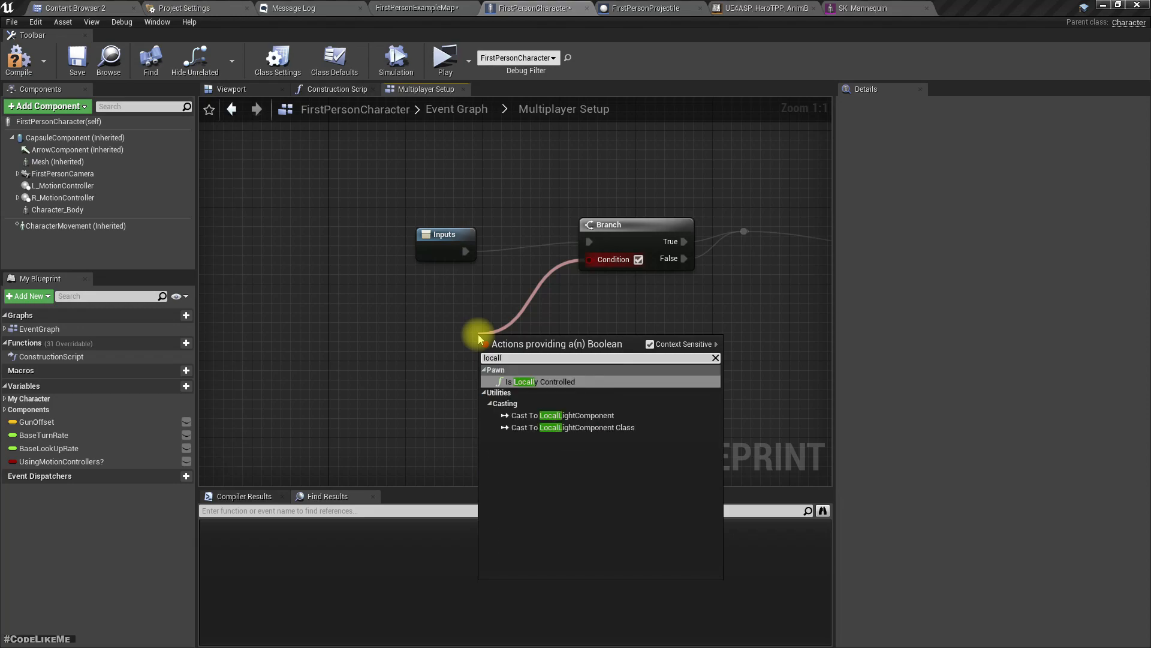
pyautogui.click(536, 381)
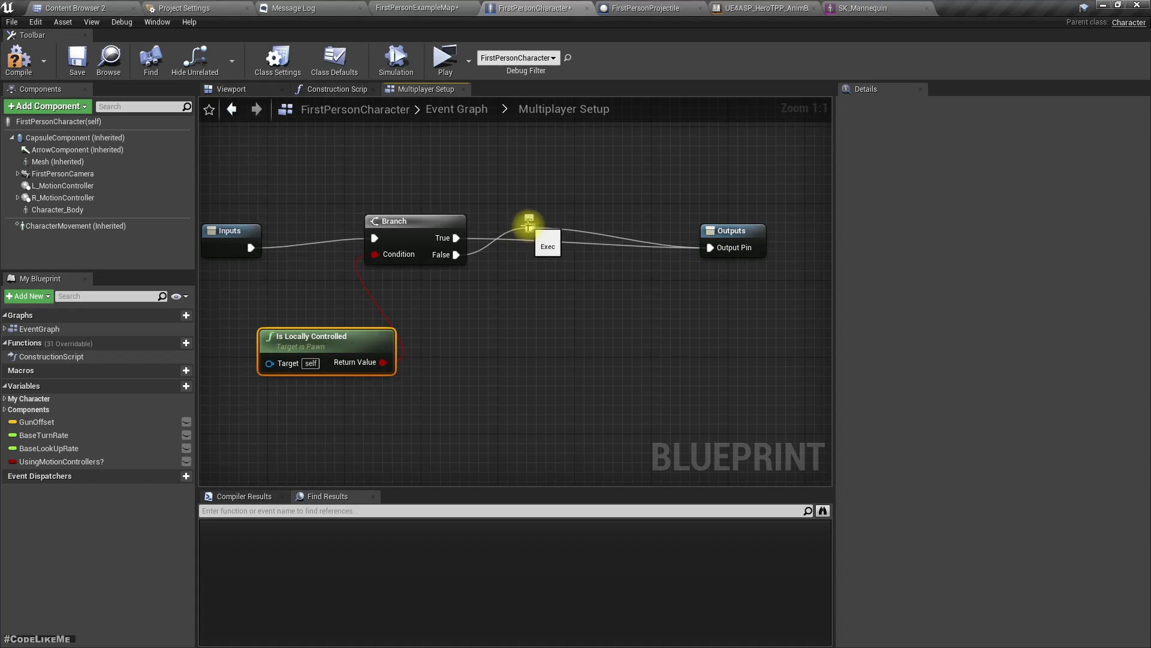
# Step: Delete the extra reroute node so only the True output reaches Outputs
pyautogui.rightClick(528, 228)
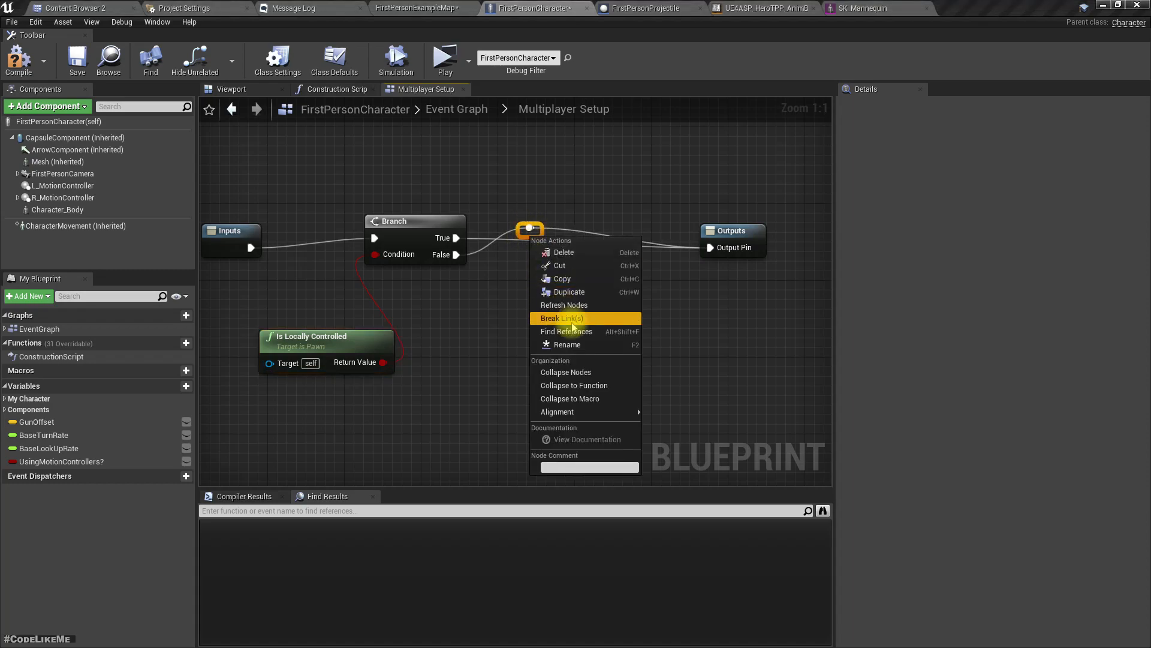
pyautogui.moveTo(564, 252)
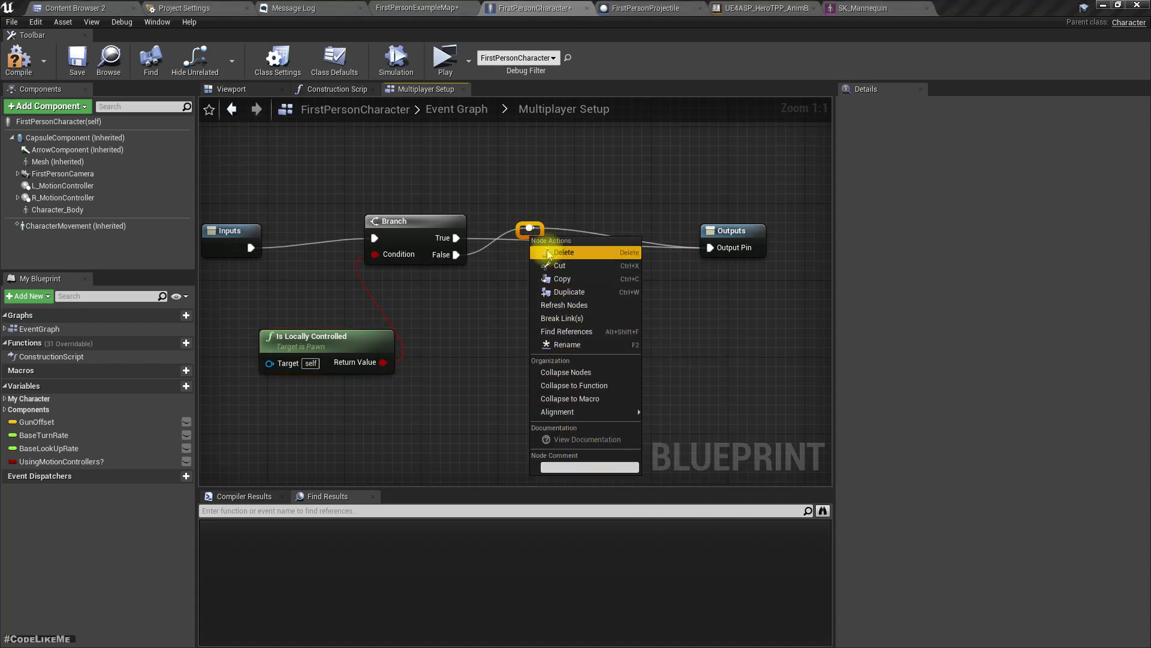
pyautogui.click(563, 252)
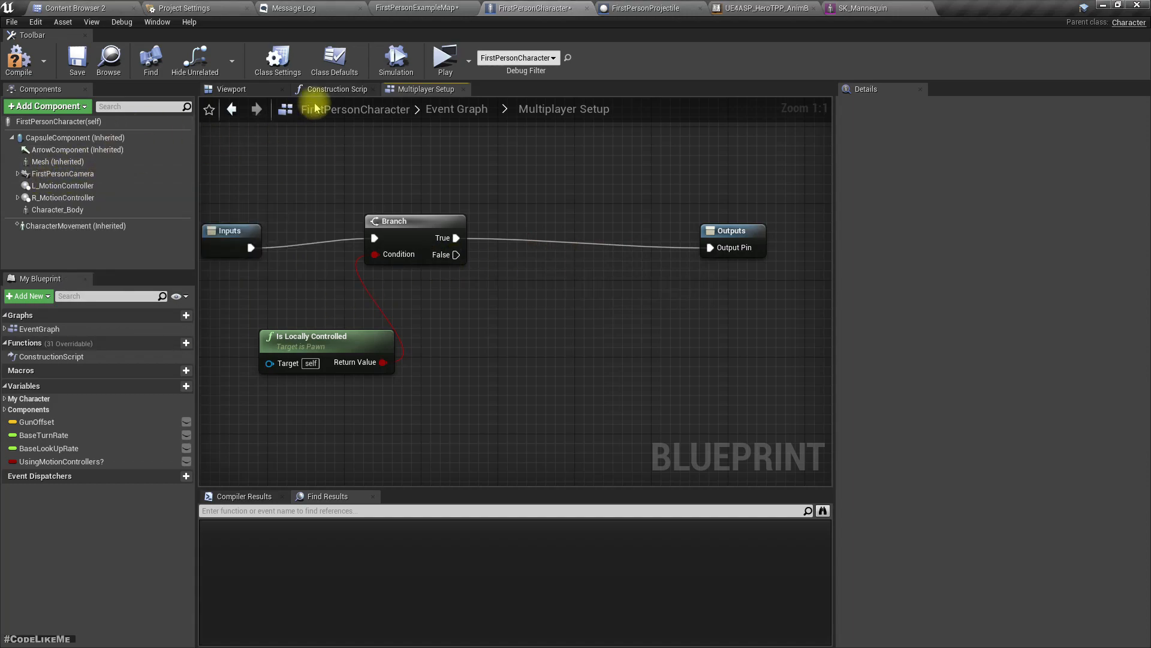
# Step: Inspect the FP_Gun component under FirstPersonCamera, then move to the content browser
pyautogui.click(232, 89)
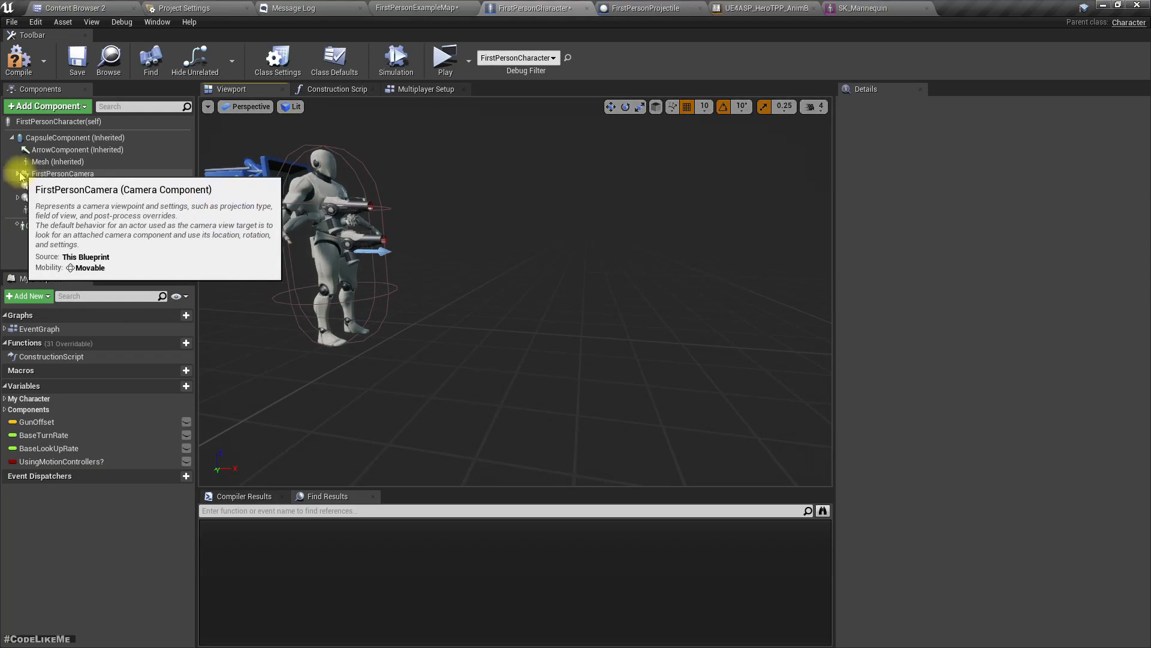
pyautogui.click(21, 172)
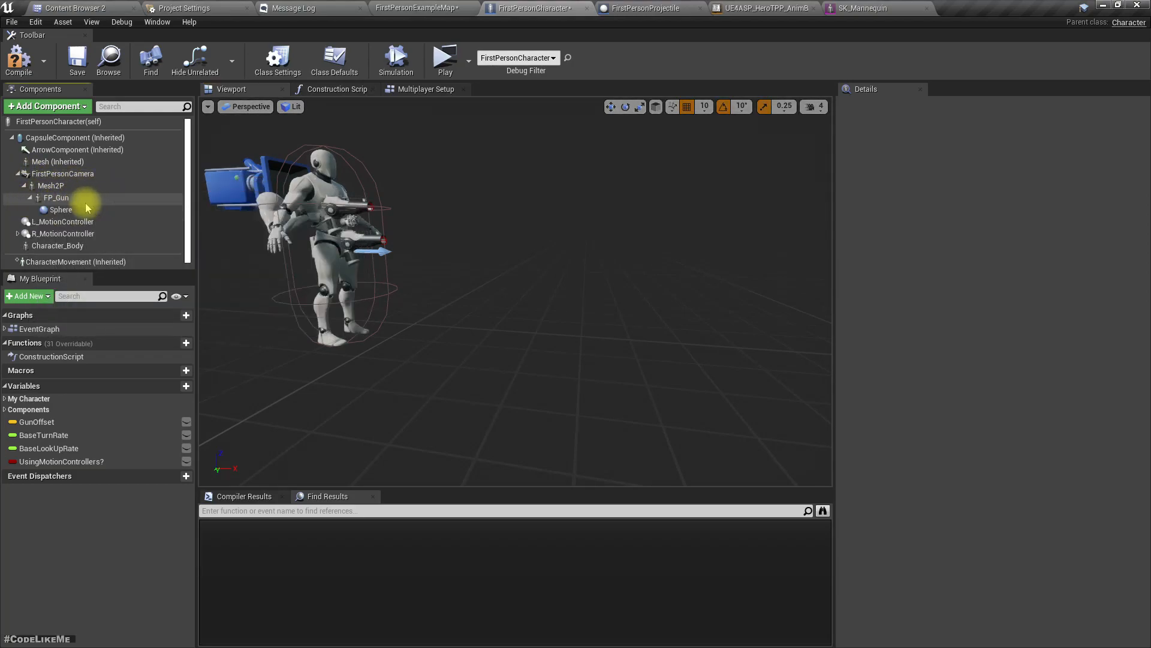
pyautogui.click(57, 198)
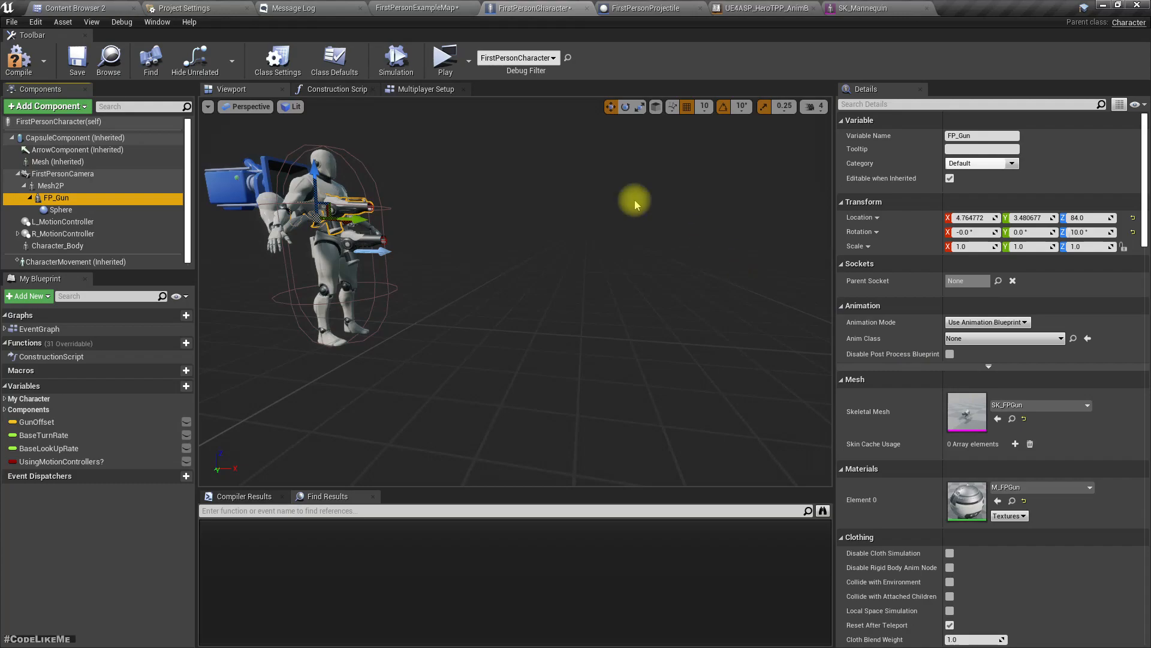
pyautogui.click(73, 9)
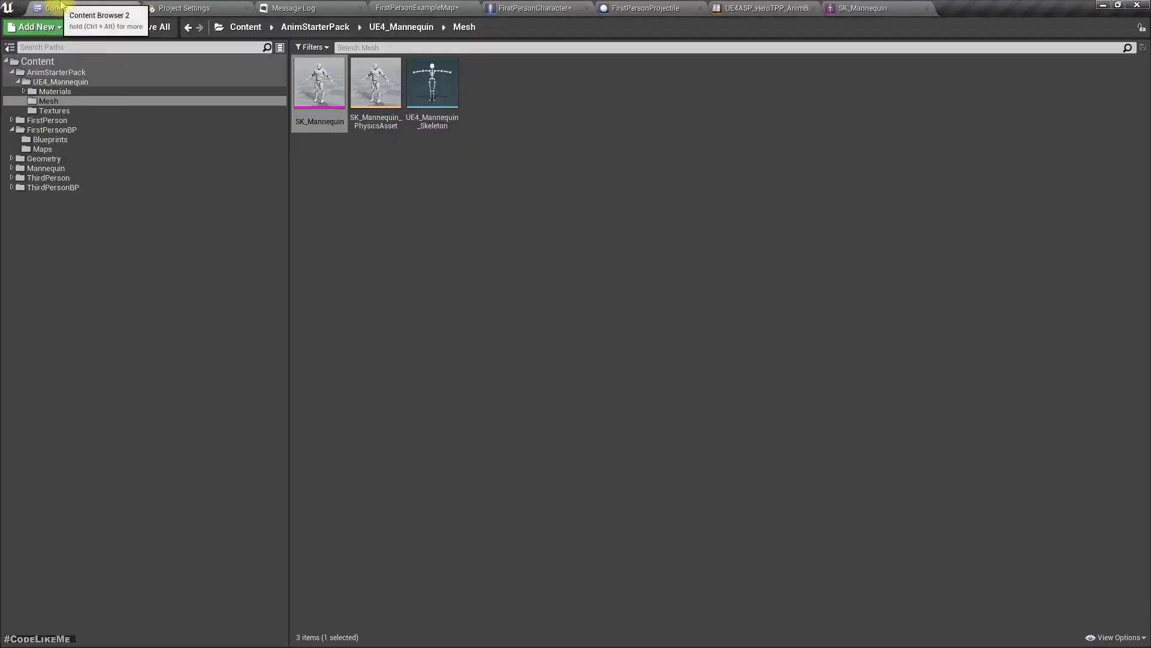
# Step: Open the BS_Jog blend space from the AnimStarterPack folder
pyautogui.click(61, 82)
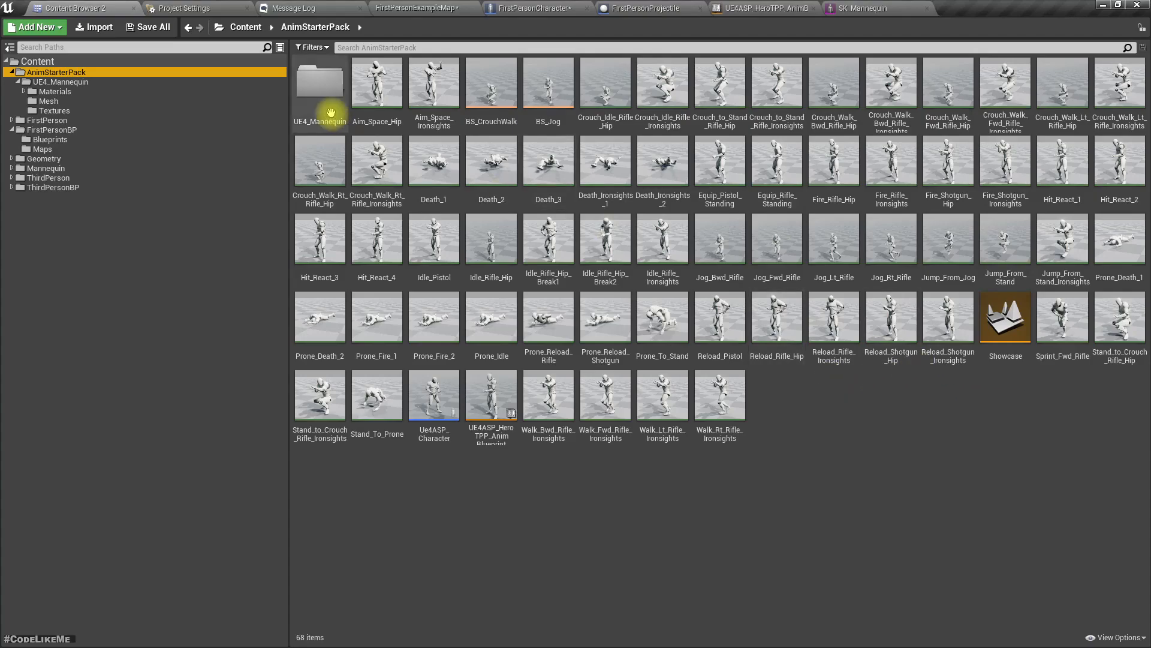
pyautogui.click(547, 83)
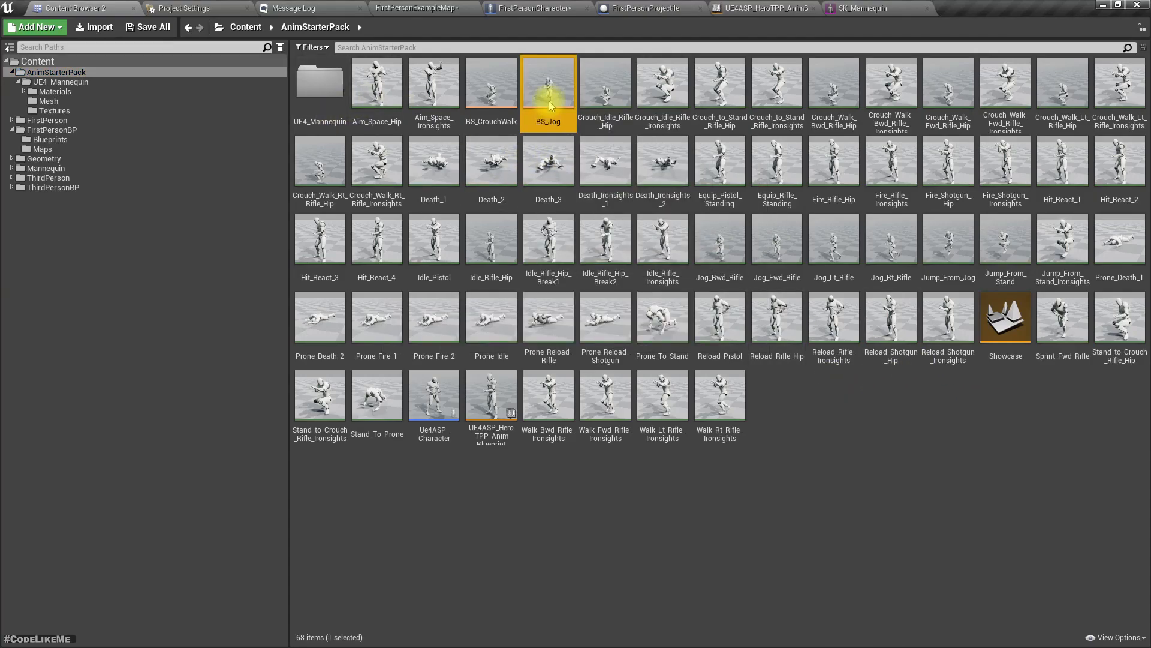
pyautogui.doubleClick(547, 83)
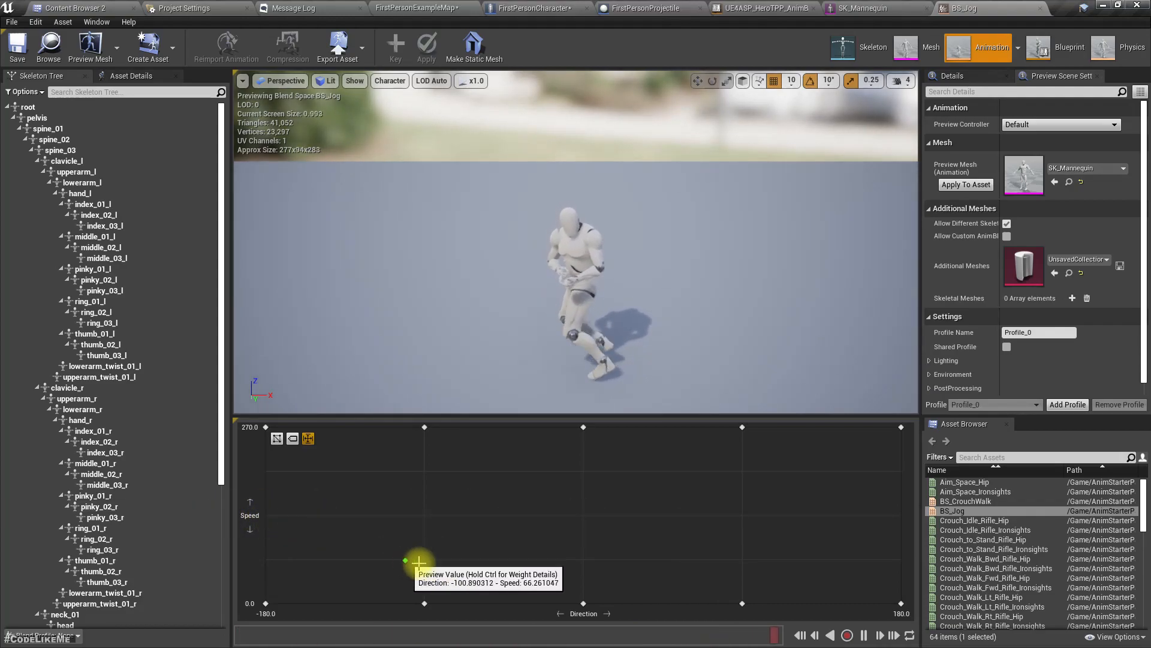
# Step: Preview the jog blends across the grid and filter the asset list for idle animations
pyautogui.moveTo(407, 560); pyautogui.dragTo(602, 599)
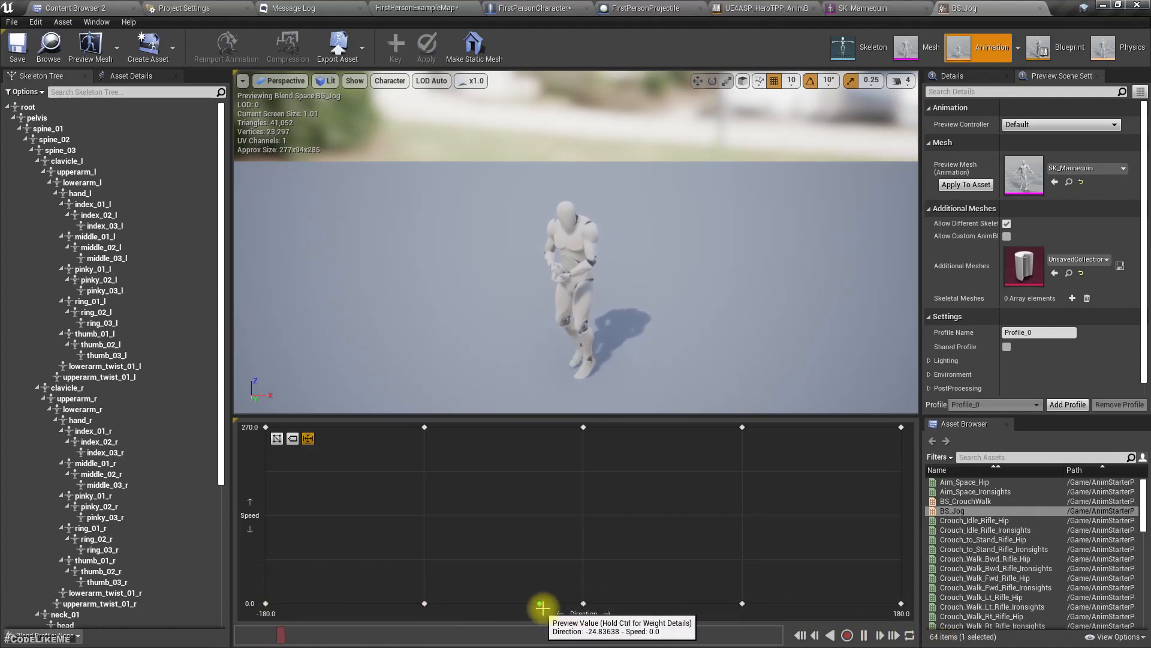
pyautogui.moveTo(544, 606); pyautogui.dragTo(585, 591)
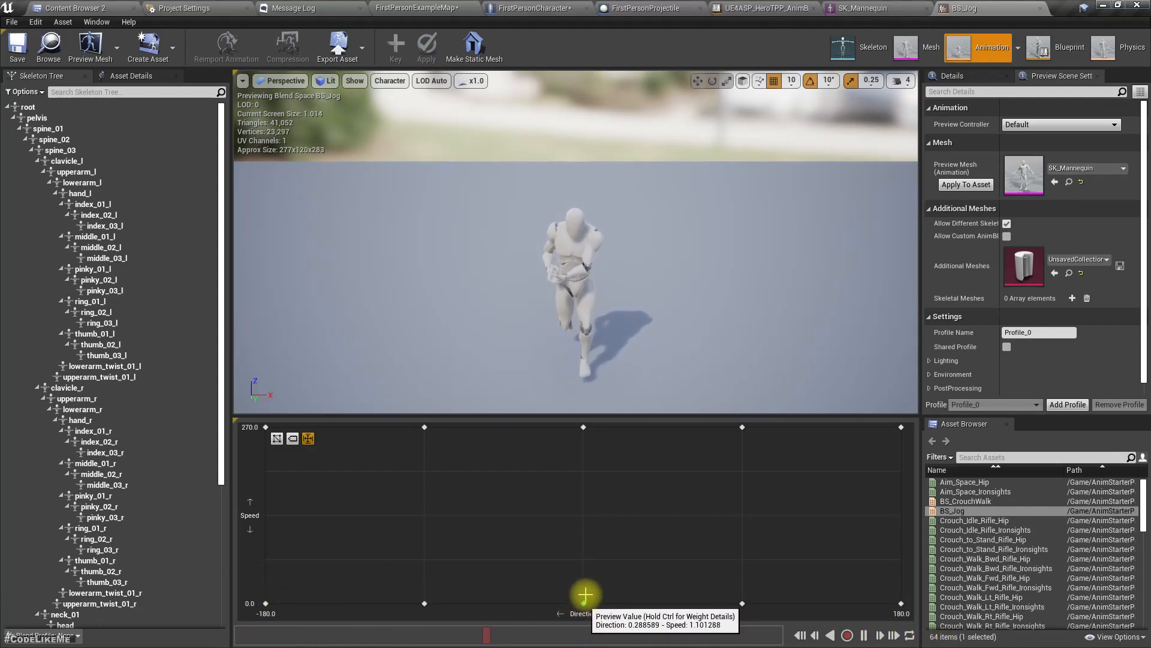
pyautogui.moveTo(584, 592); pyautogui.dragTo(743, 605)
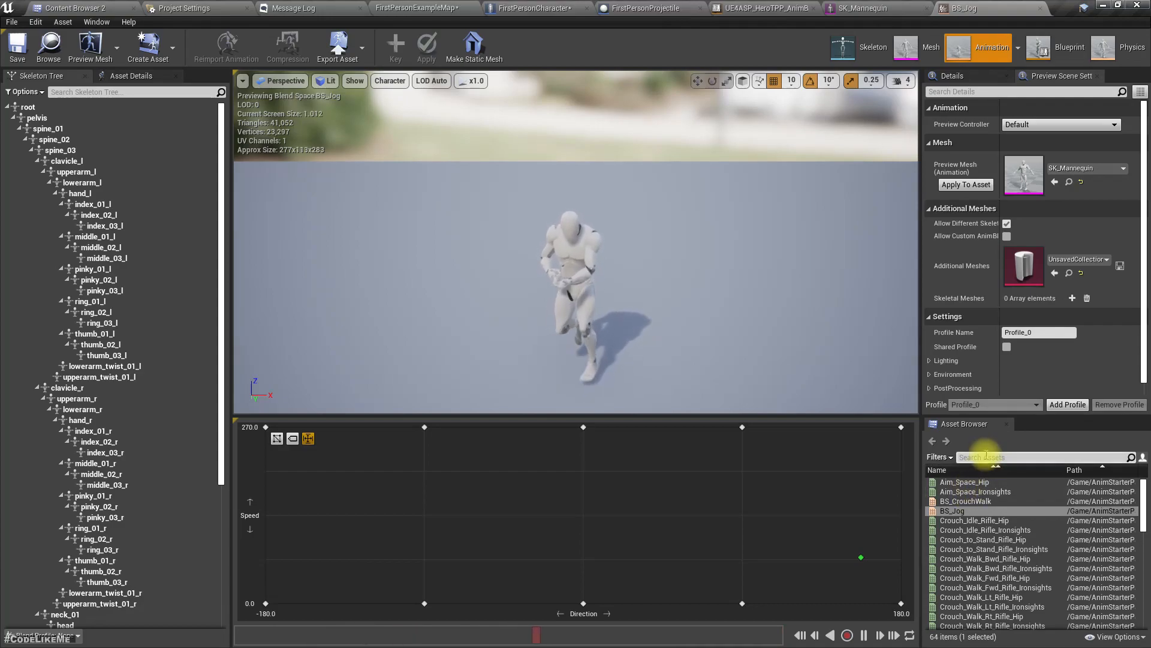
pyautogui.write('idle')
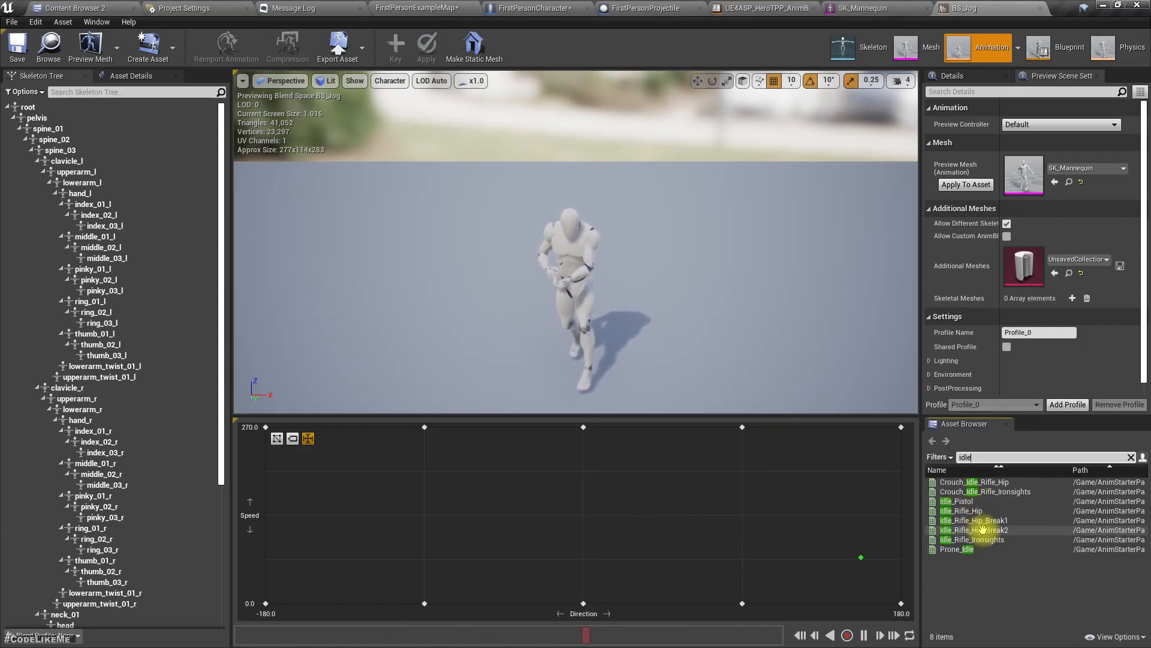
# Step: Open Idle_Rifle_Hip and add a gun_socket socket to the hand_r bone
pyautogui.doubleClick(961, 511)
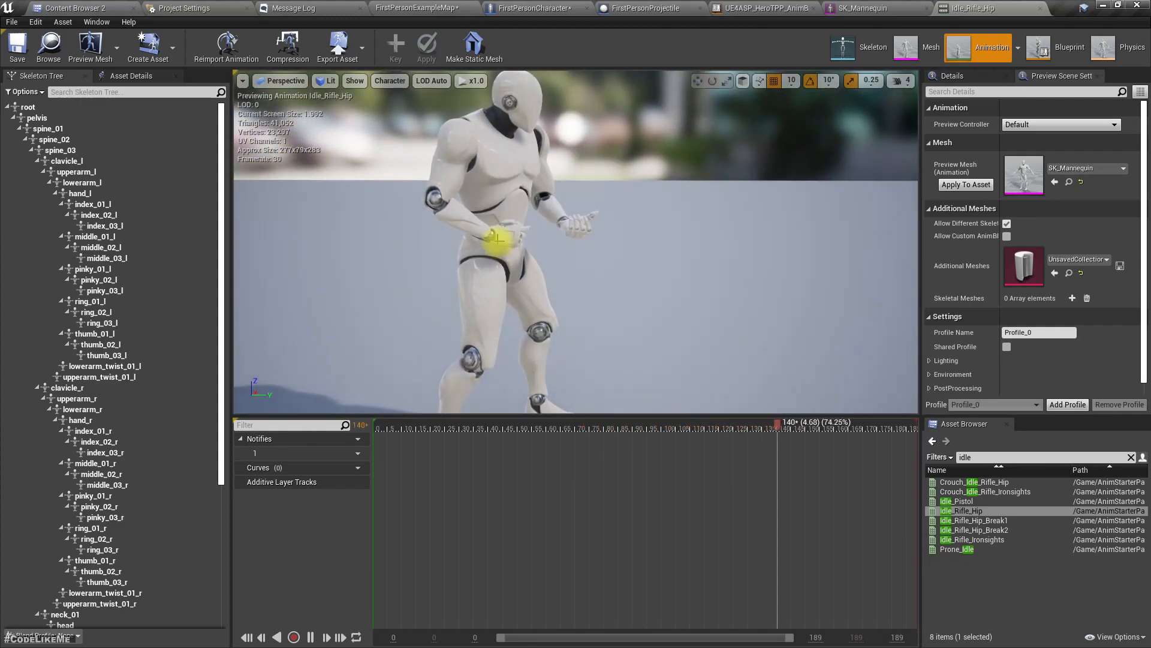
pyautogui.scroll(-3)
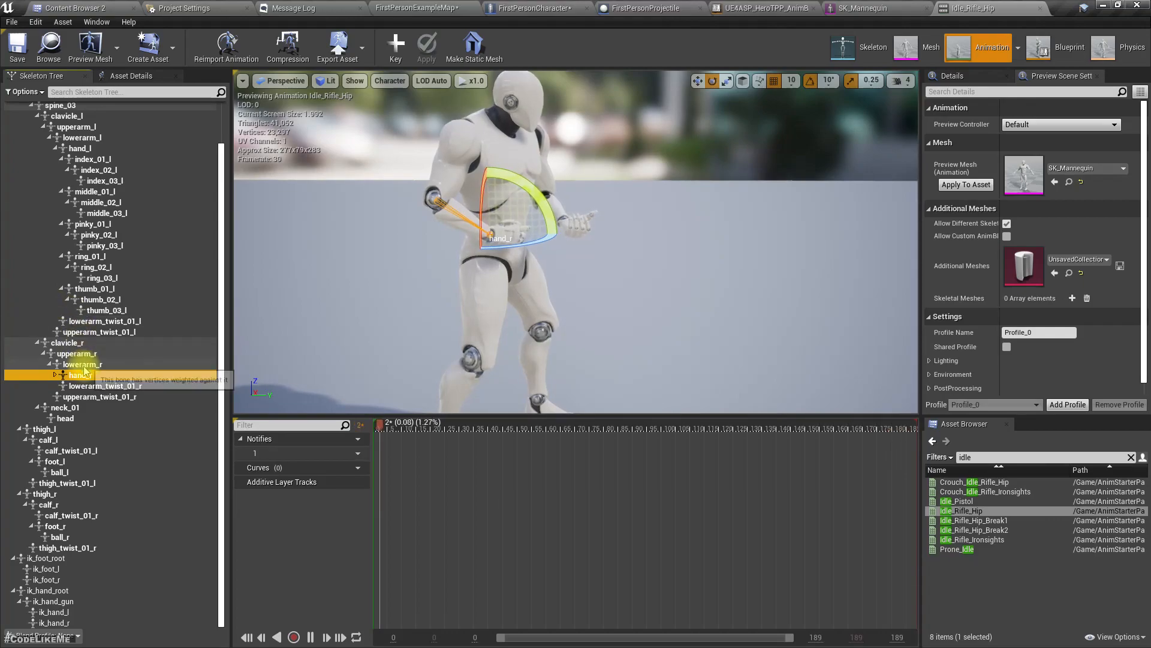
pyautogui.rightClick(79, 374)
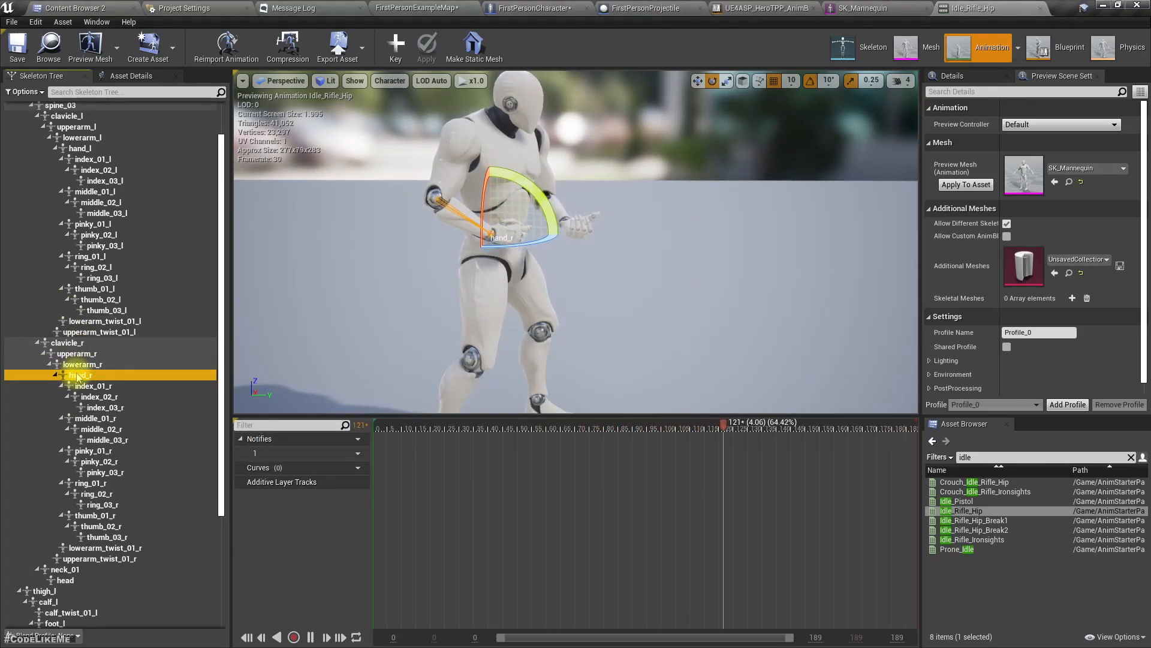
pyautogui.rightClick(74, 374)
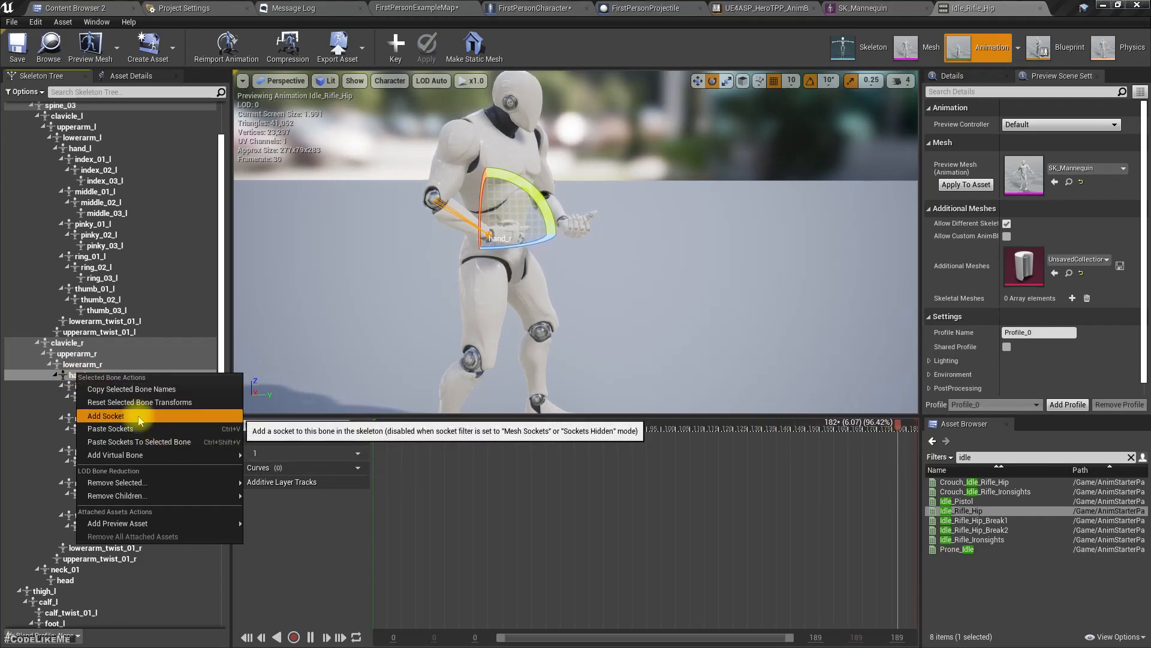
pyautogui.click(106, 416)
pyautogui.write('gun_socket')
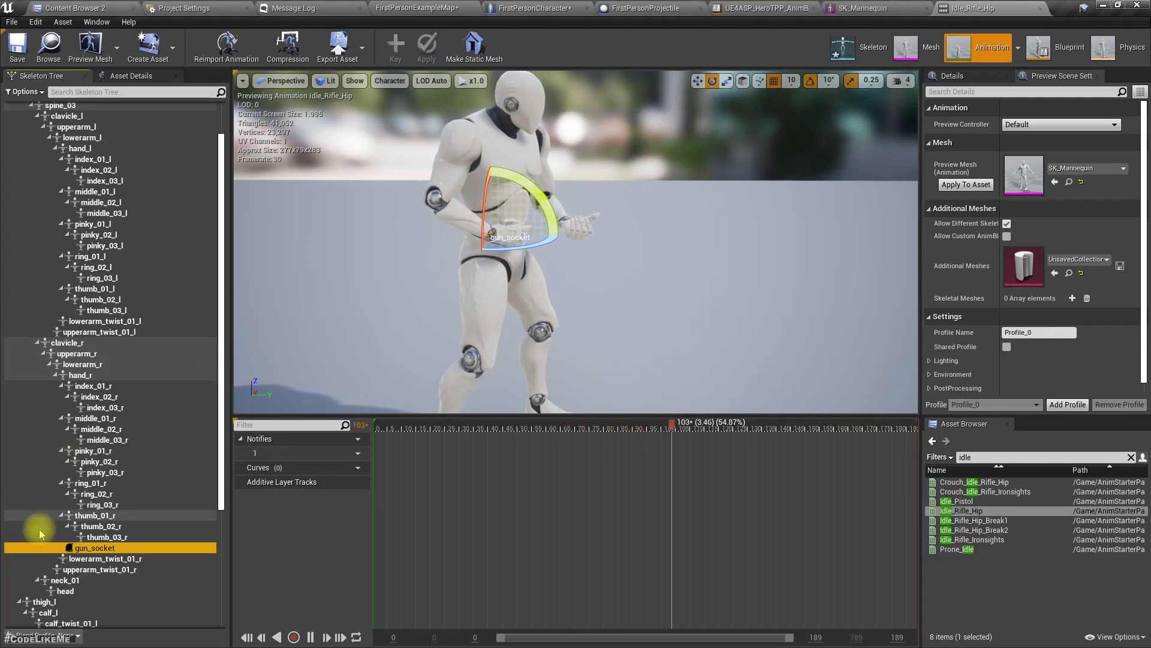
# Step: Preview SK_FPGun on gun_socket and pause the idle animation to check placement
pyautogui.rightClick(94, 547)
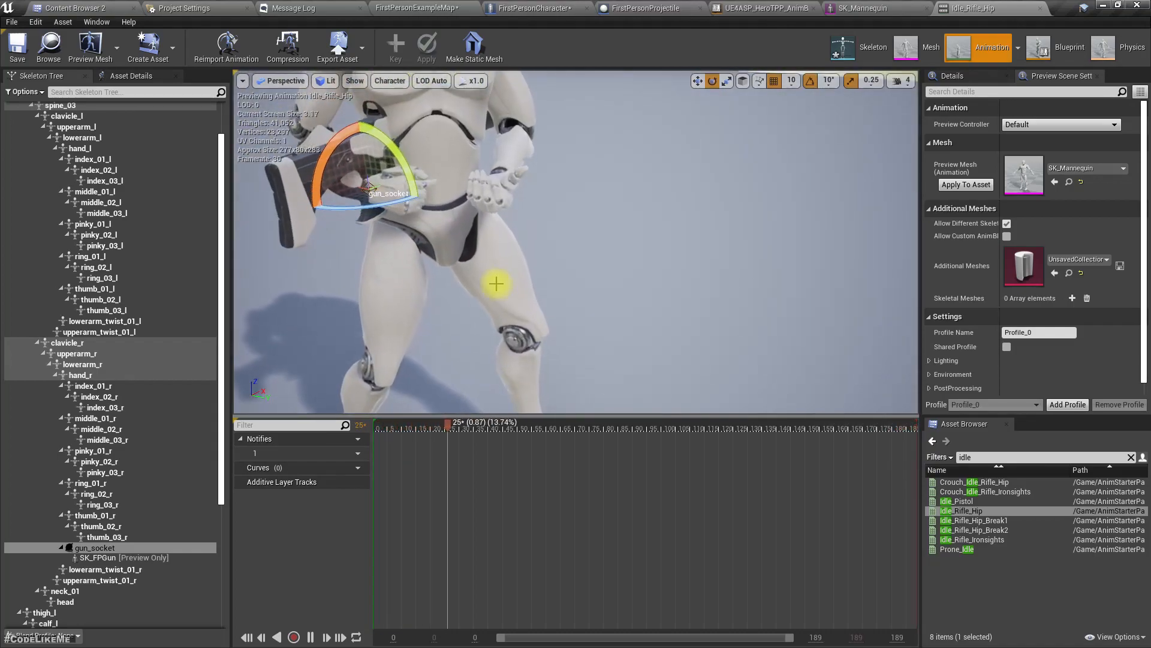
pyautogui.click(309, 637)
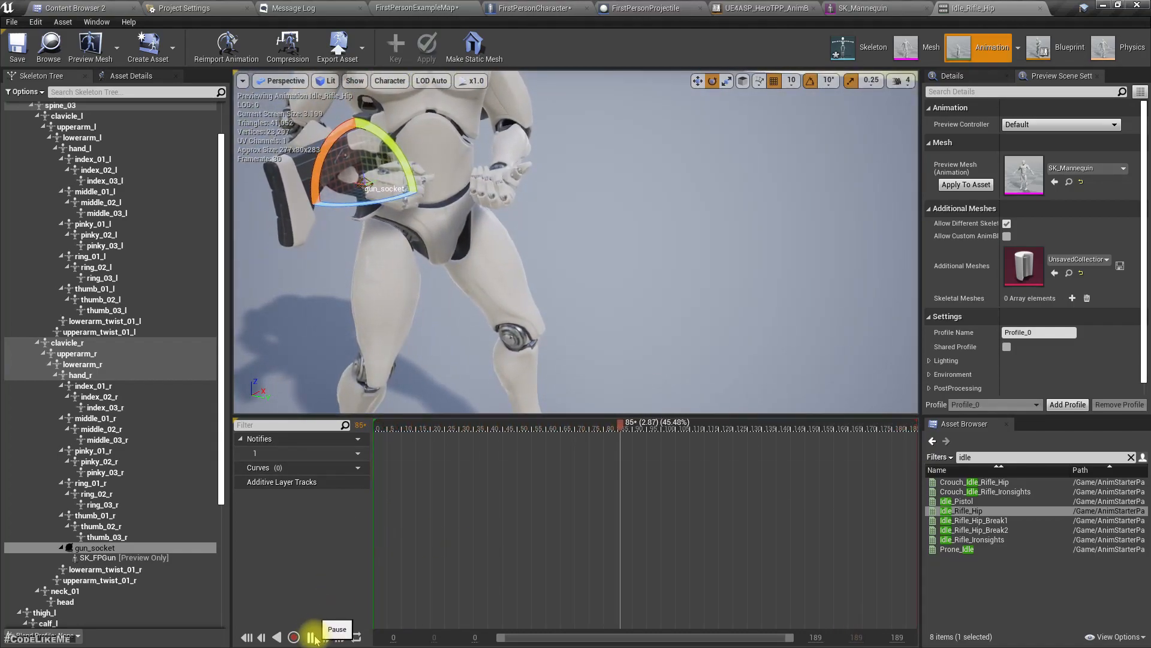
pyautogui.click(310, 637)
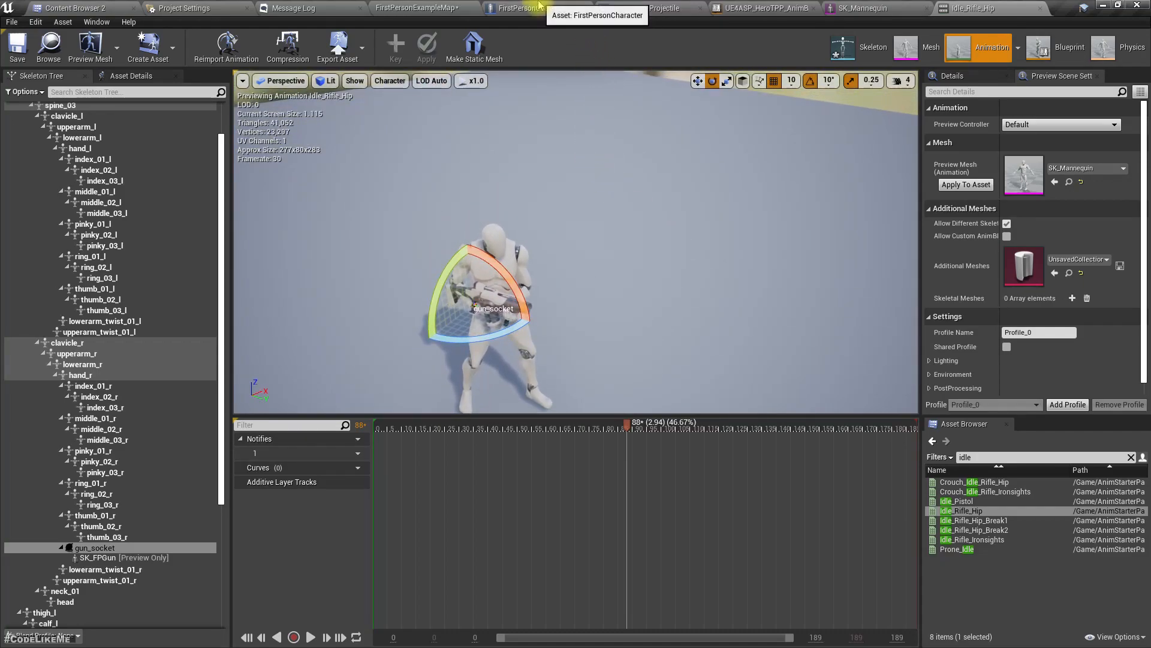
# Step: Add an AttachComponentToComponent node with FP_Gun as target and Character_Body as parent
pyautogui.click(514, 9)
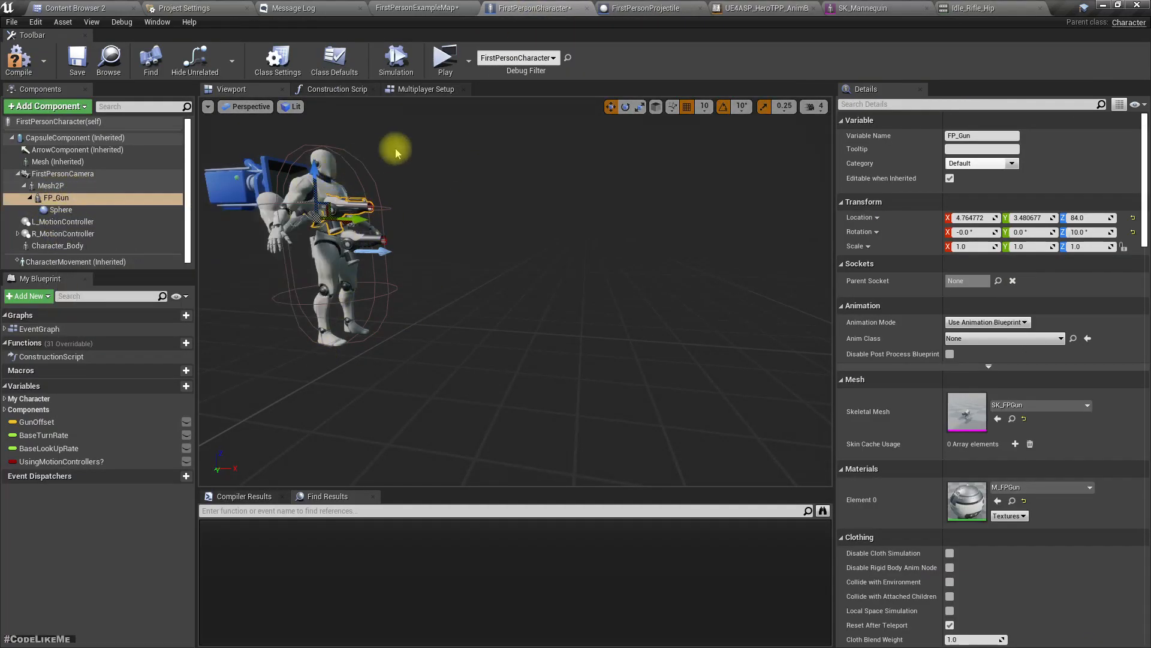
pyautogui.click(424, 89)
pyautogui.write('attach to c')
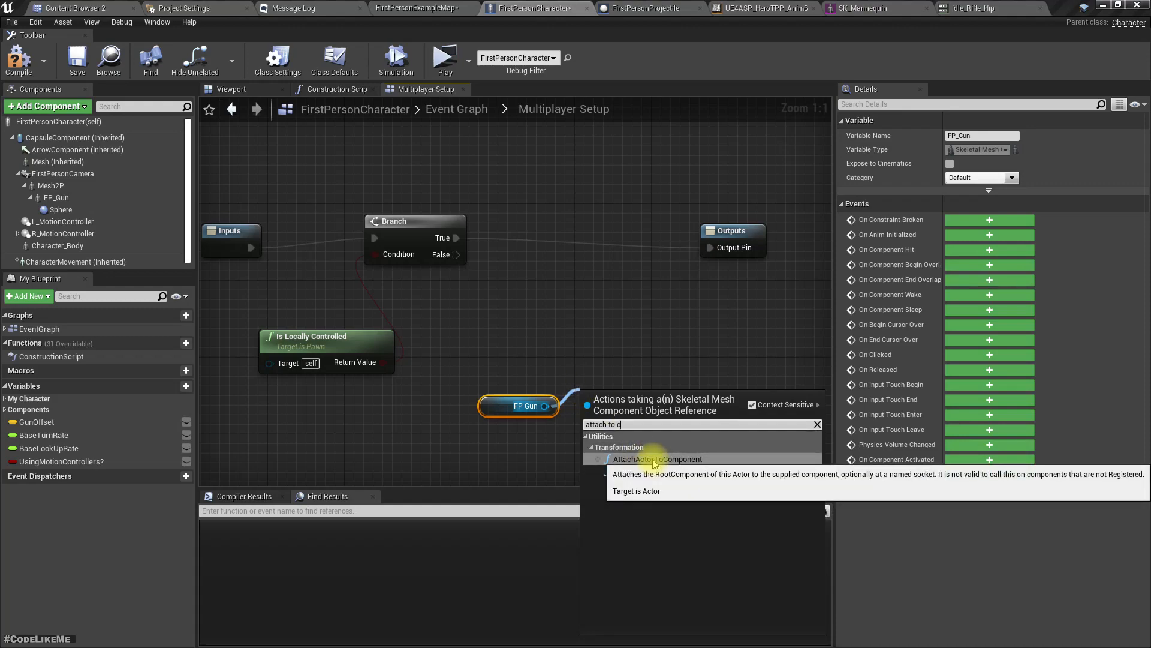
pyautogui.click(658, 459)
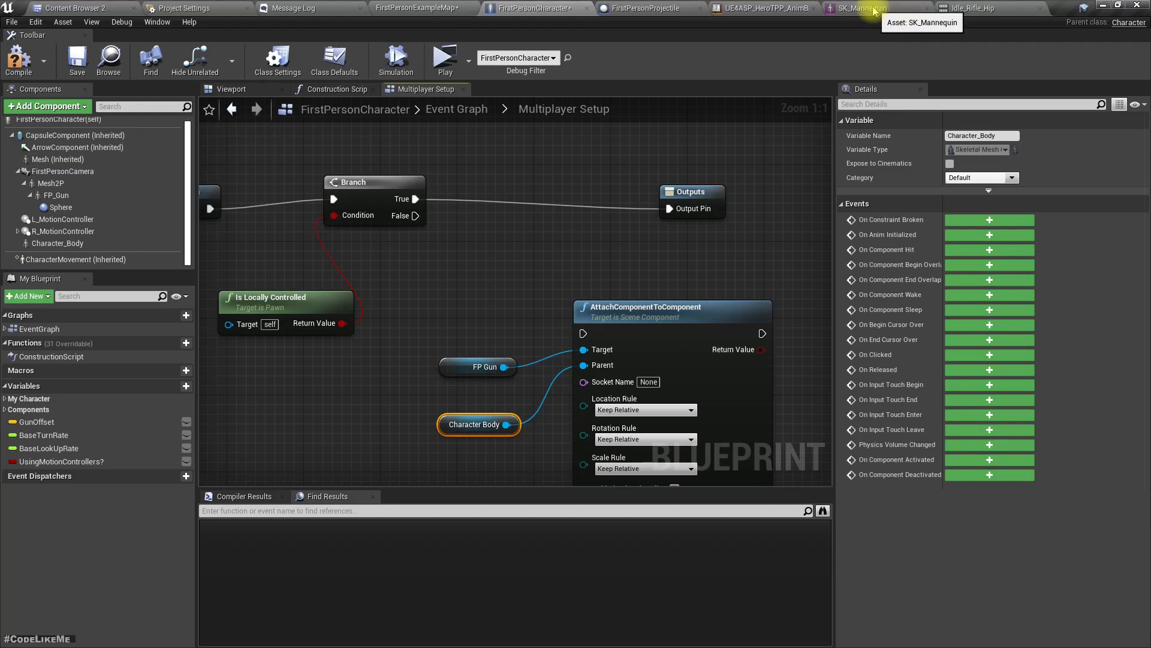
# Step: Copy the gun_socket name from the SK_Mannequin skeleton tree
pyautogui.click(866, 9)
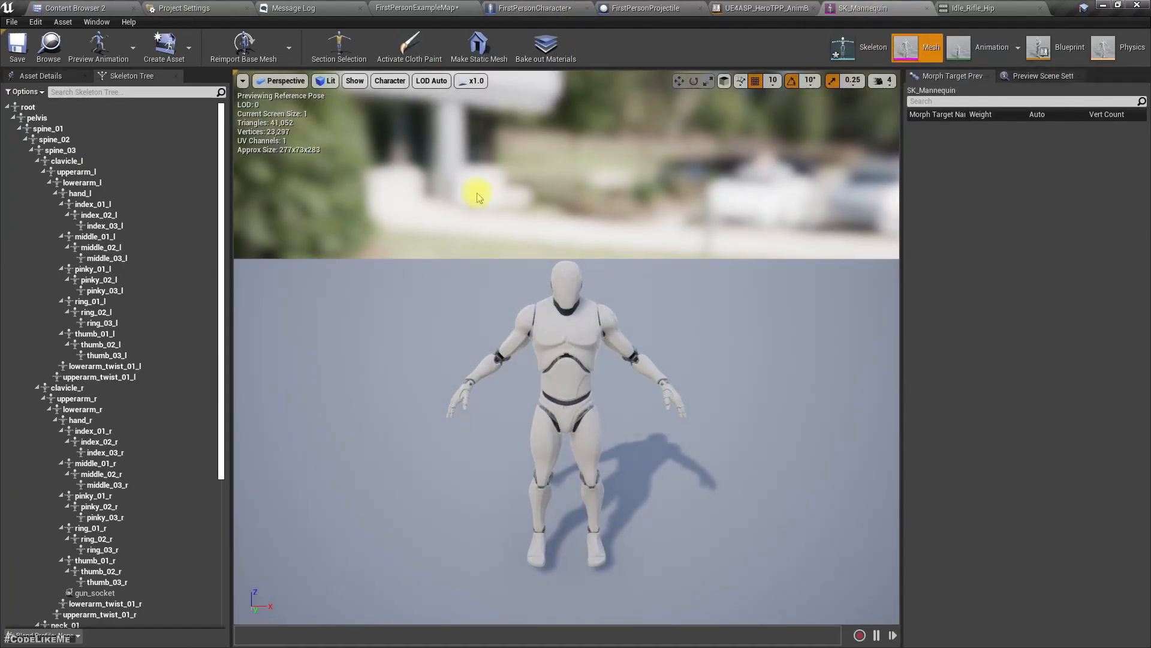
pyautogui.click(94, 593)
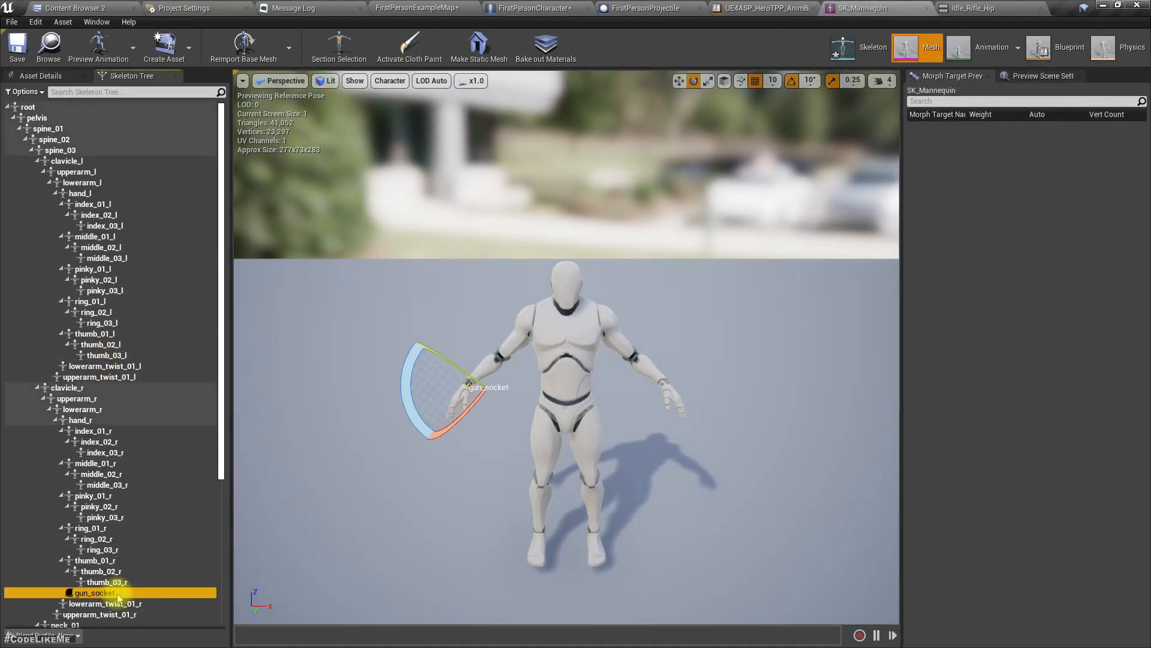
pyautogui.doubleClick(96, 592)
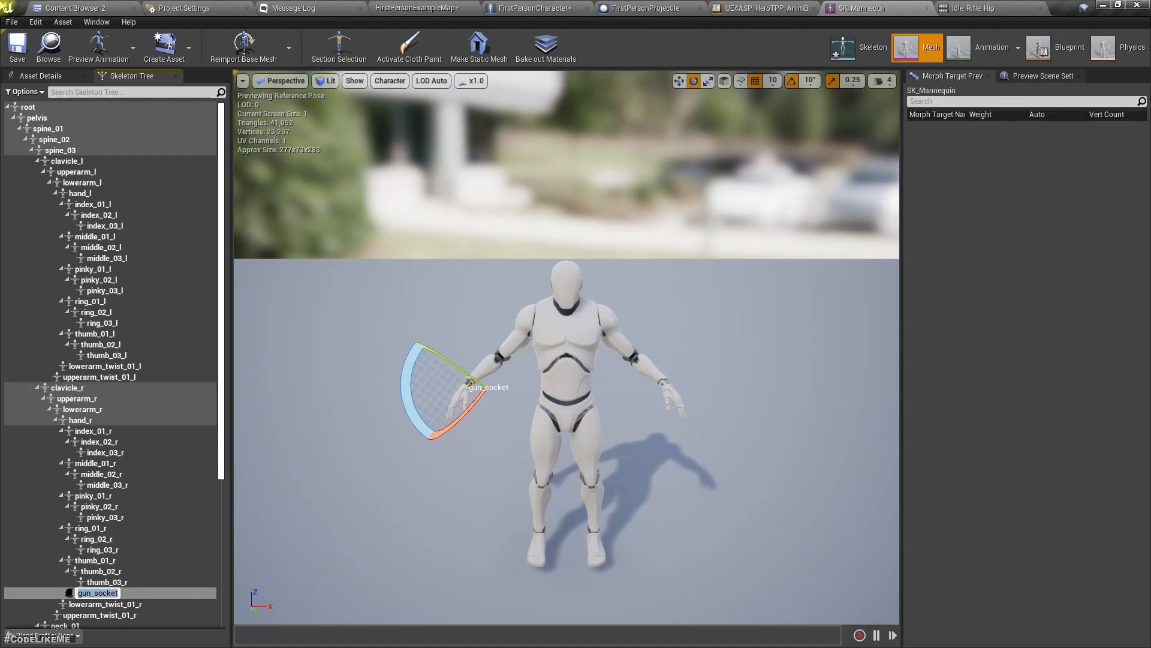
# Step: Check Character_Body's Skeletal Mesh and locate SK_Mannequin in the content browser
pyautogui.click(536, 9)
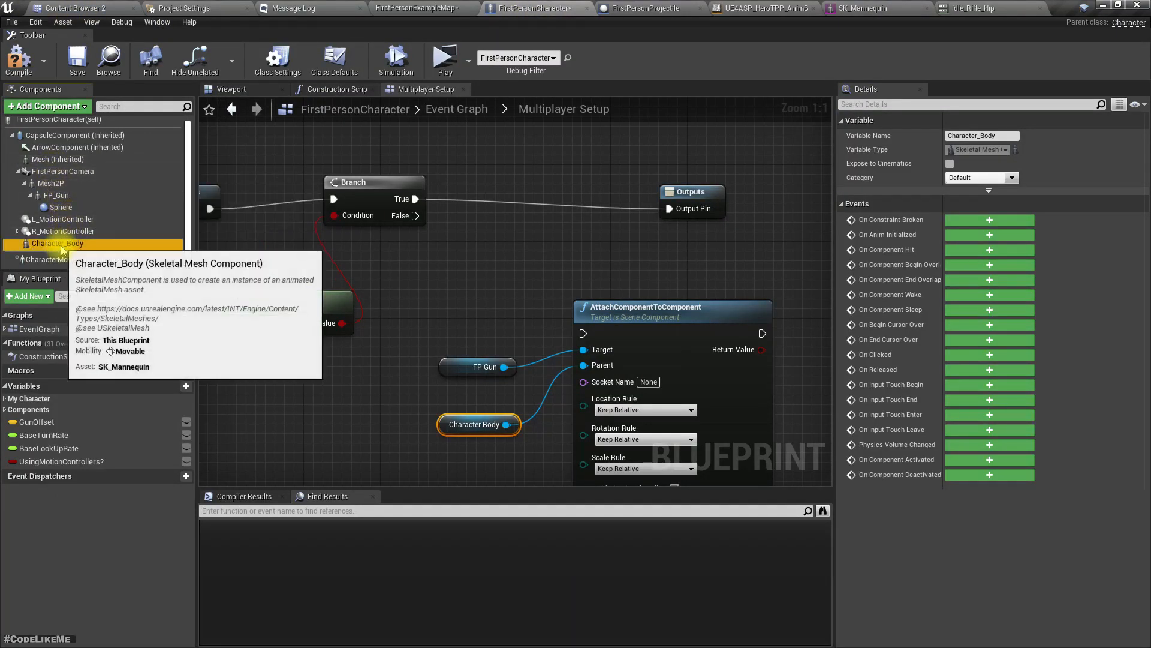
pyautogui.click(58, 244)
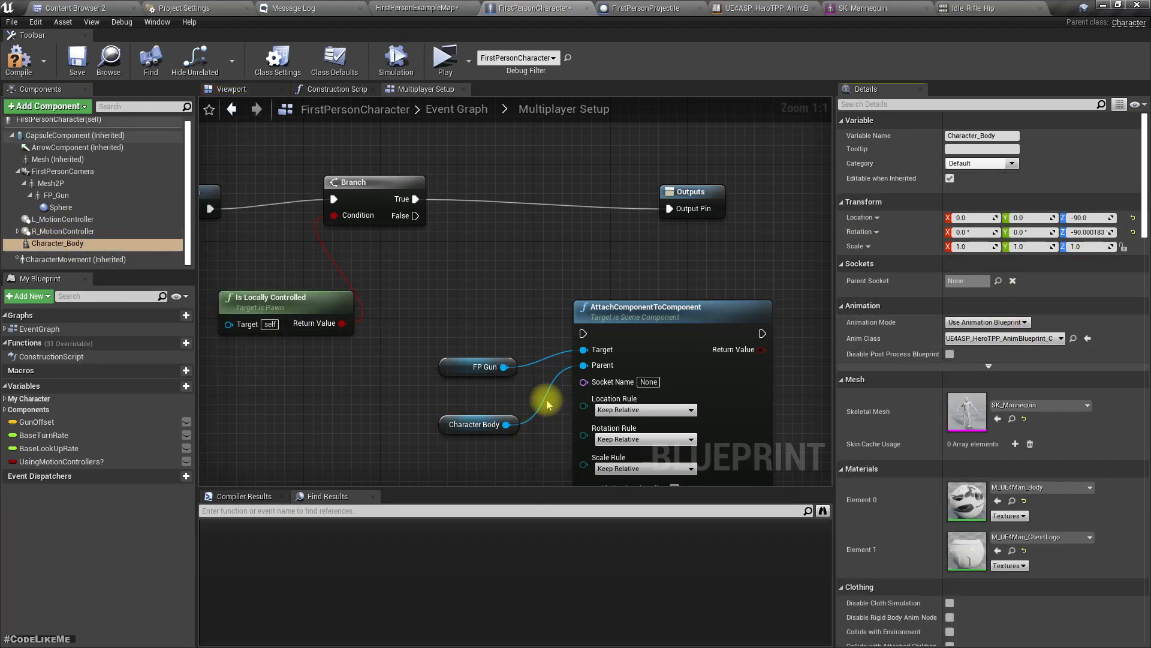
pyautogui.click(857, 9)
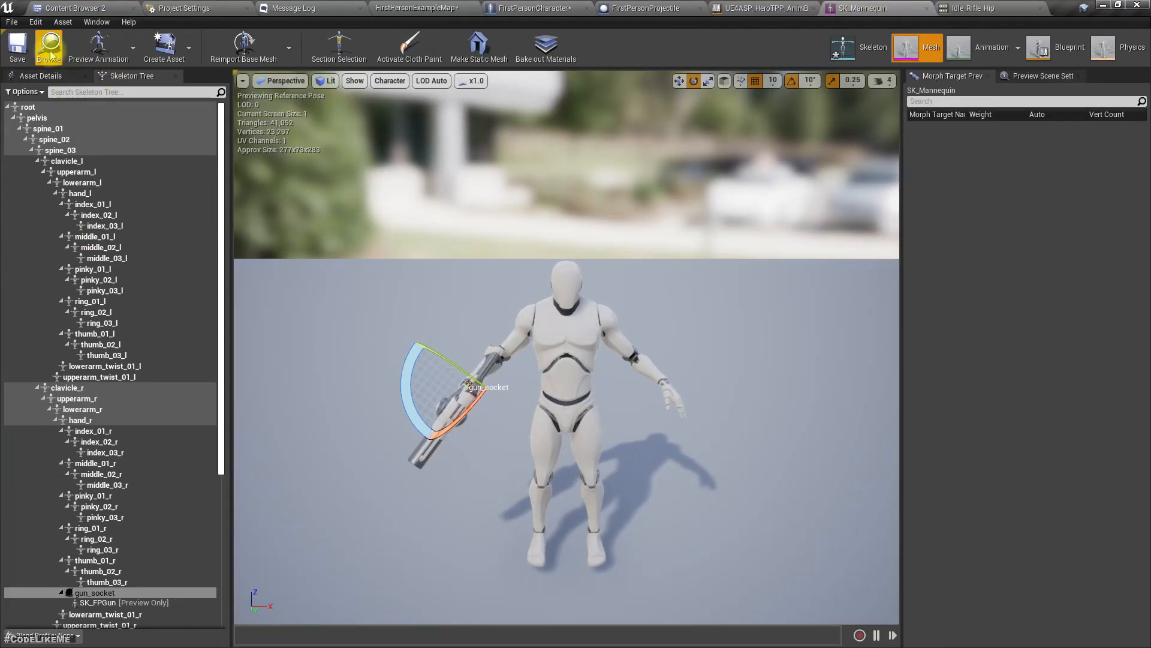
pyautogui.click(73, 8)
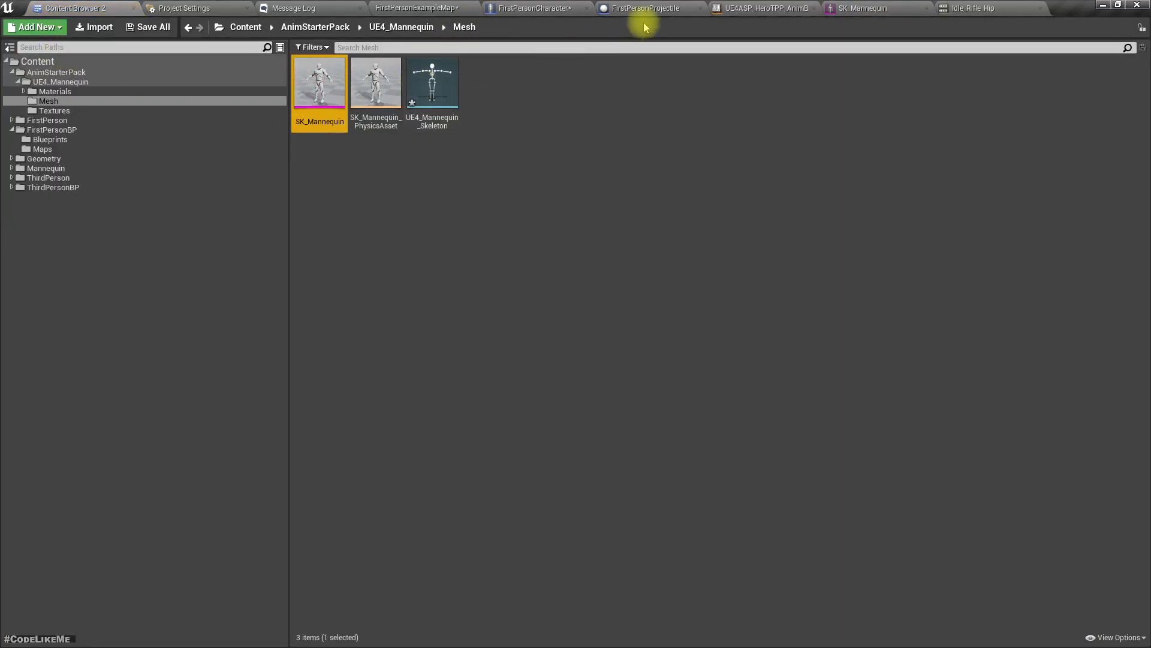
# Step: Set the attach node's Socket Name to gun_socket
pyautogui.click(535, 9)
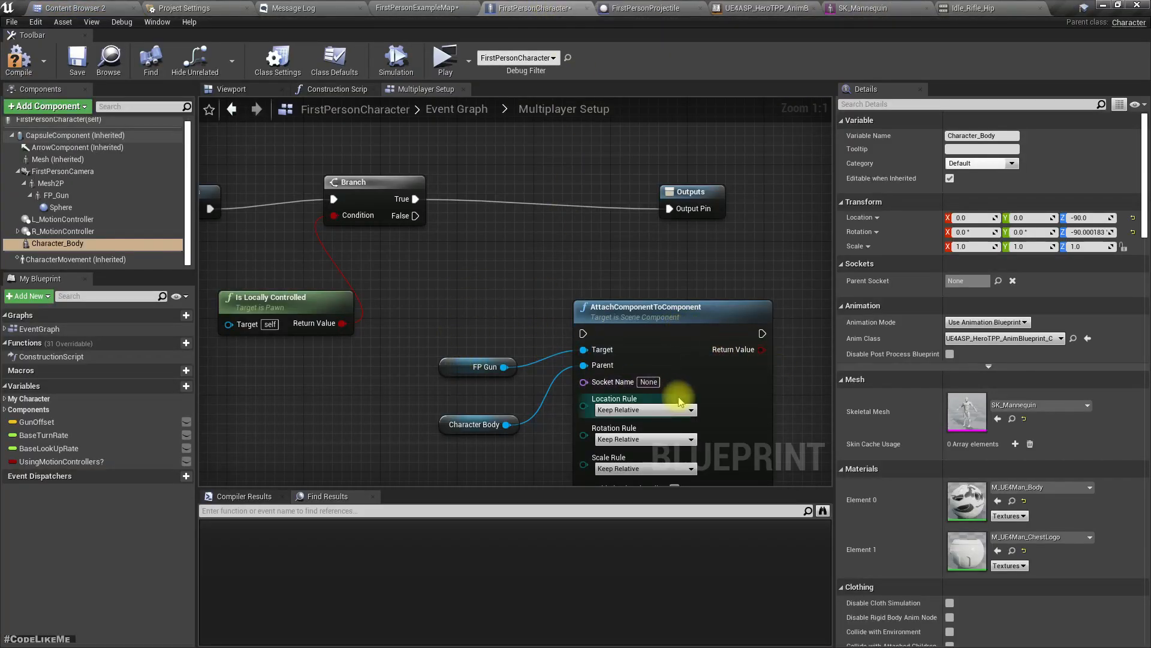
pyautogui.write('gun_socket')
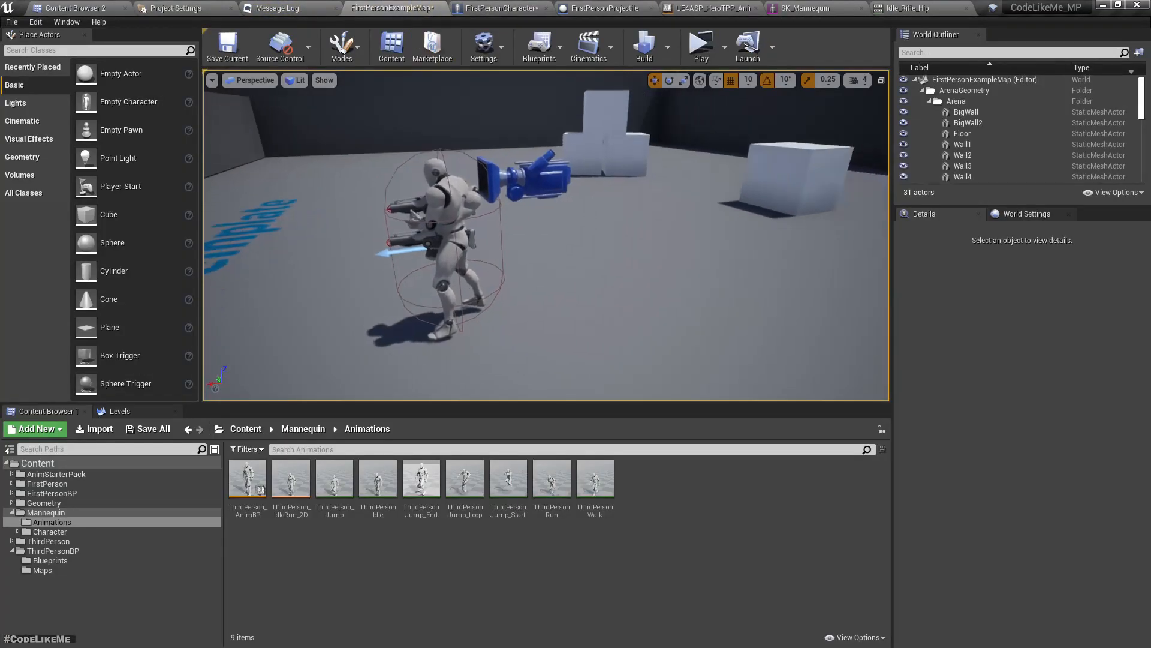
# Step: Play-test the map to check the other player's mannequin holds the gun
pyautogui.click(699, 47)
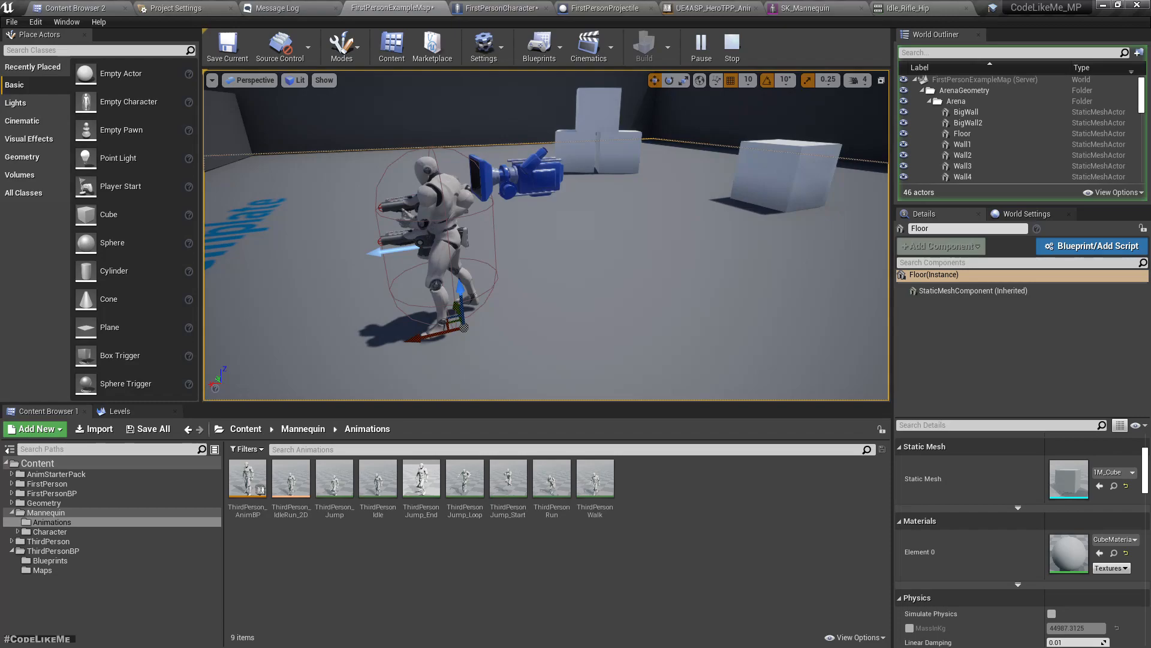
pyautogui.click(700, 46)
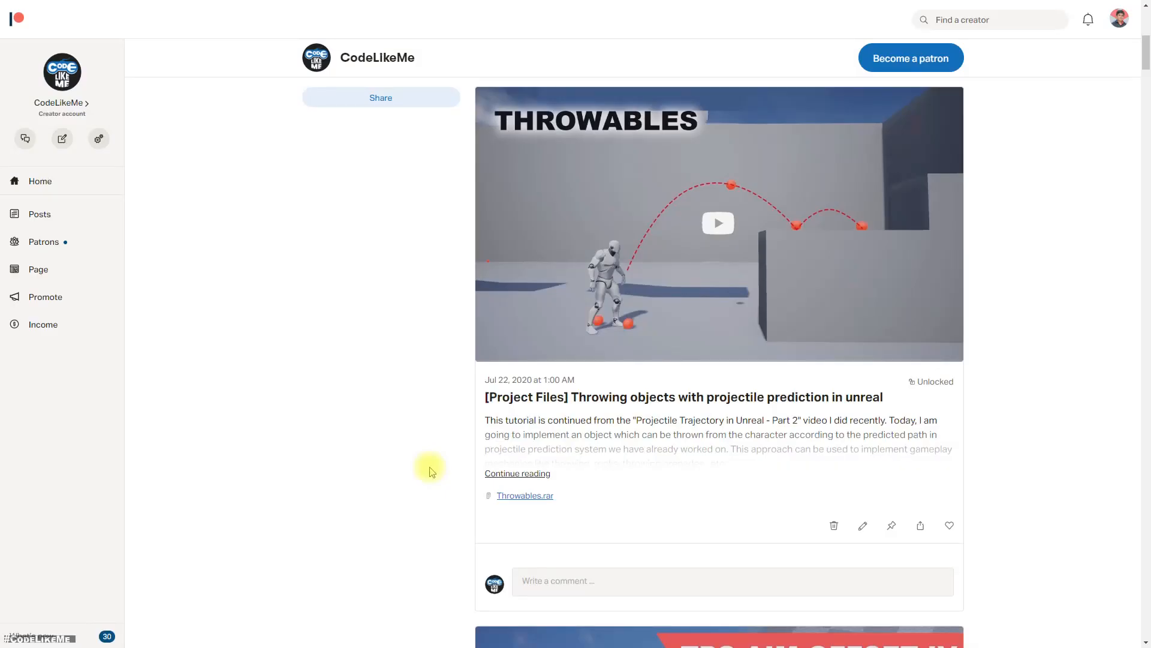
pyautogui.scroll(-3)
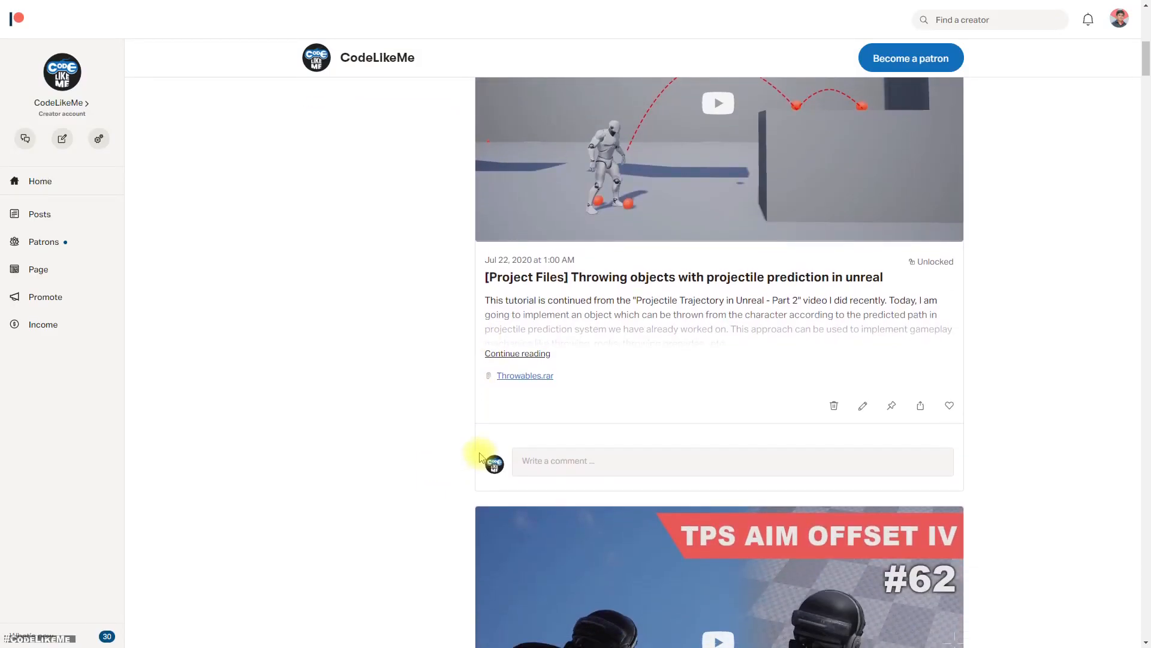
pyautogui.scroll(-3)
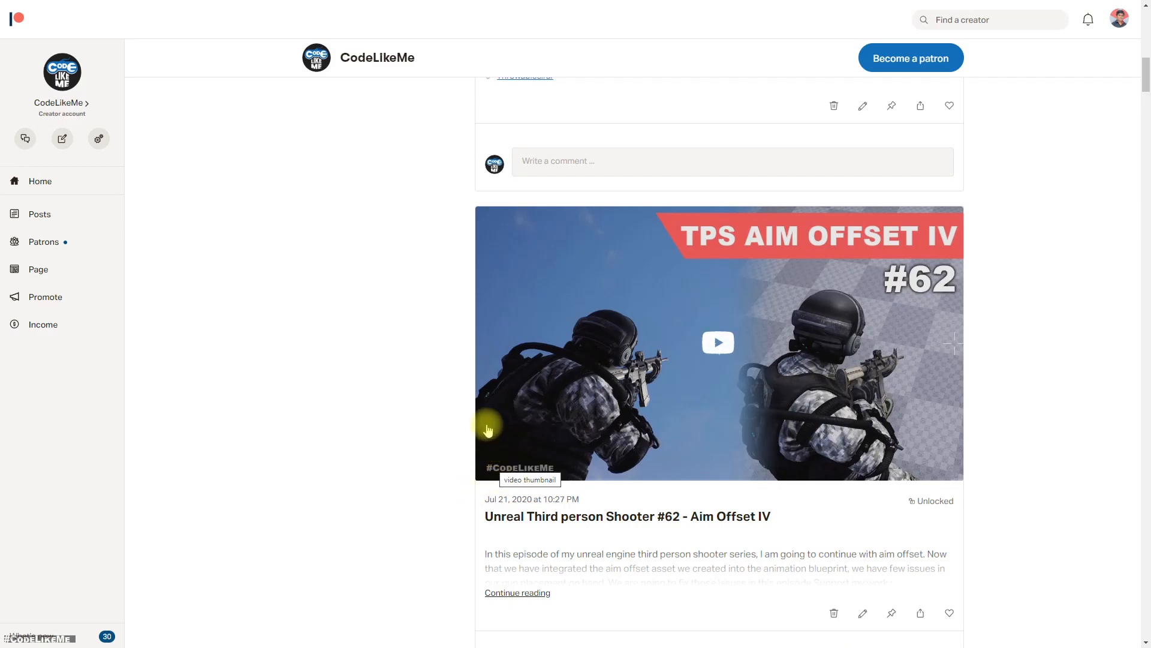
pyautogui.scroll(-3)
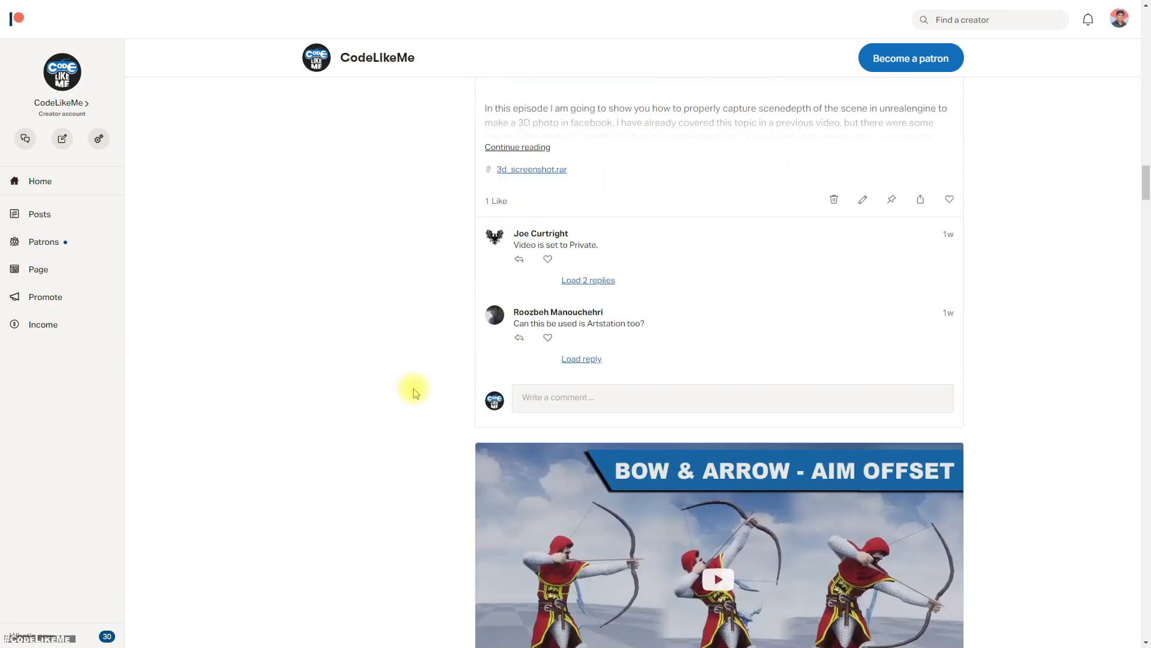
pyautogui.scroll(-3)
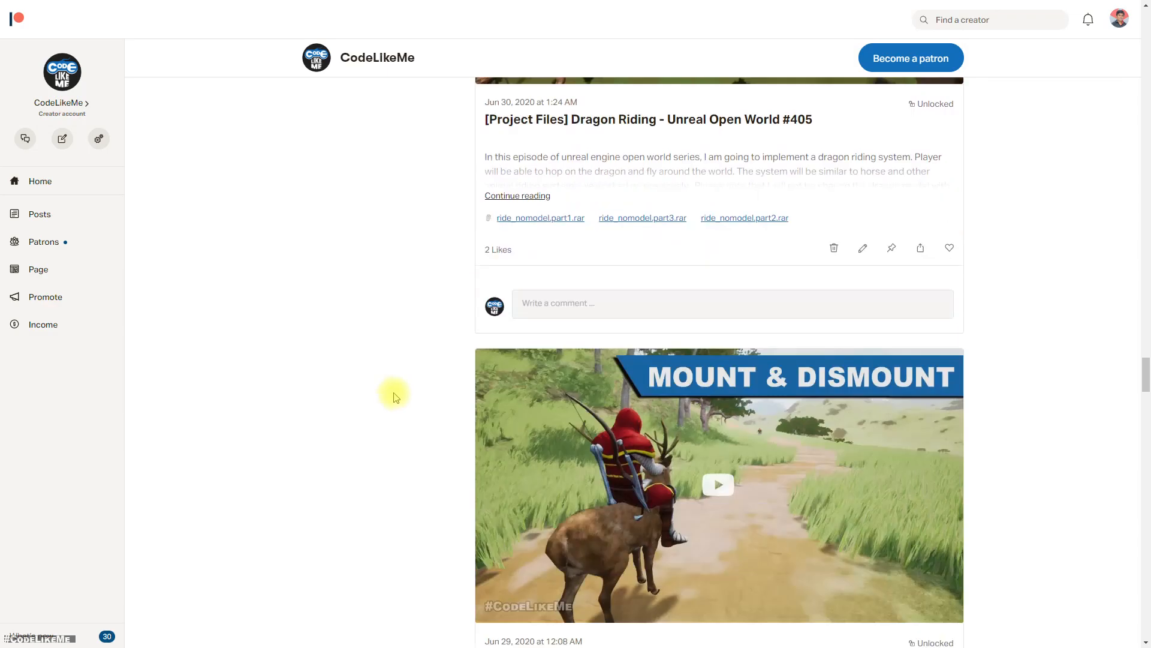
pyautogui.scroll(-3)
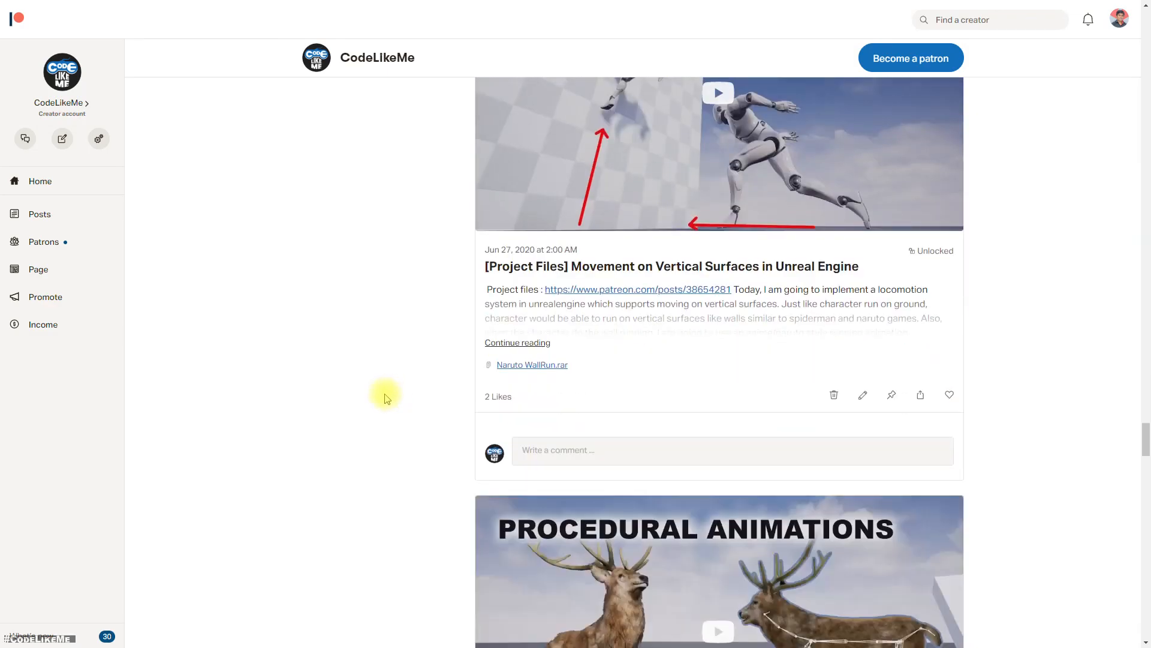
pyautogui.scroll(-3)
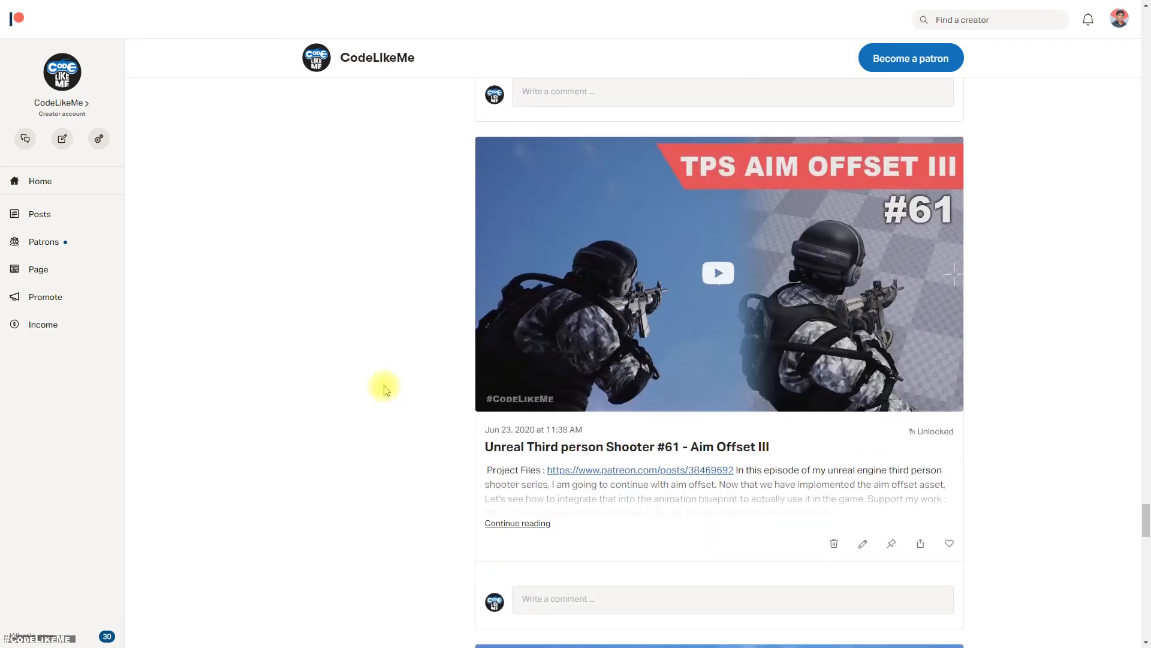
pyautogui.scroll(-3)
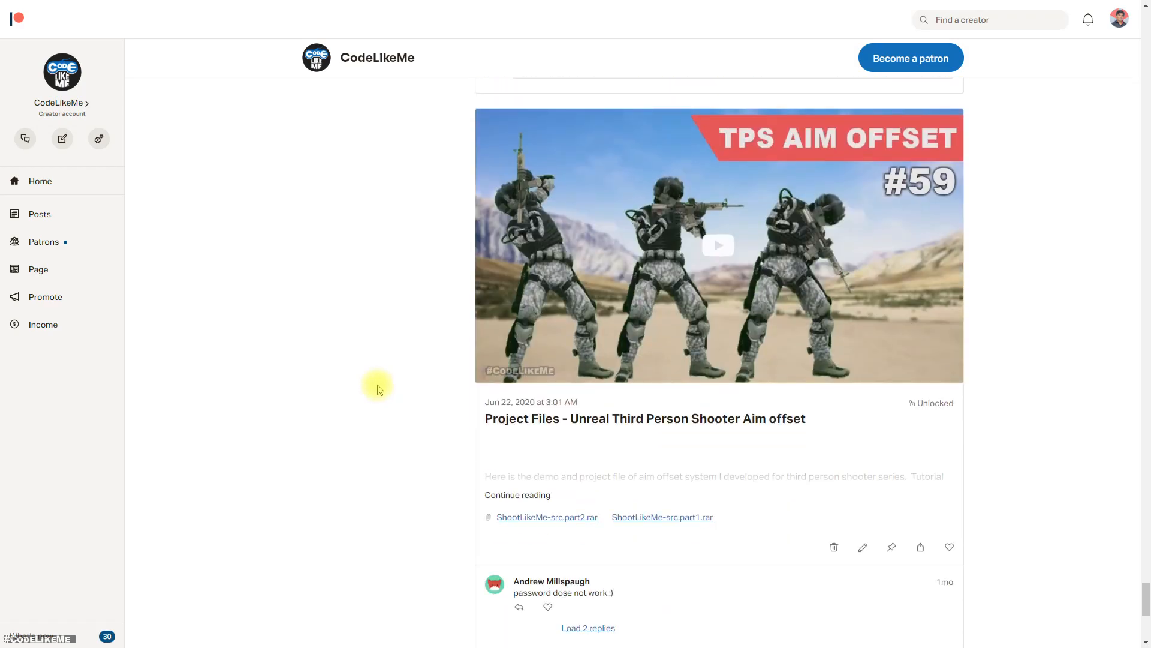